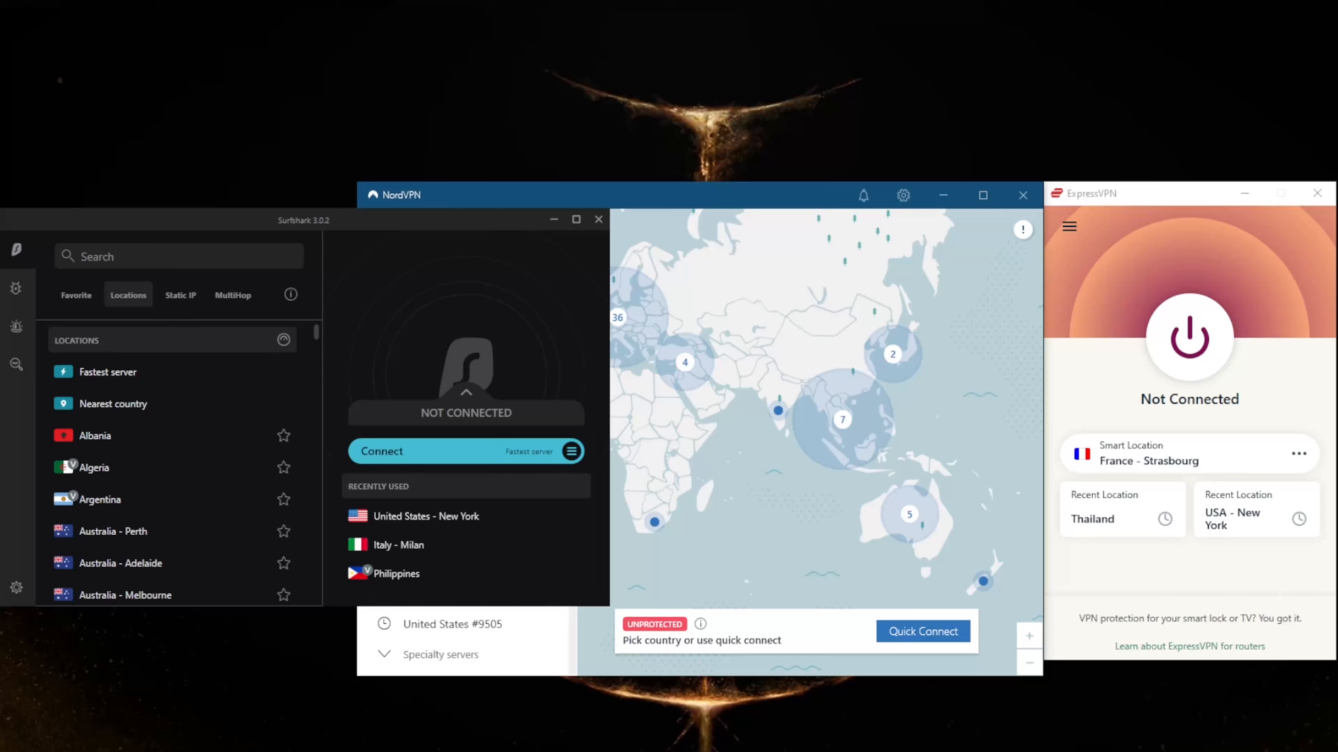
mouse_move(1118, 189)
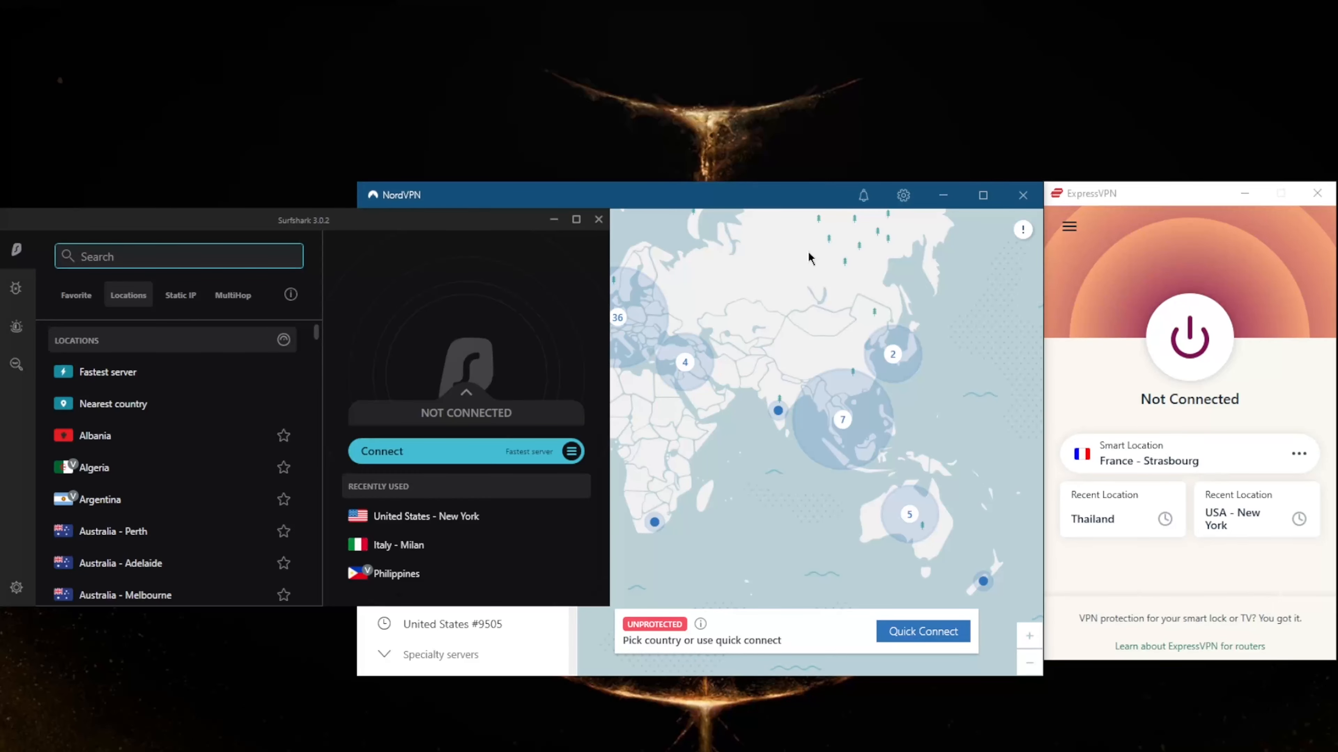
- Pan the NordVPN server map from Asia over to the Americas, Europe and Africa
left_click(178, 256)
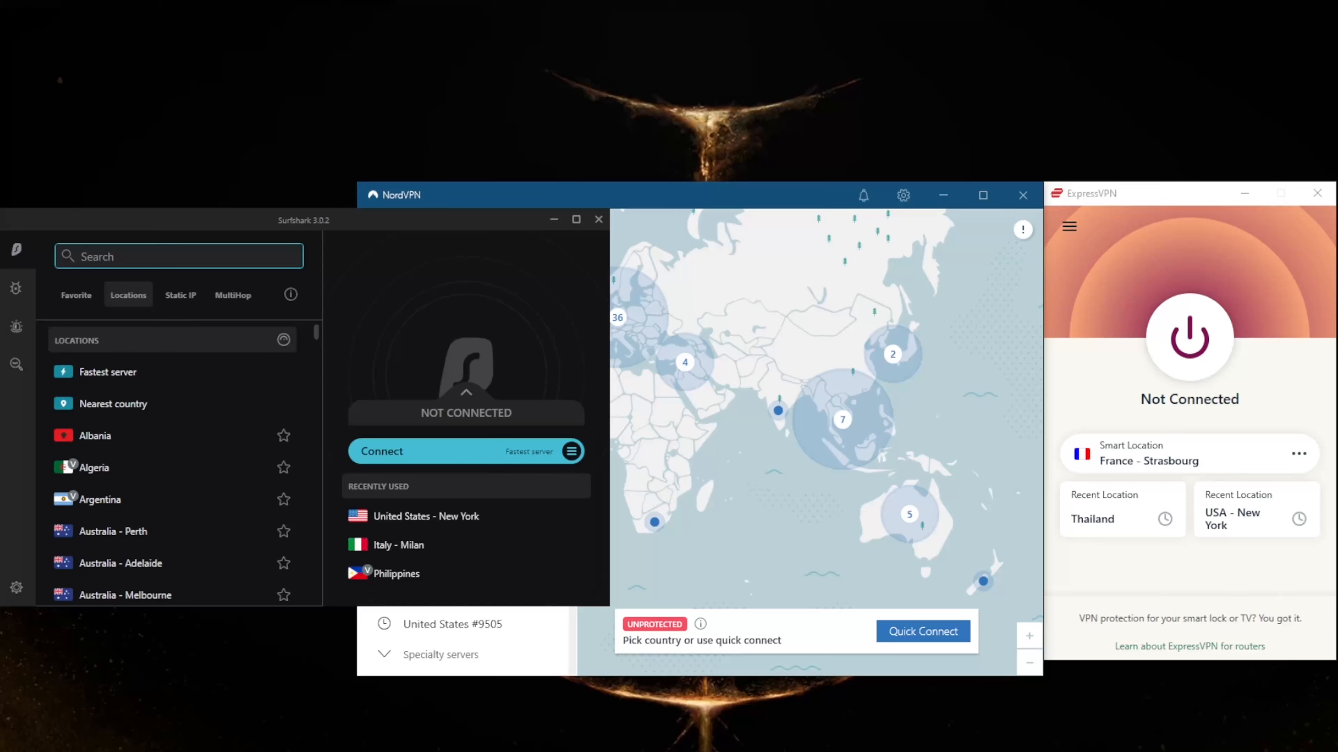
mouse_move(1010, 223)
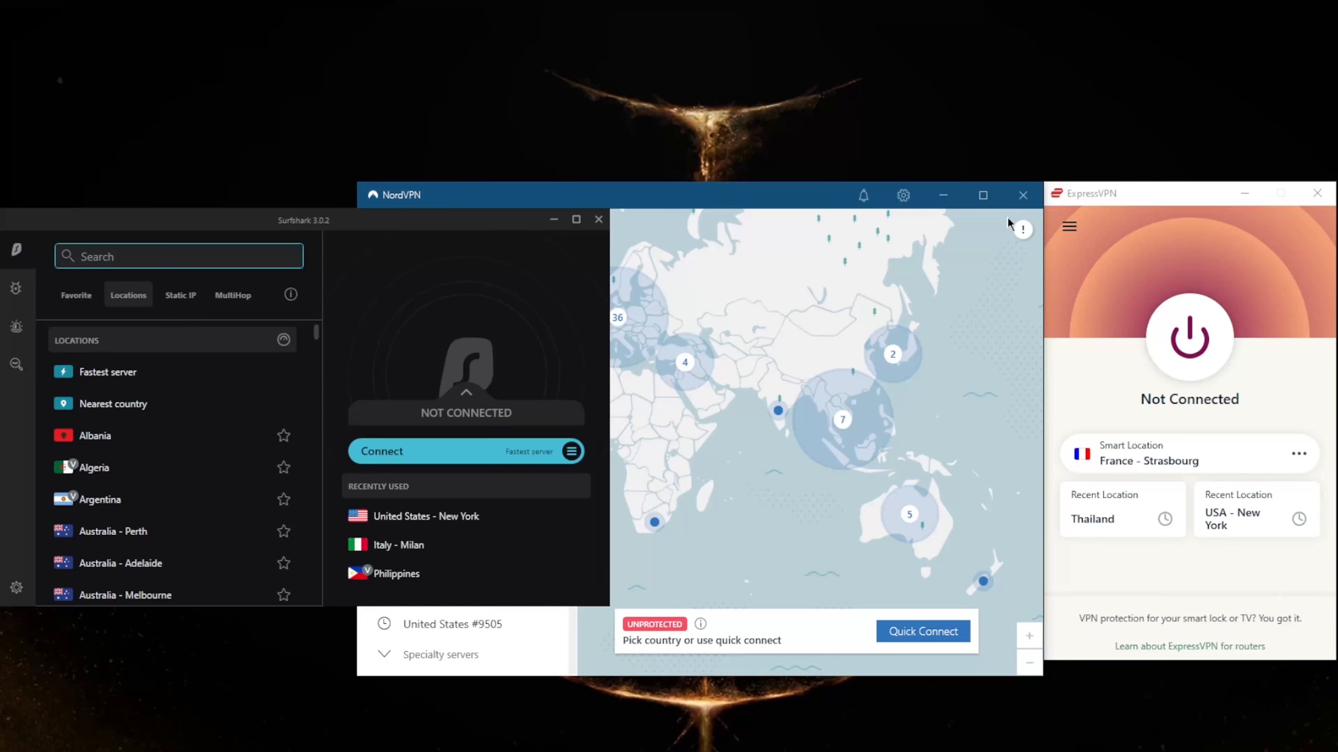
mouse_move(945, 243)
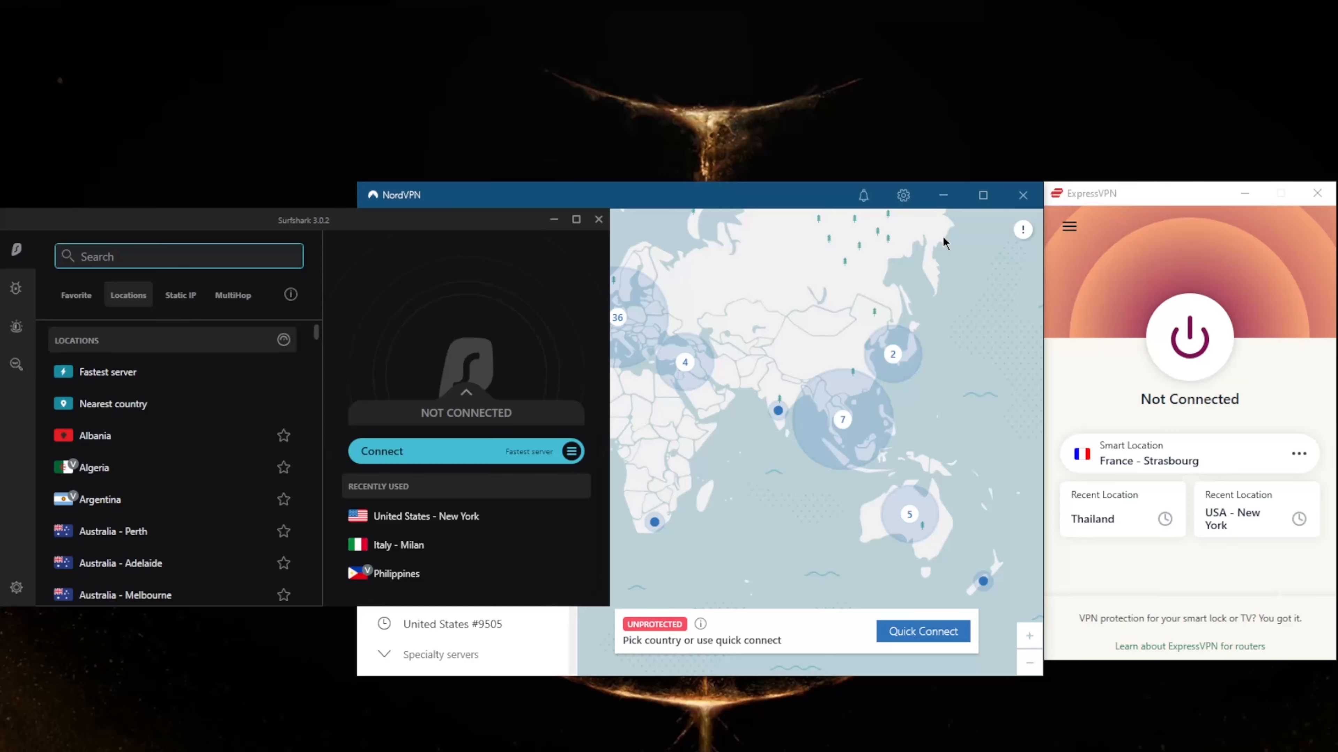
mouse_move(979, 271)
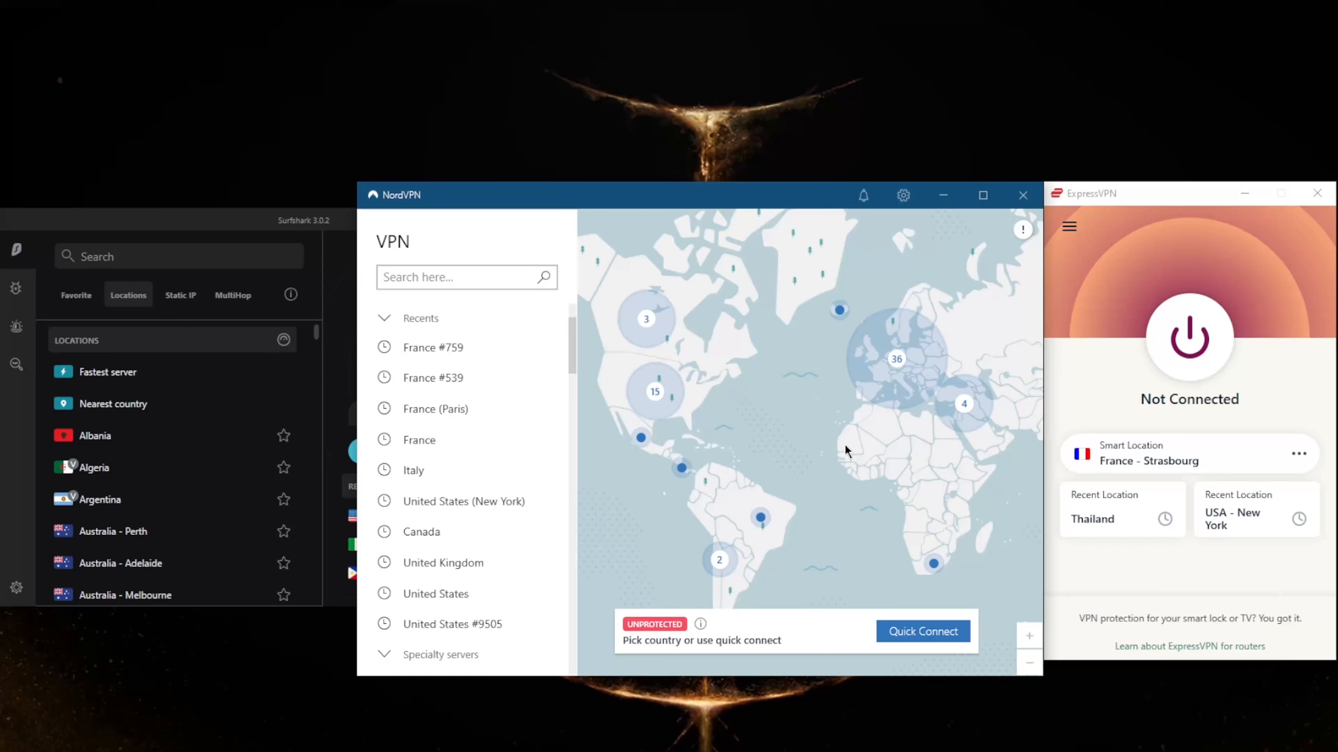
mouse_move(797, 366)
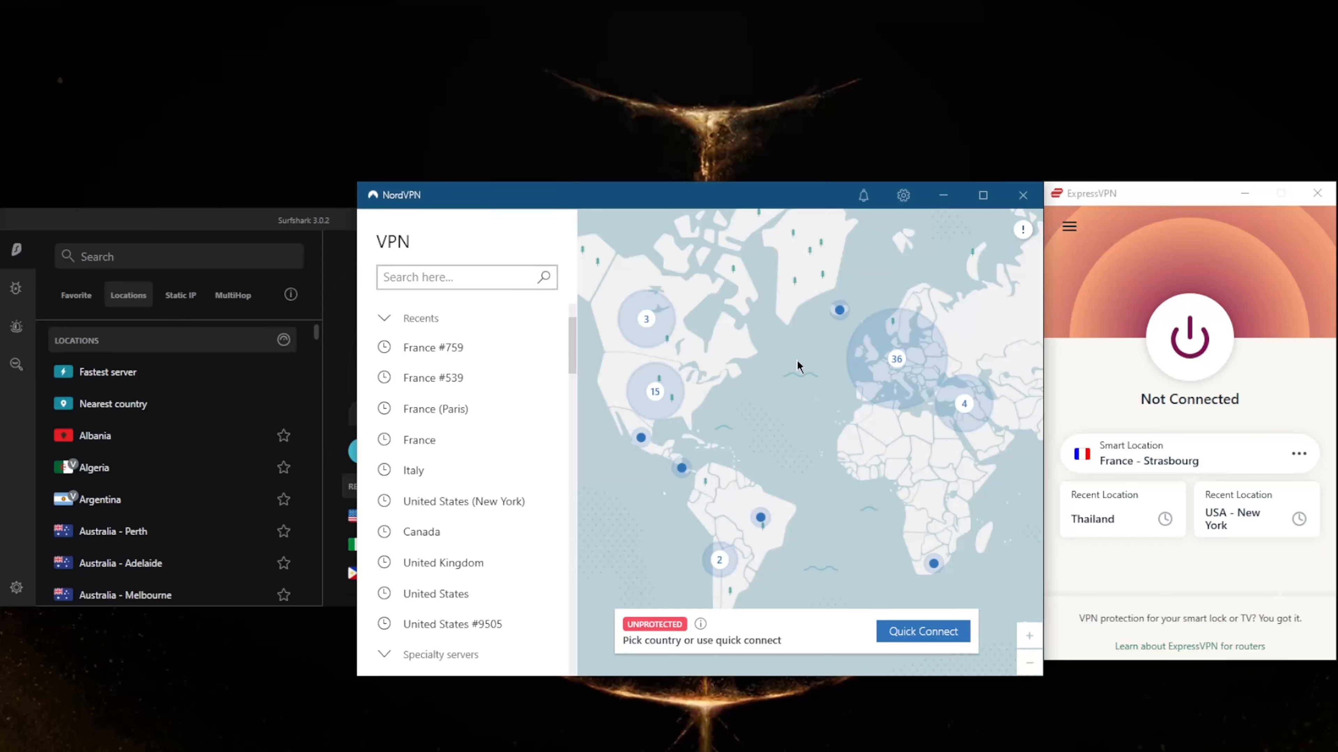
mouse_move(794, 287)
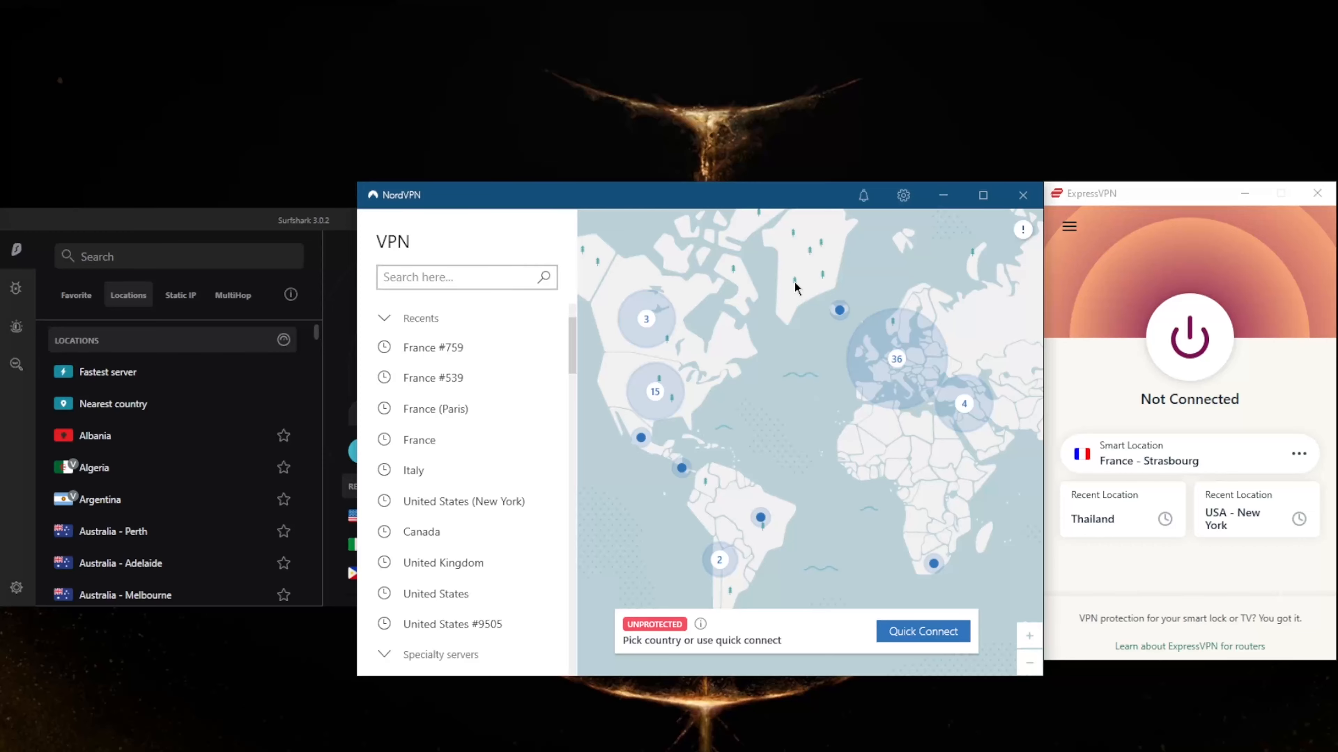
mouse_move(708, 212)
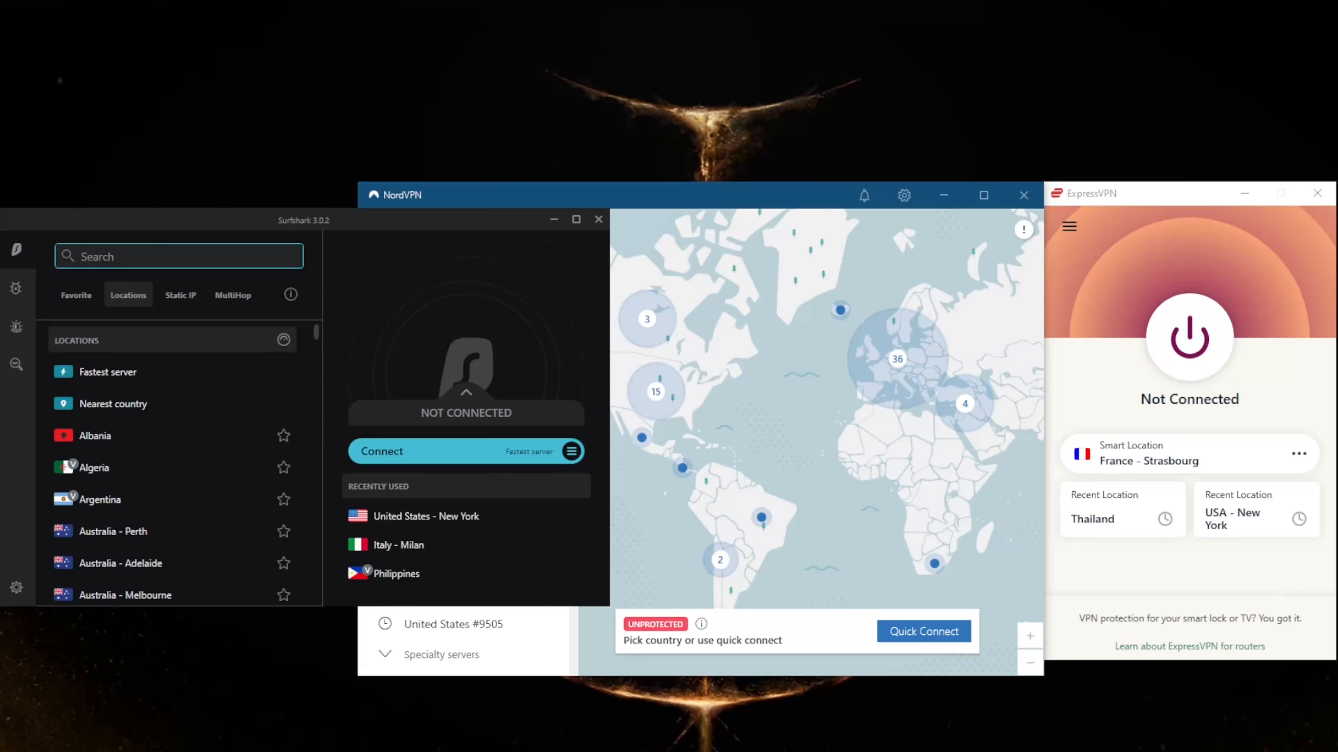
- Bring the apps side by side with ExpressVPN showing South Korea - 2 as its selected location
left_click(178, 256)
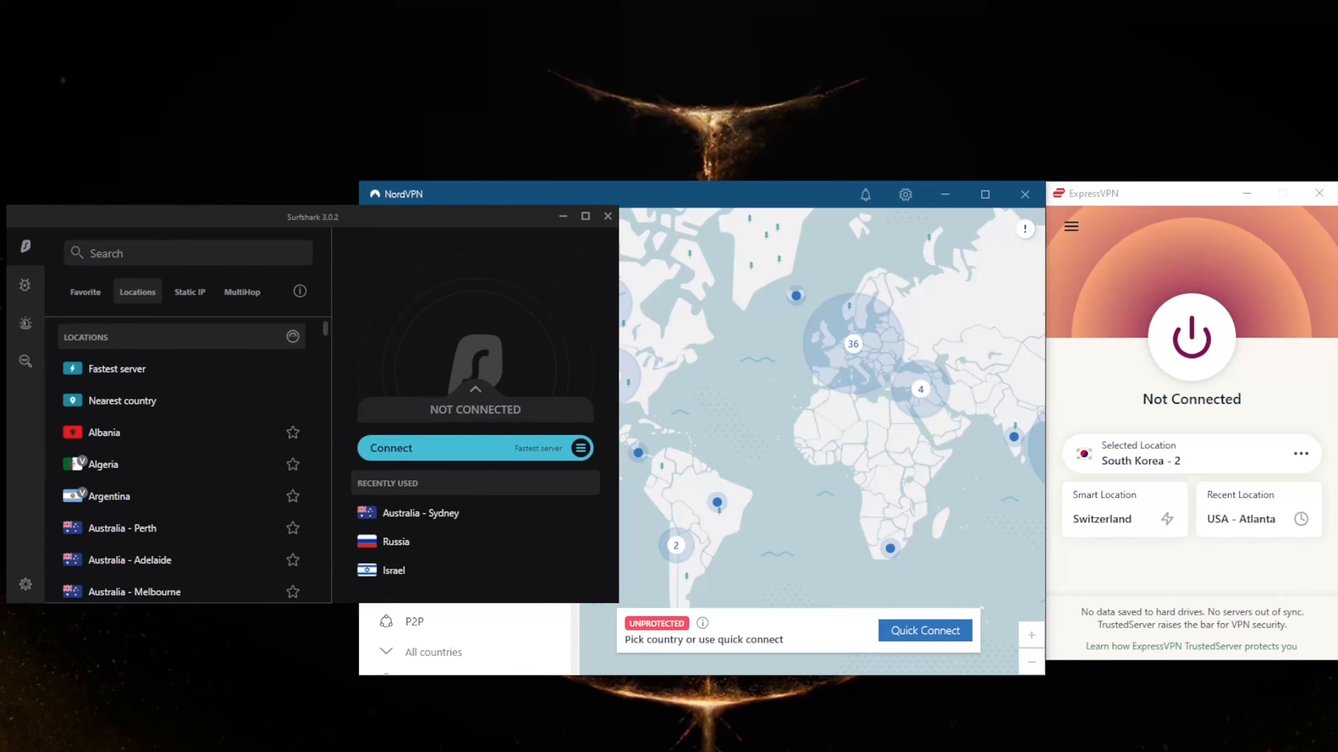
mouse_move(1159, 255)
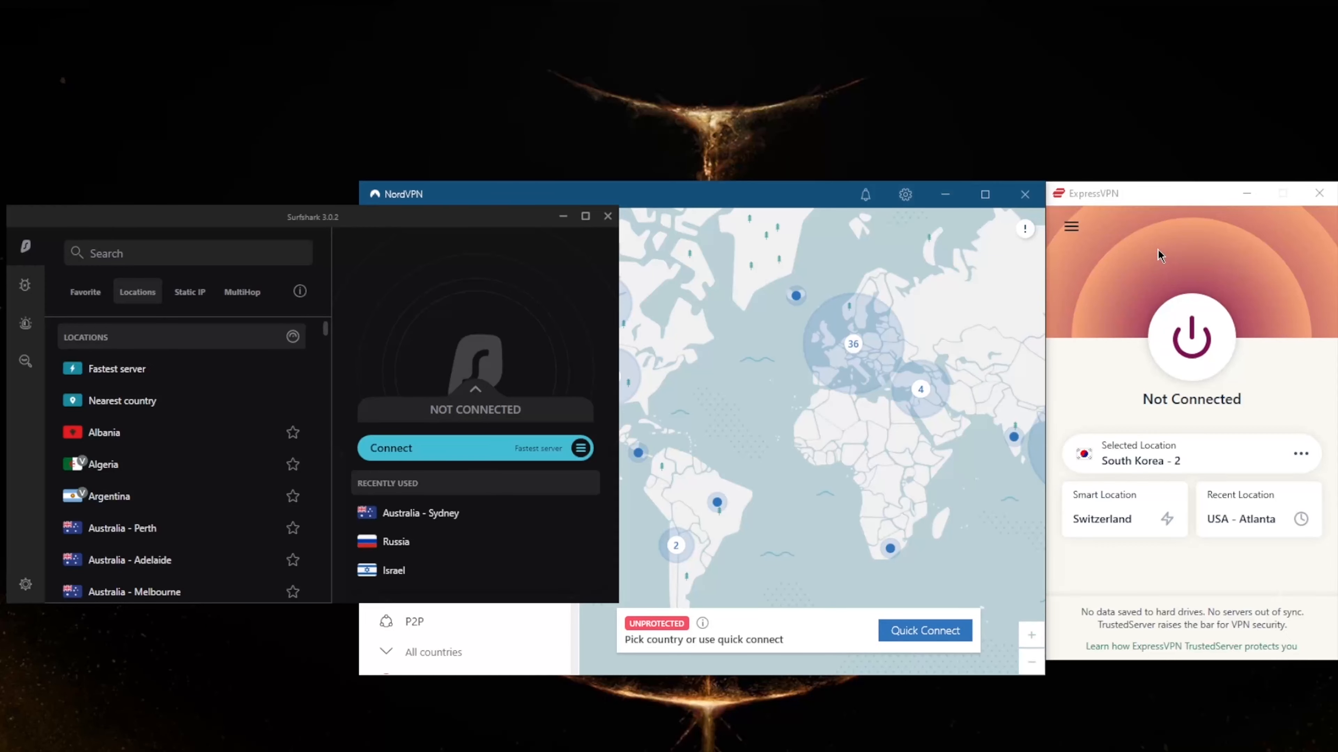
mouse_move(1112, 257)
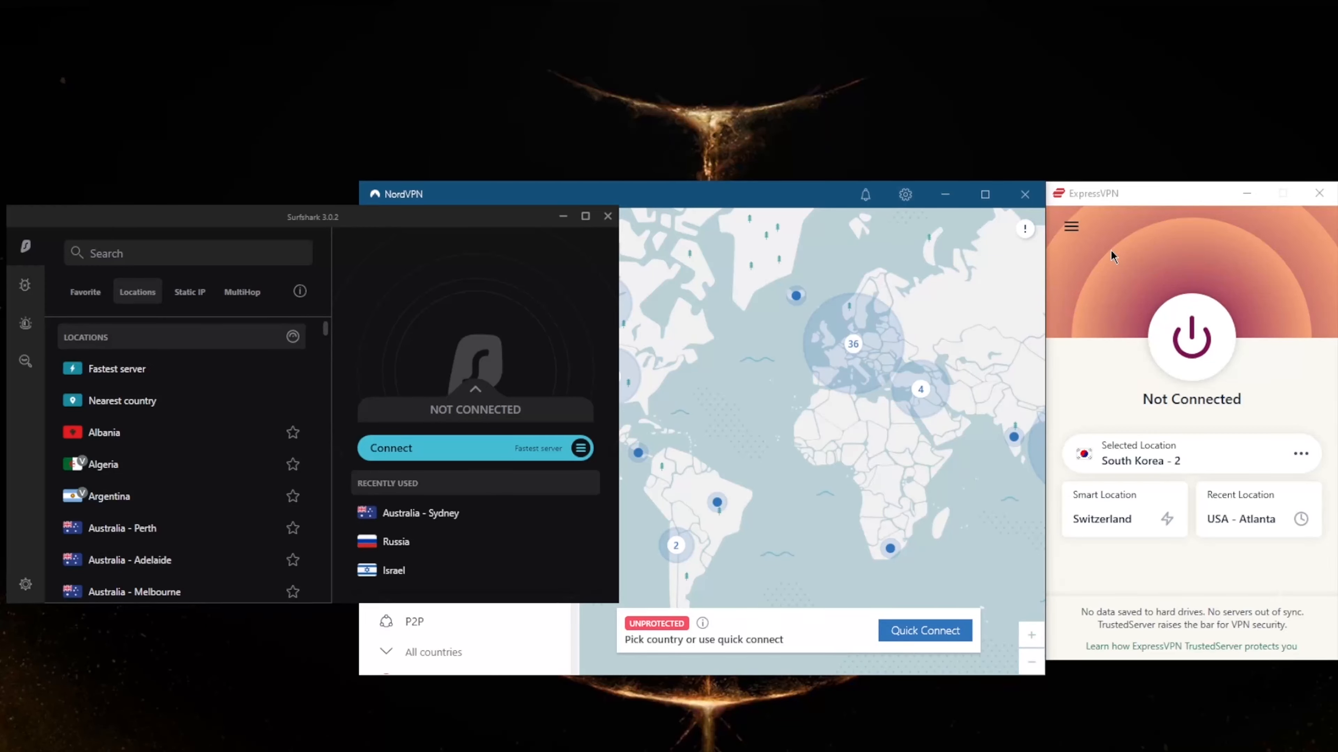
mouse_move(1081, 303)
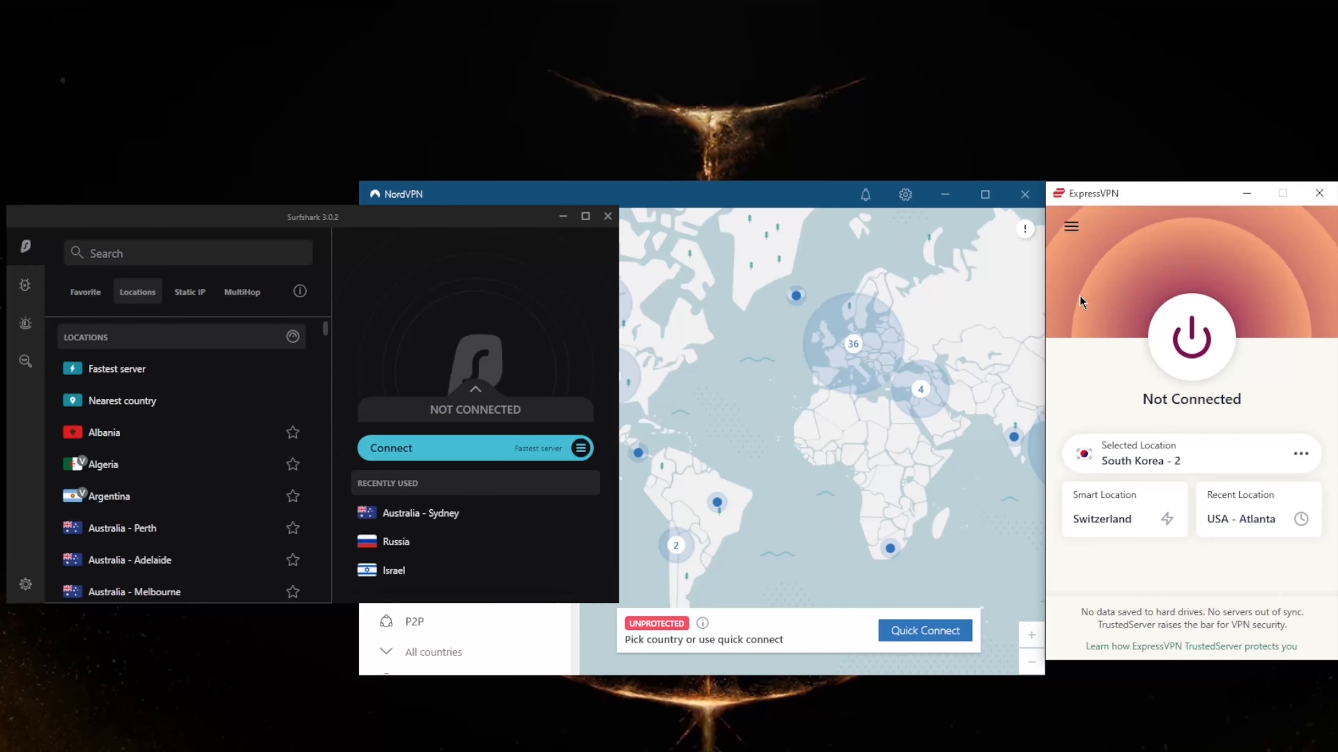
mouse_move(1076, 284)
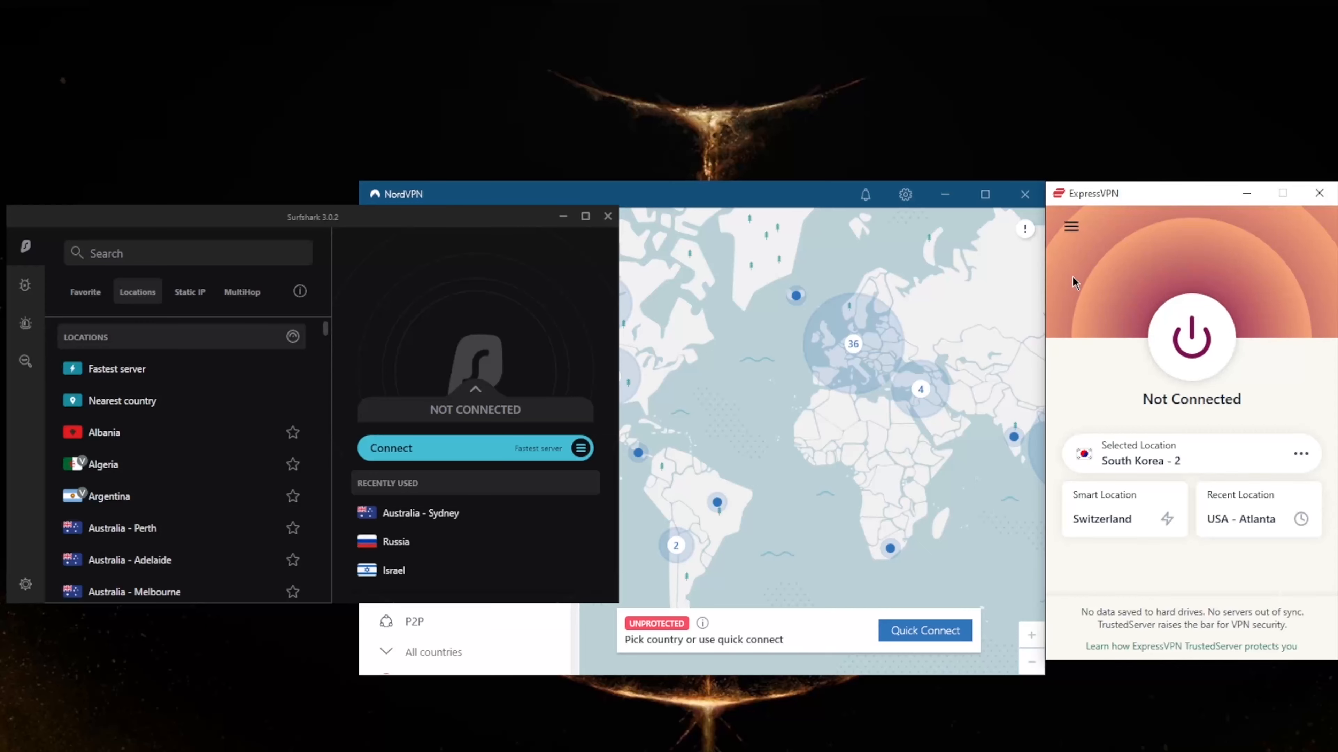
mouse_move(1098, 283)
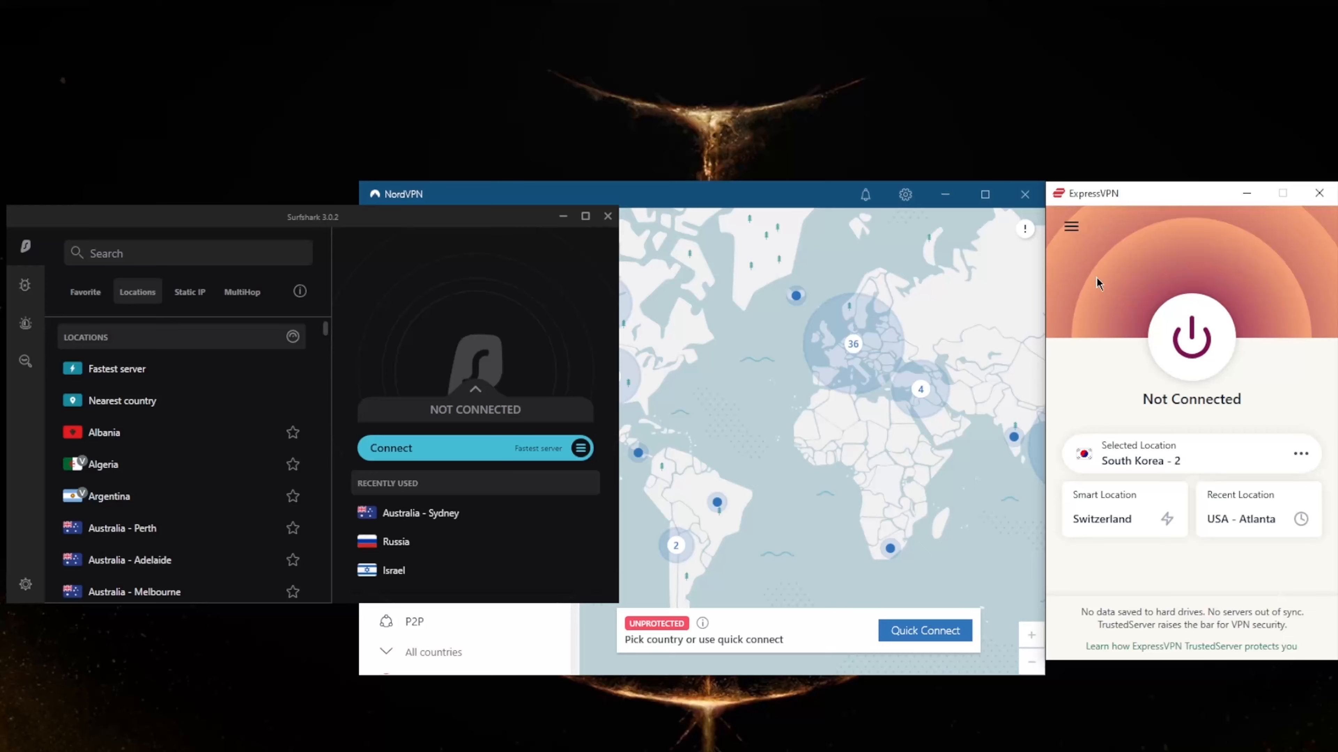
mouse_move(1109, 286)
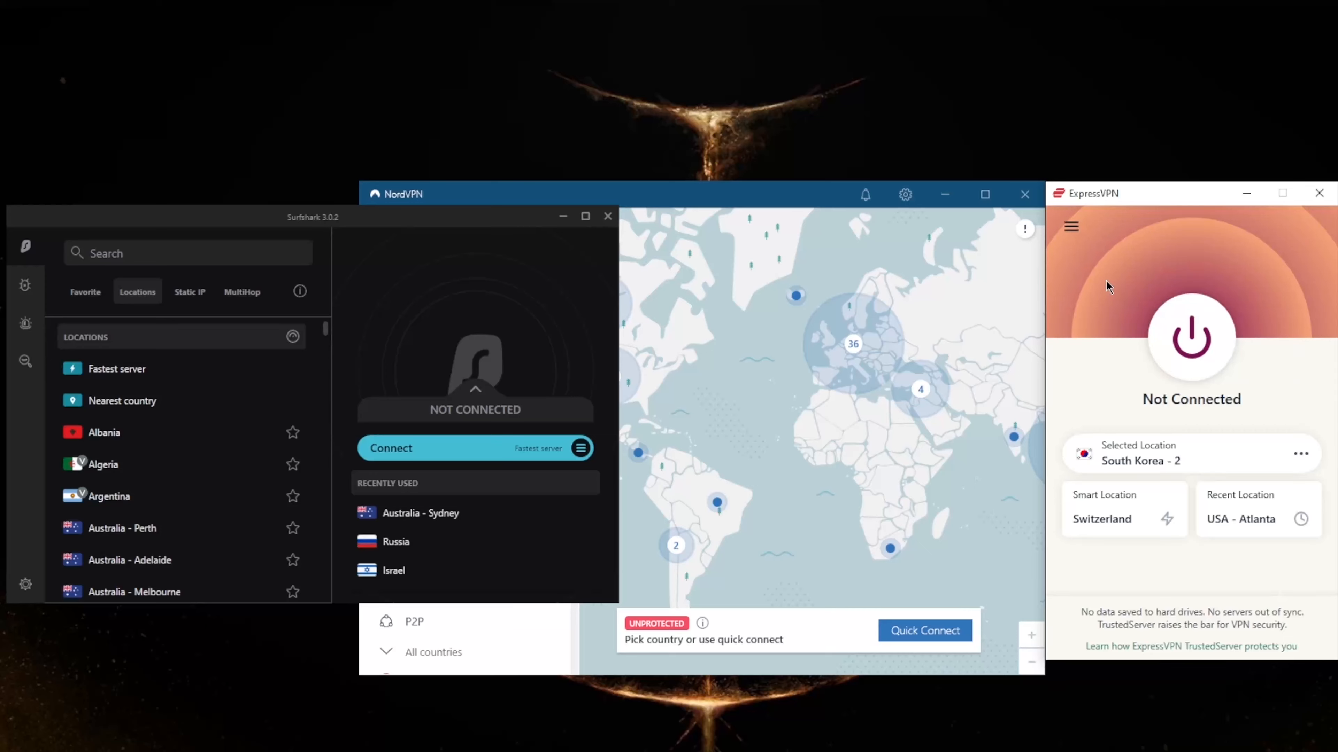
- In ExpressVPN General options, switch off stopping all traffic when the VPN disconnects unexpectedly
left_click(1071, 226)
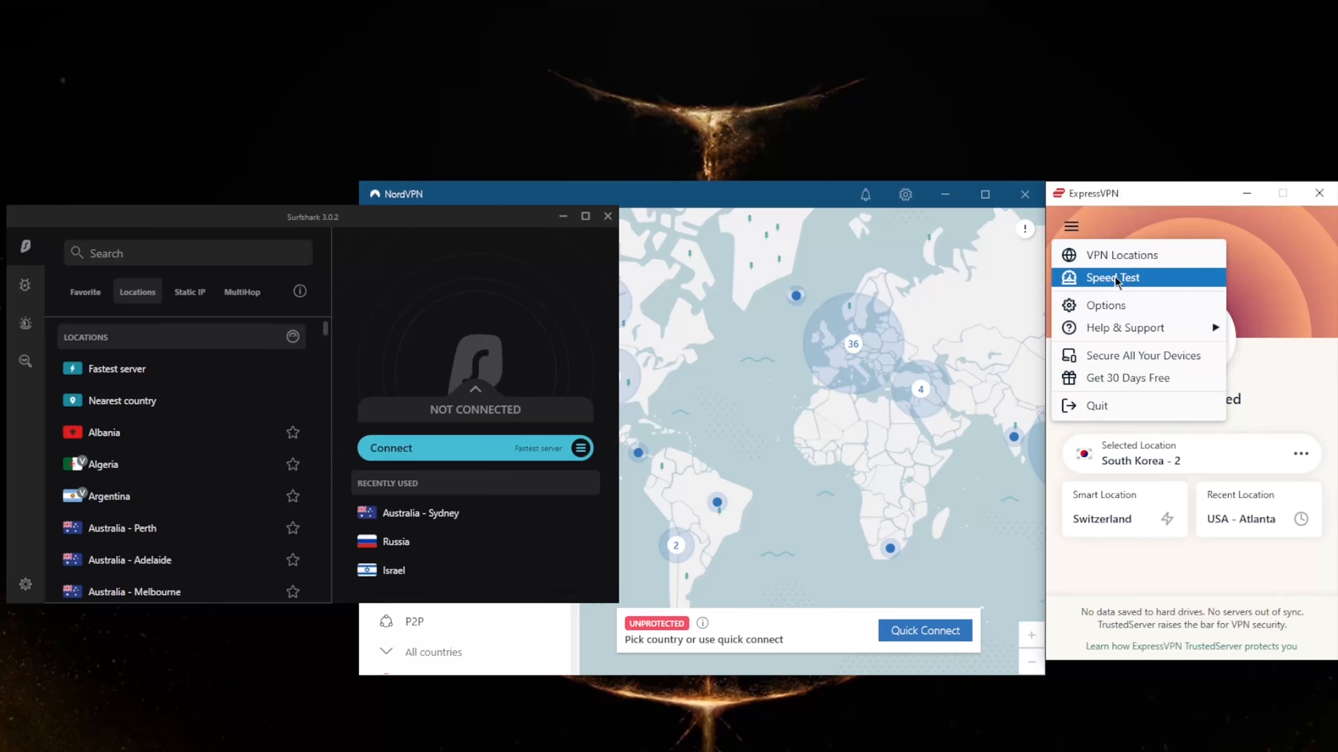
left_click(1105, 305)
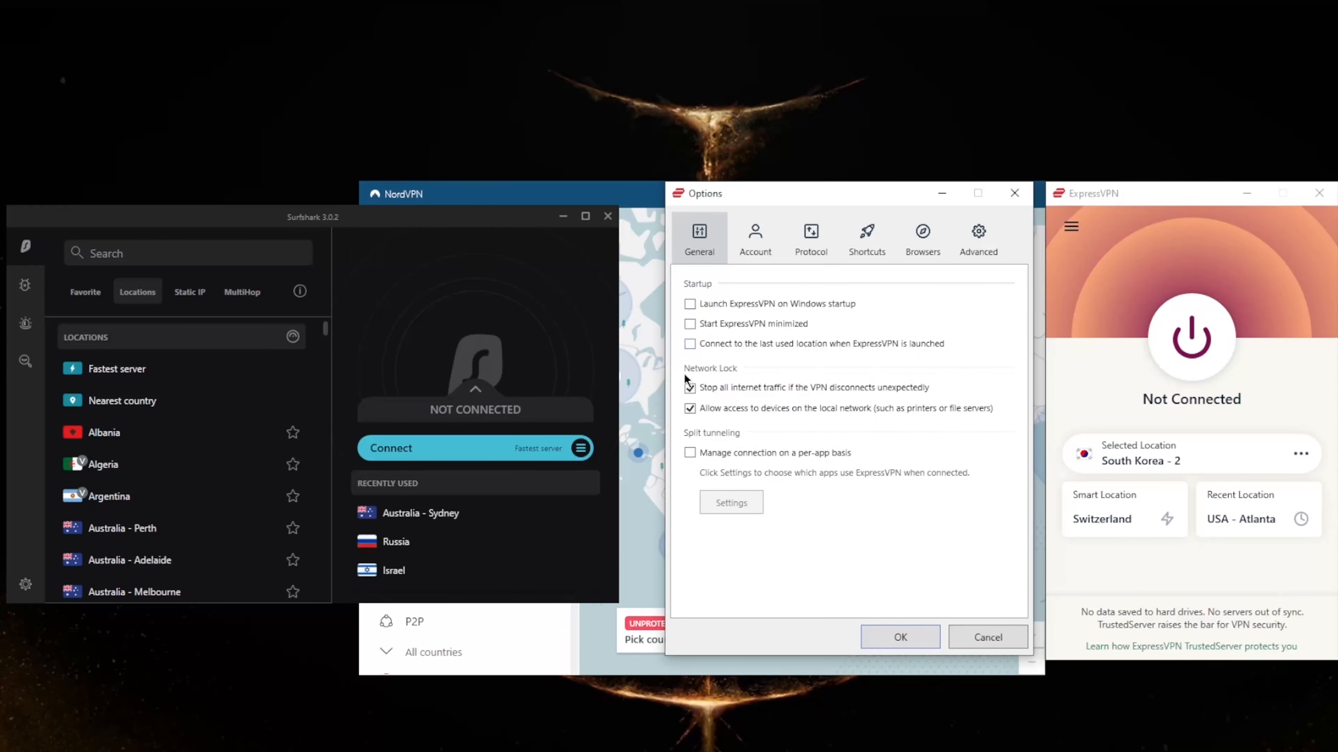
left_click(689, 387)
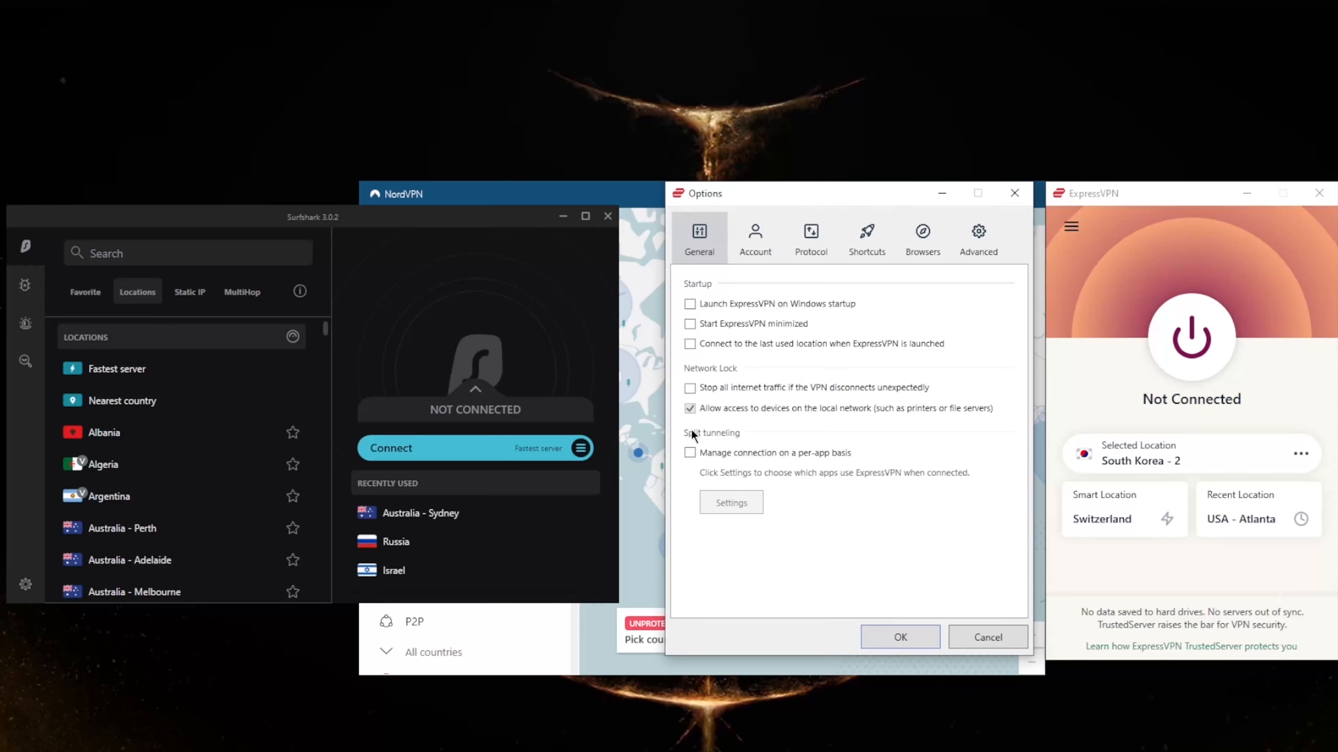
mouse_move(719, 449)
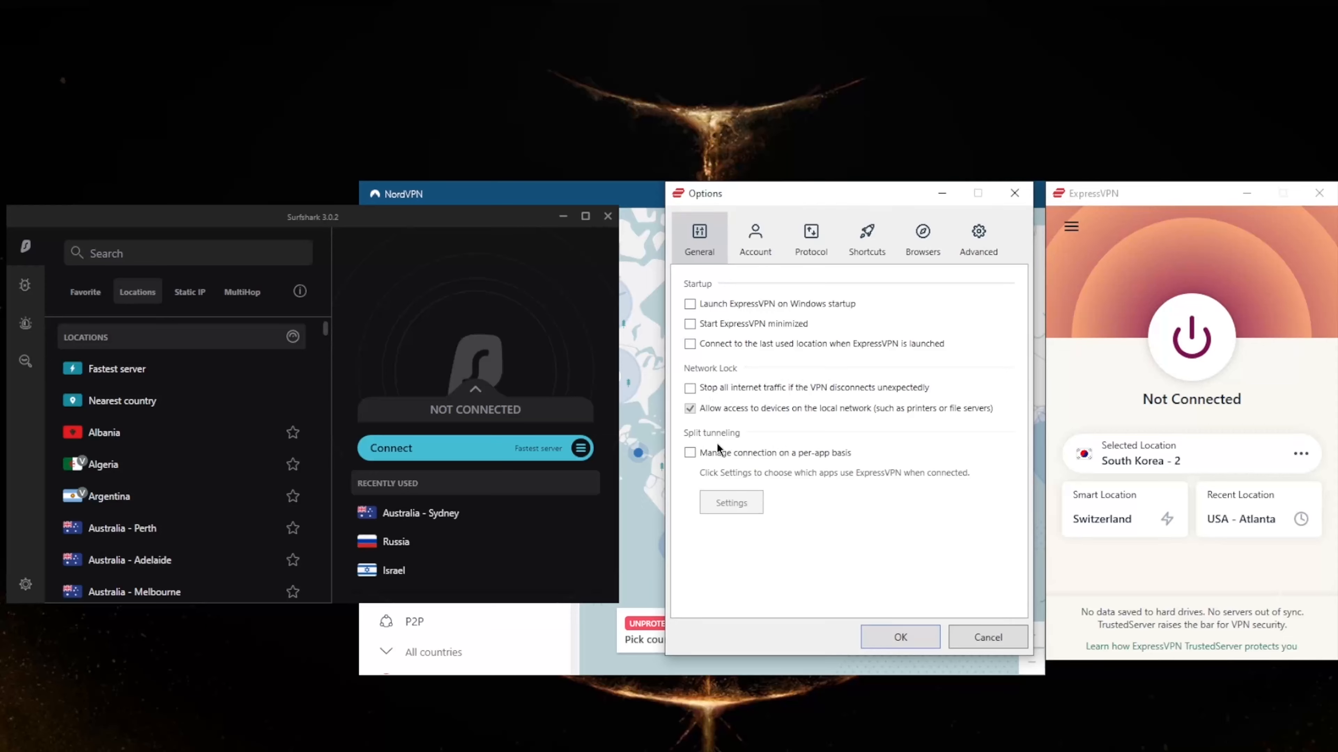
mouse_move(730, 429)
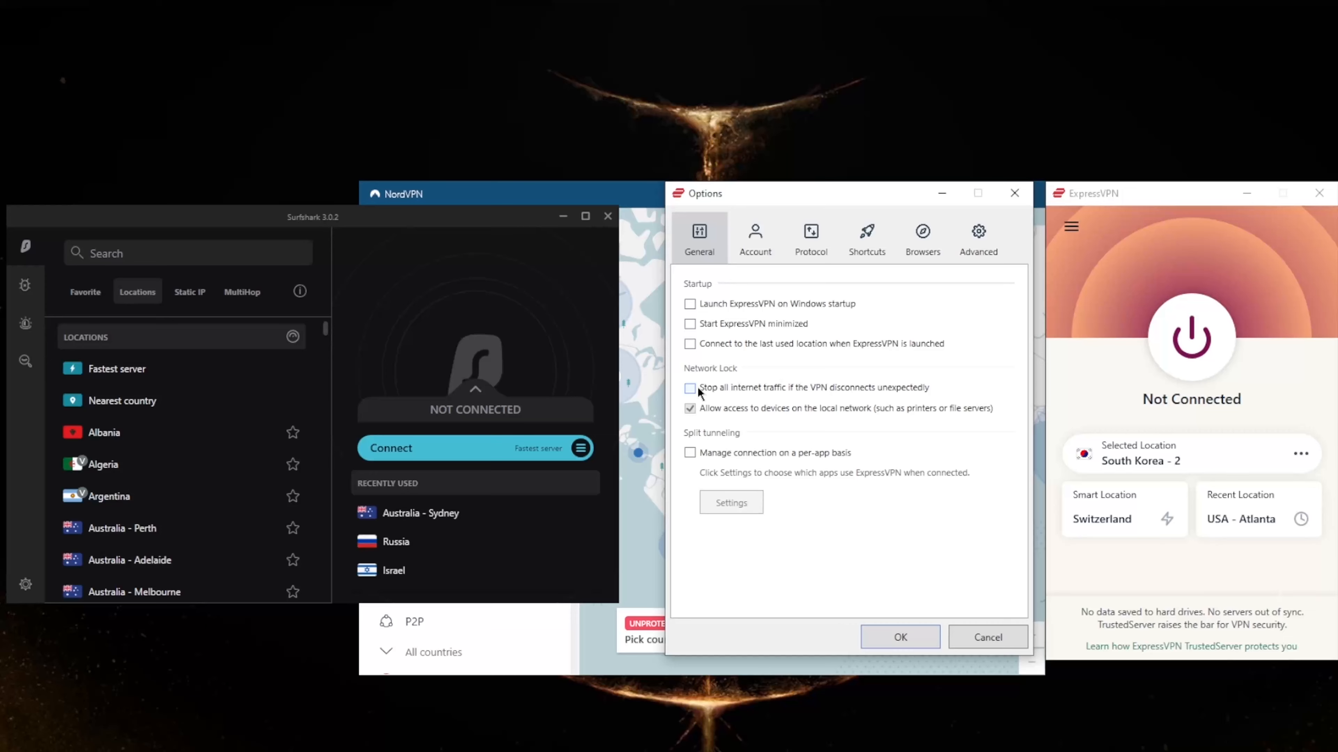
mouse_move(715, 400)
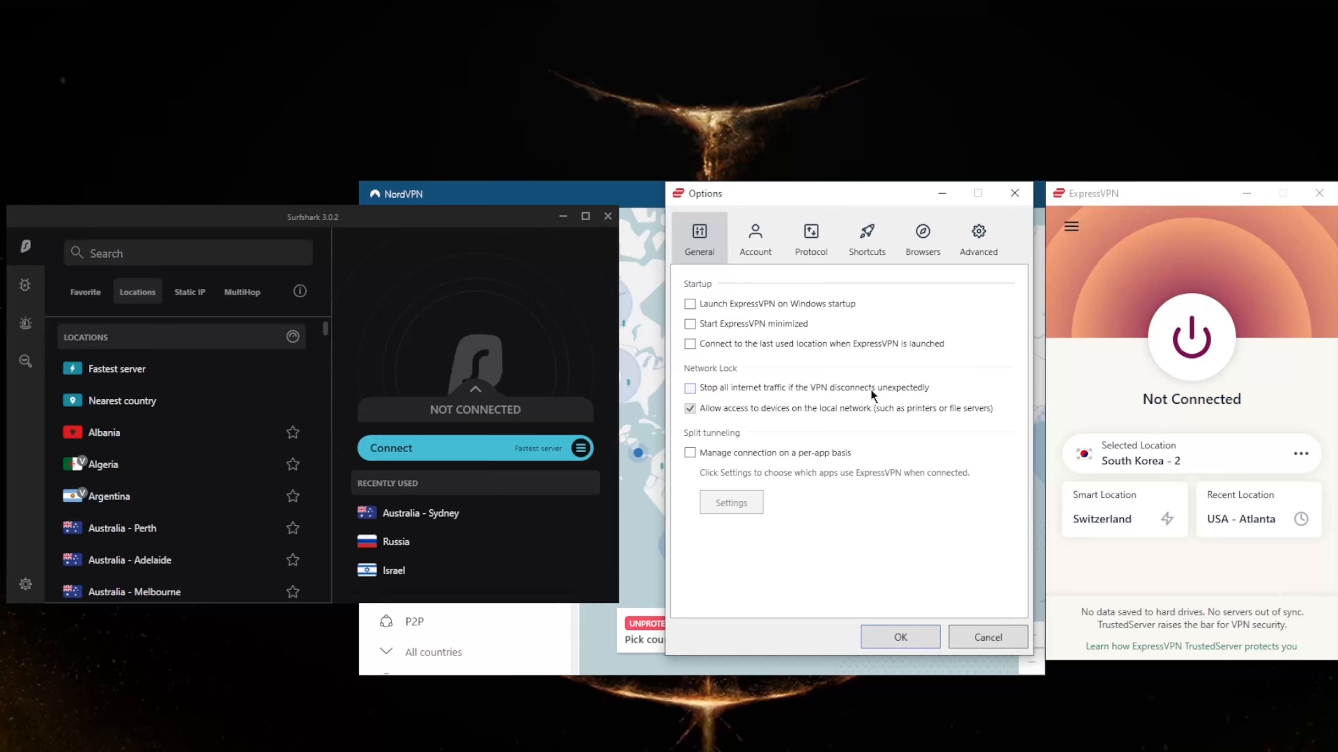
- Enable per-app split tunnelling and set it to keep selected apps off the VPN
left_click(690, 453)
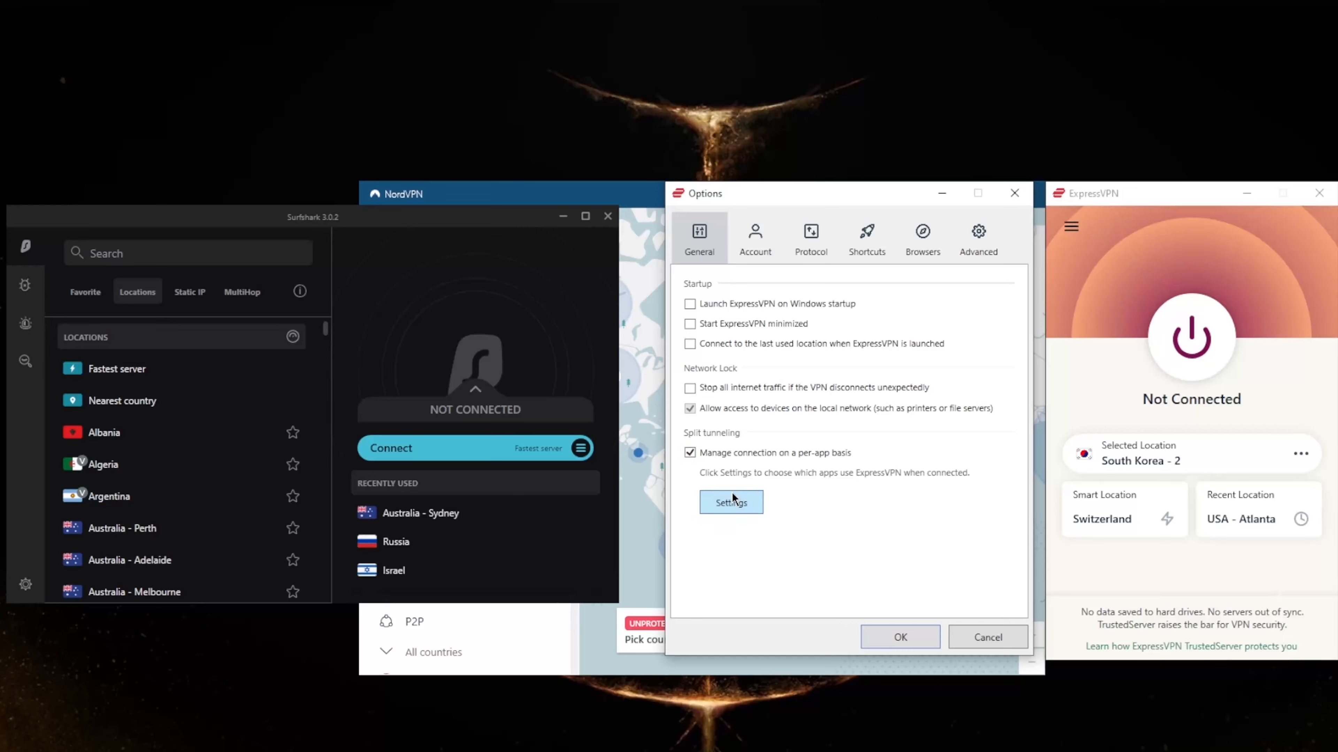
left_click(731, 502)
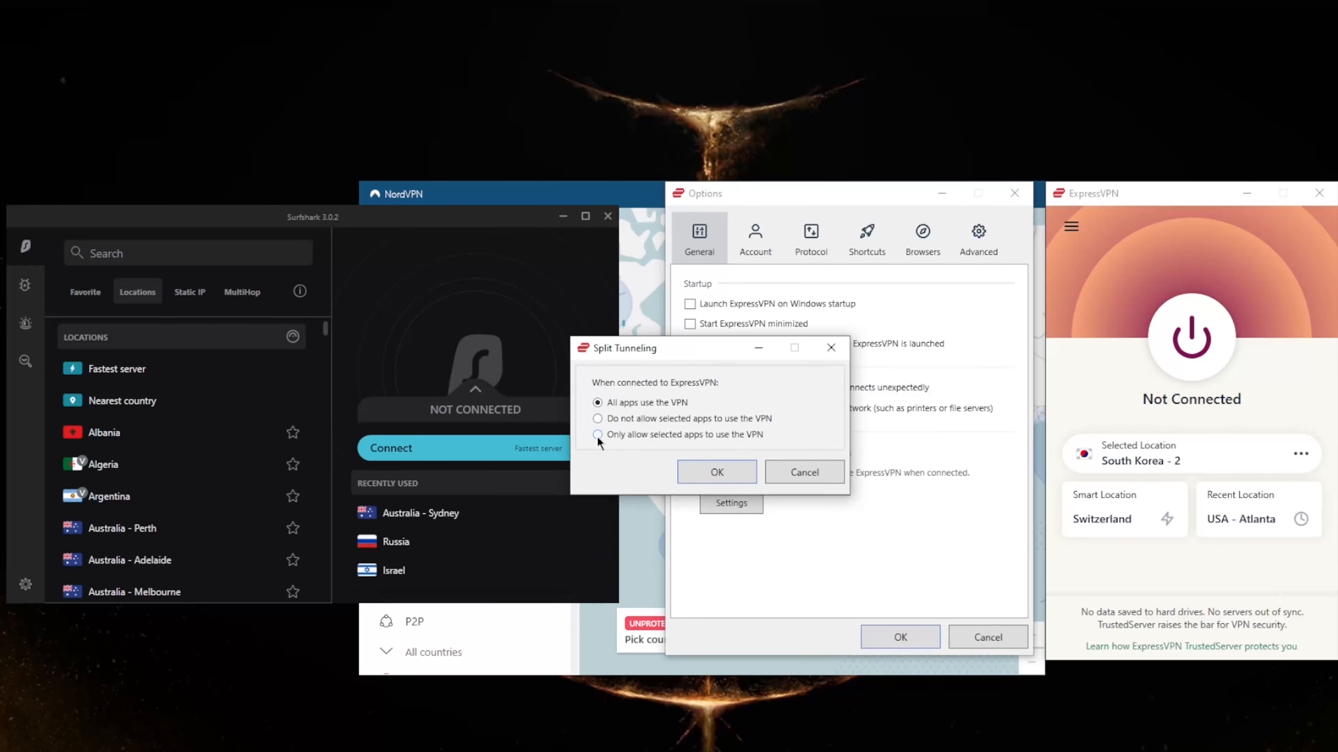
left_click(597, 434)
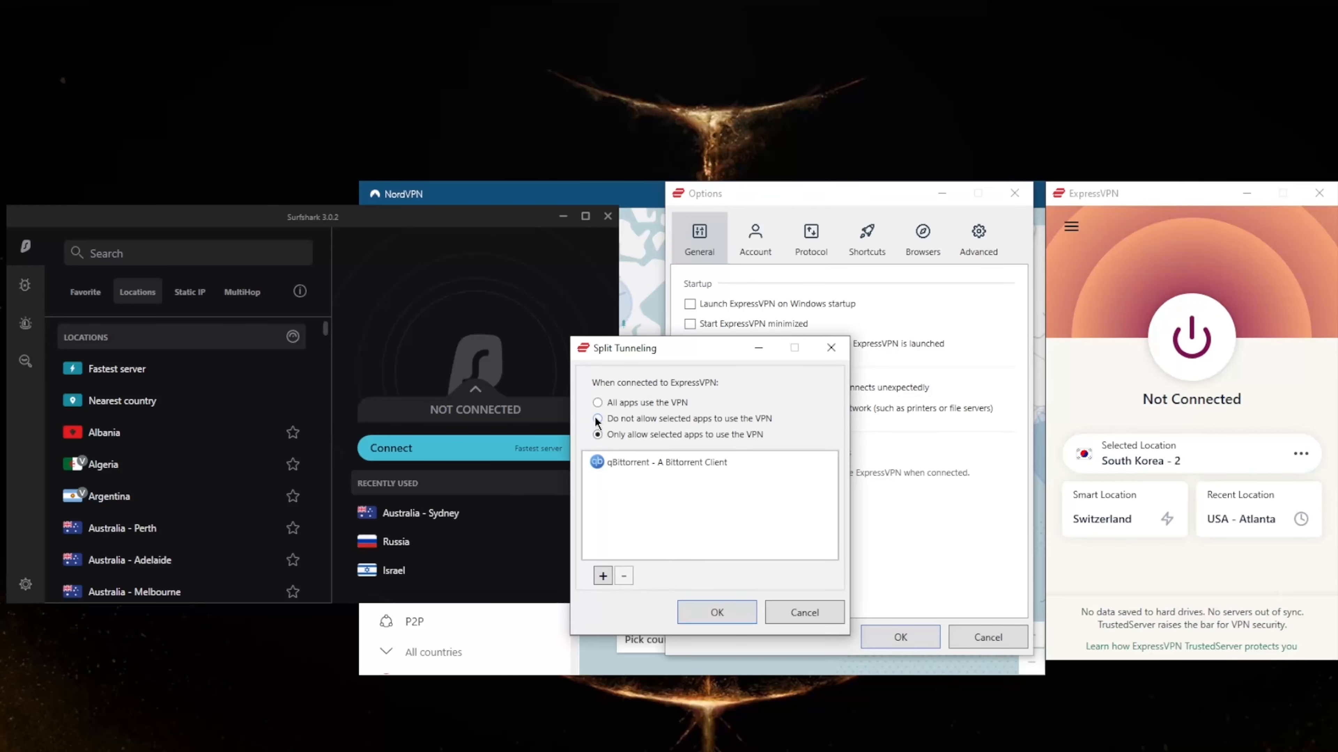
left_click(598, 434)
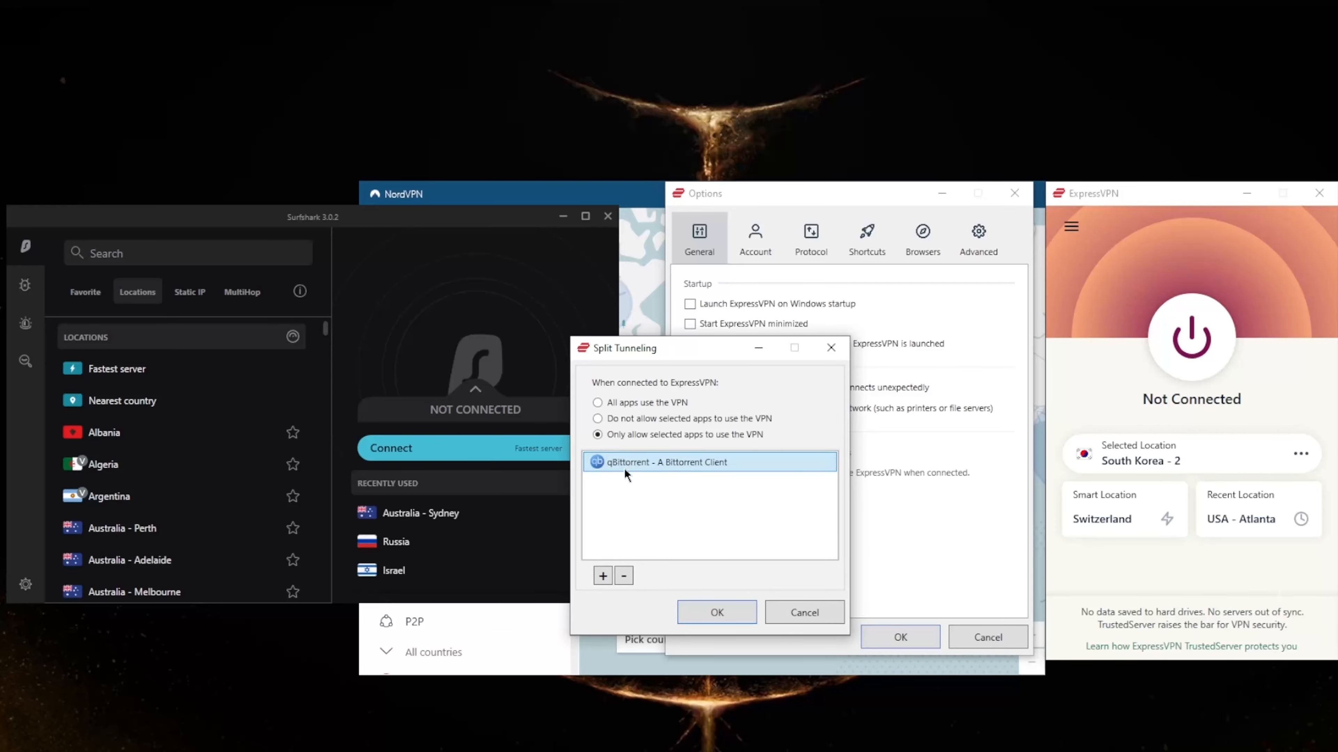
mouse_move(649, 499)
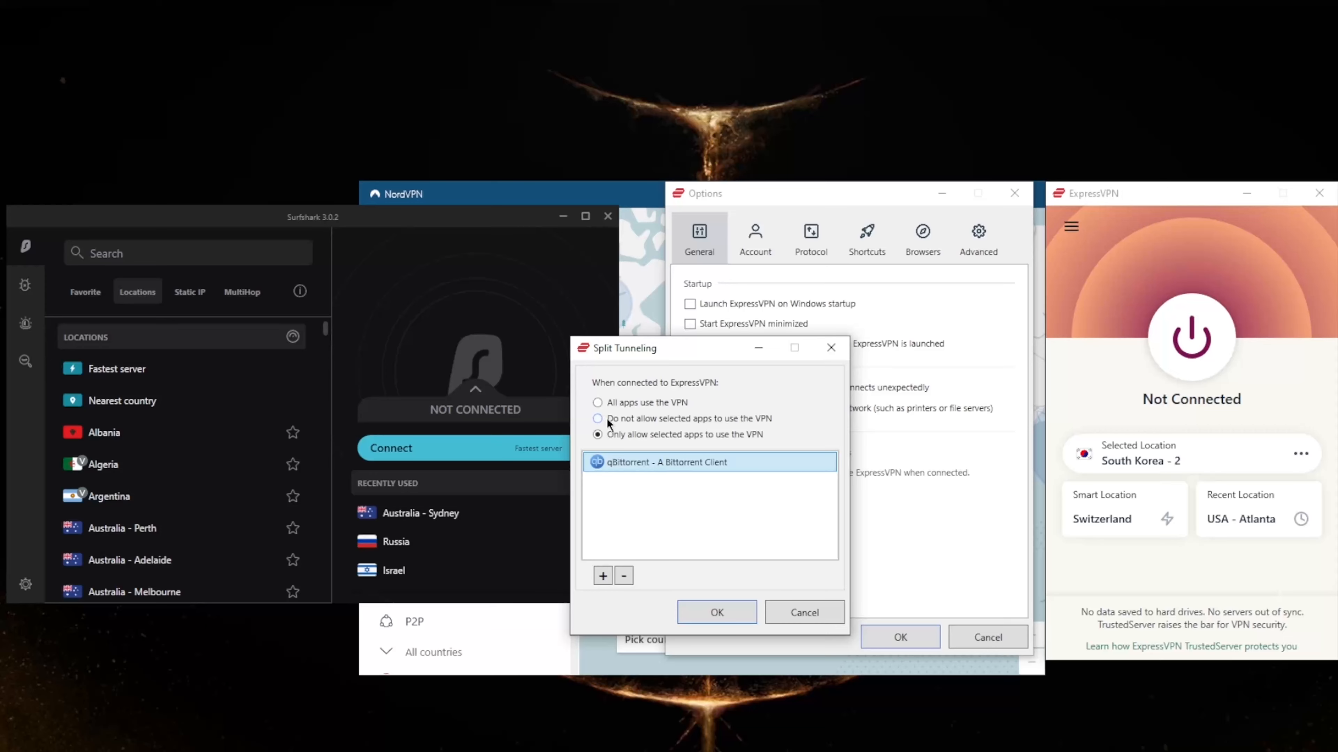
left_click(597, 418)
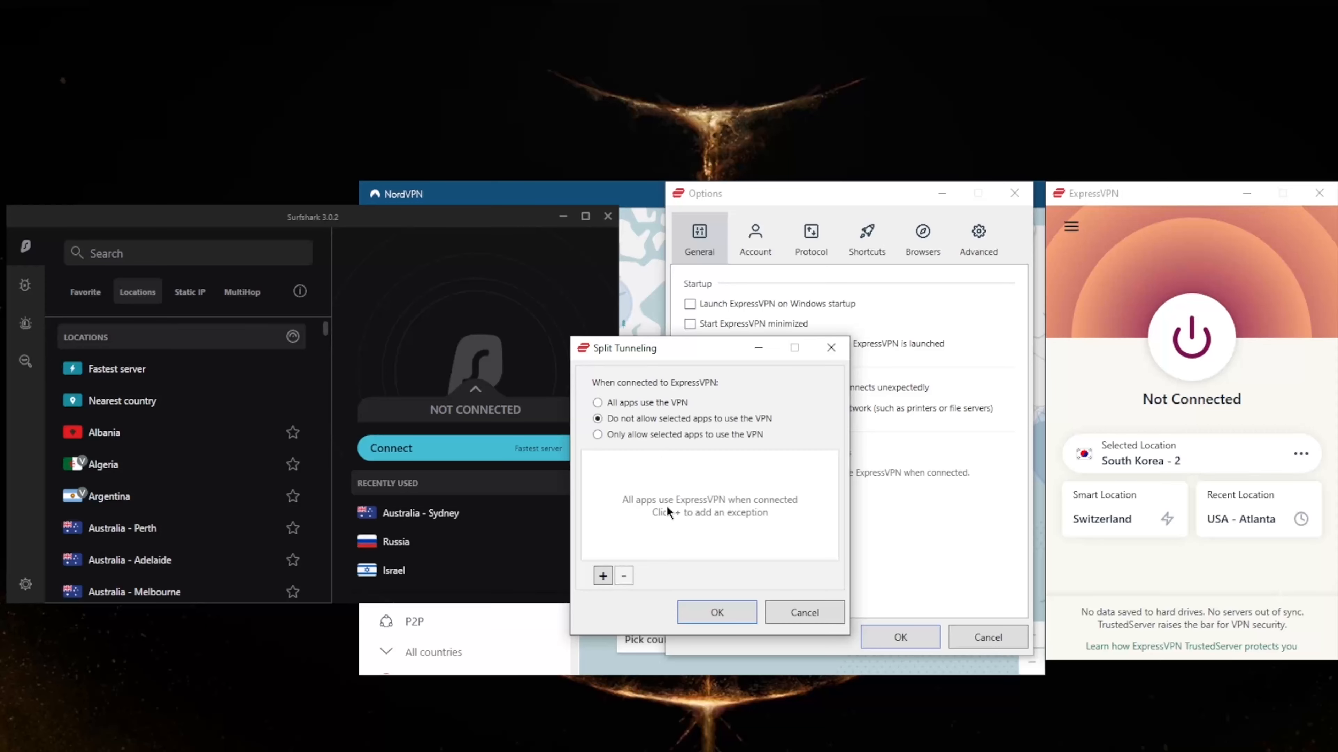
mouse_move(706, 501)
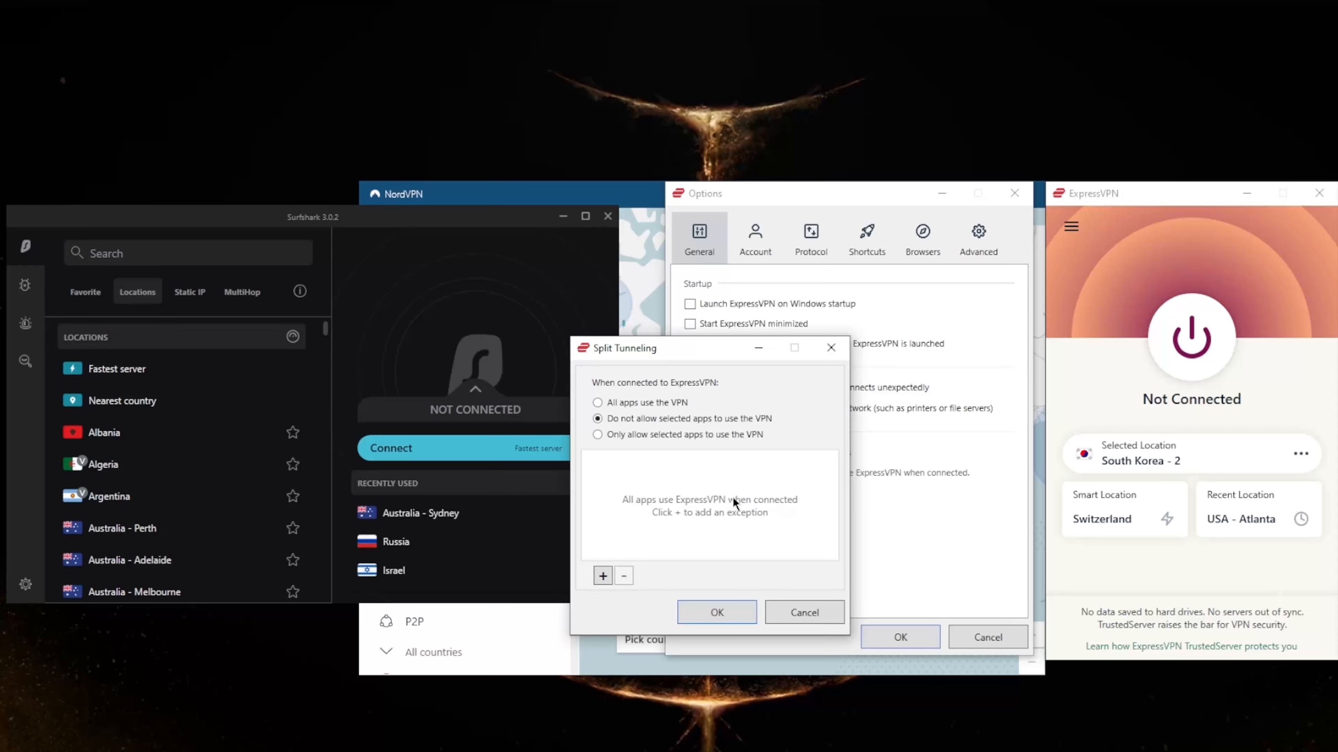
mouse_move(783, 513)
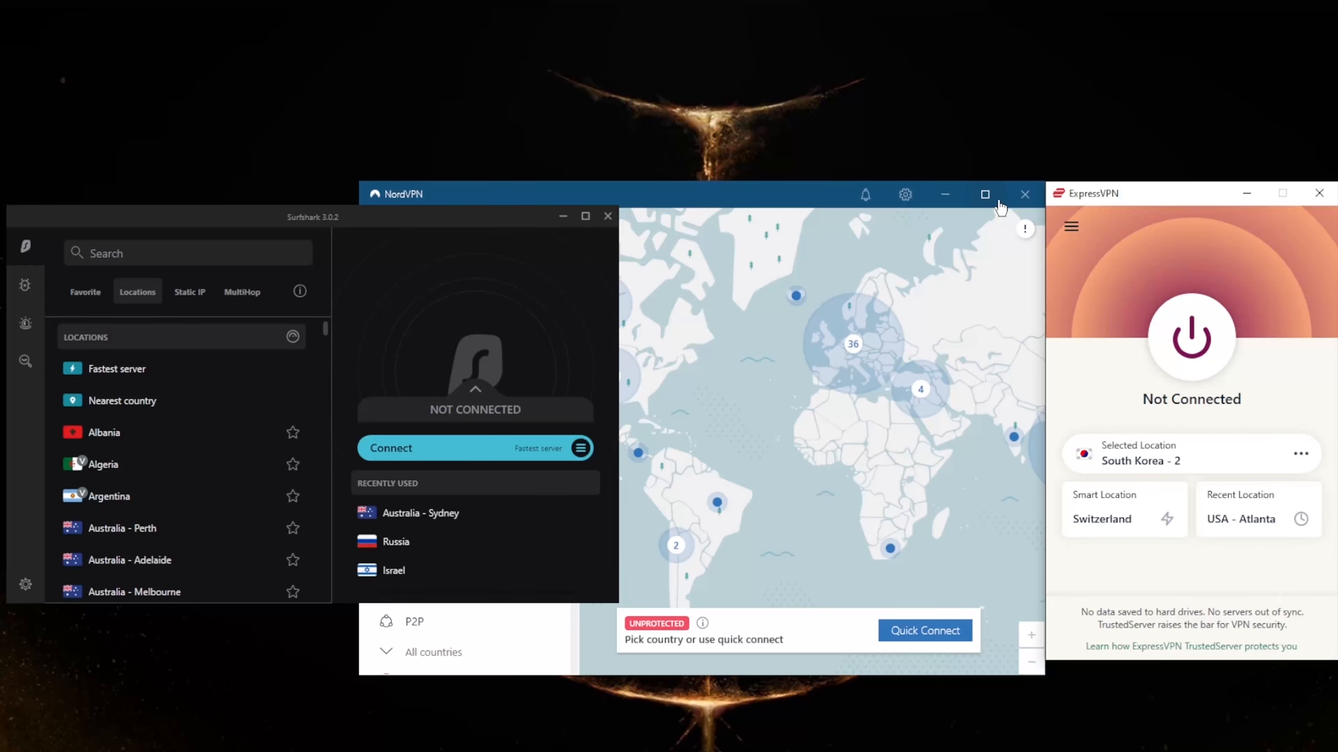
mouse_move(864, 292)
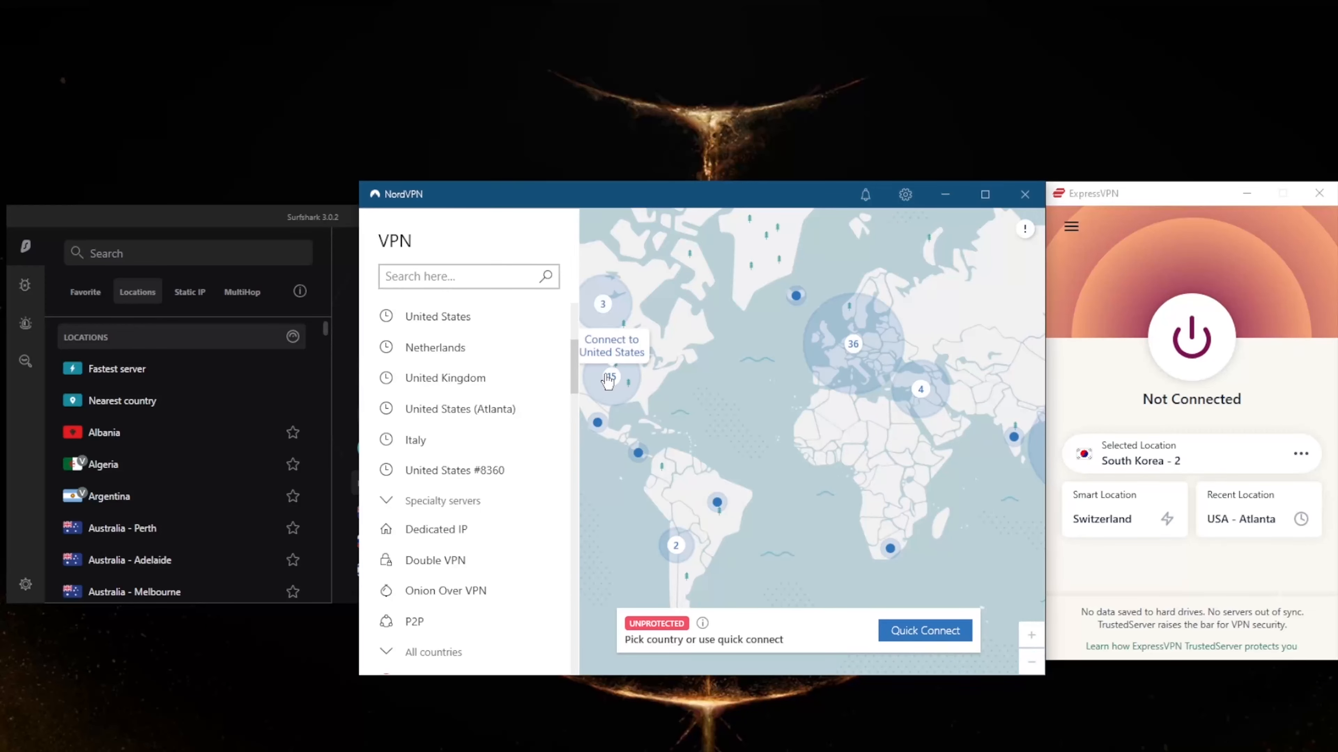
mouse_move(850, 444)
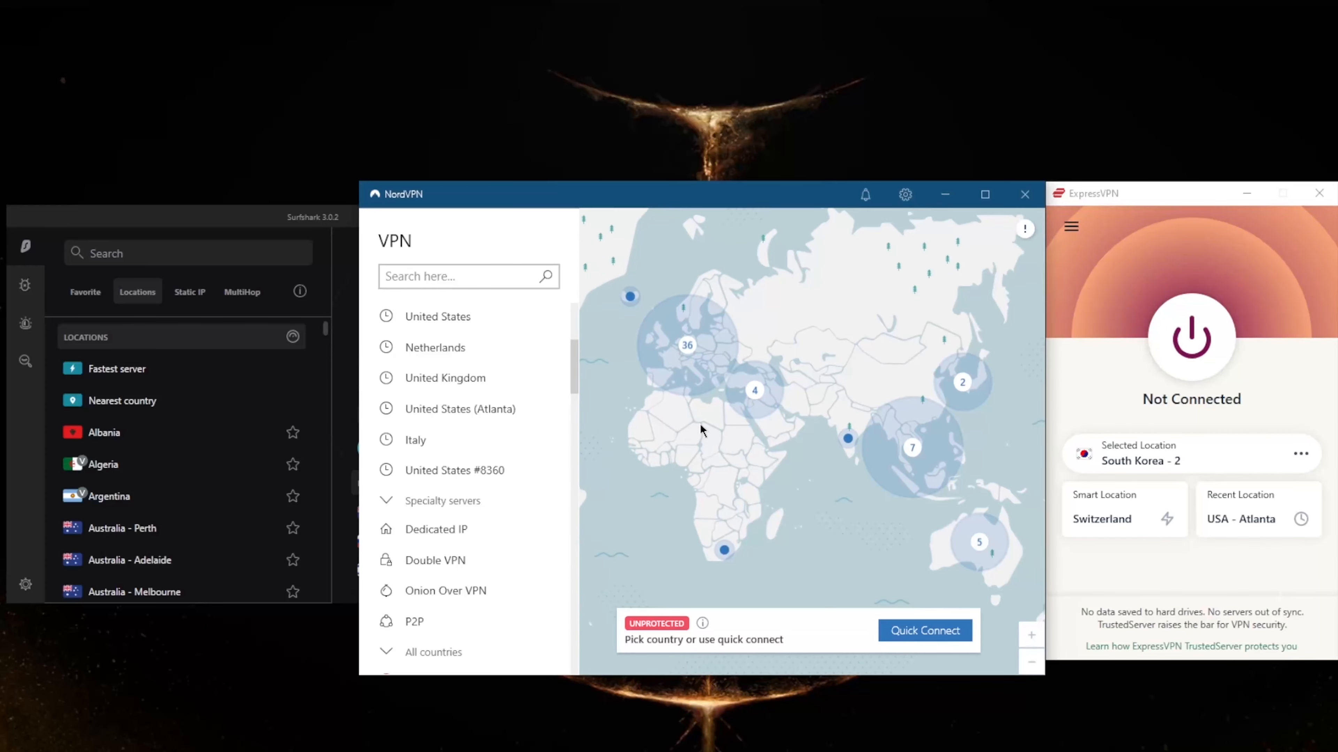
mouse_move(675, 493)
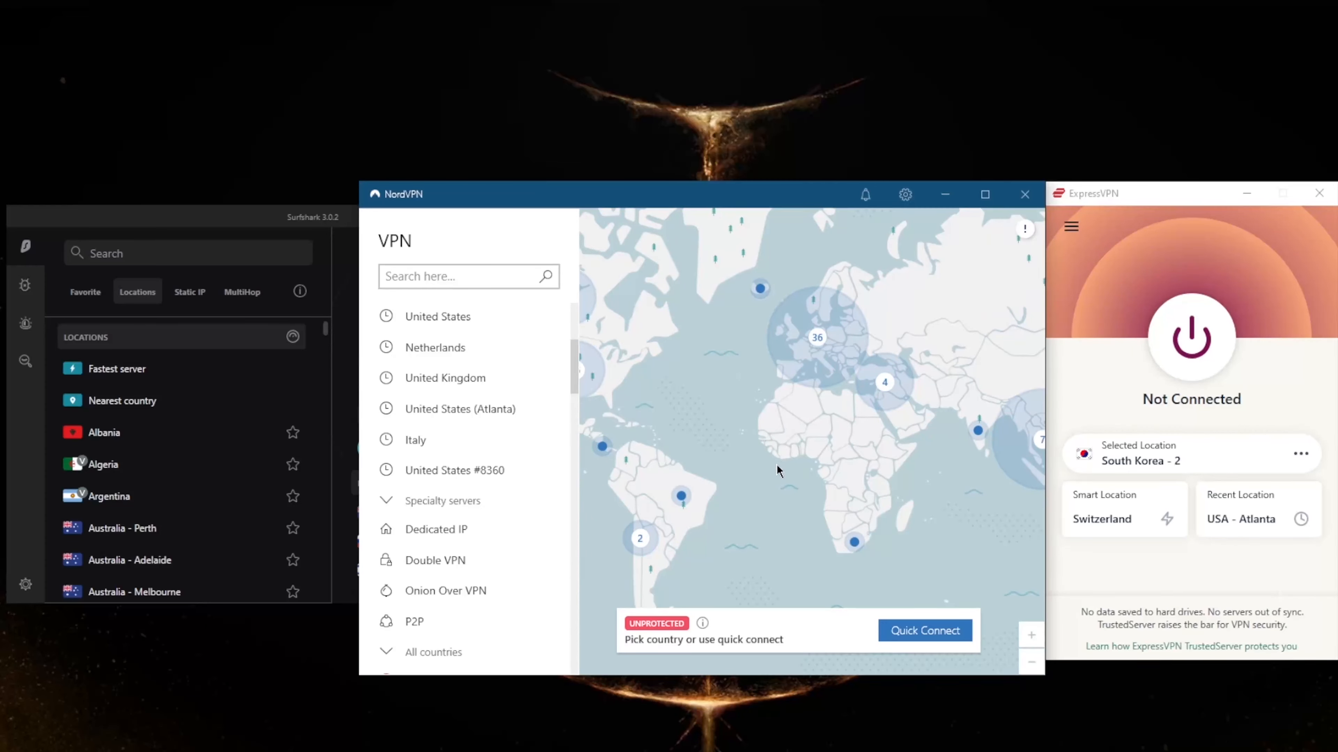
mouse_move(777, 455)
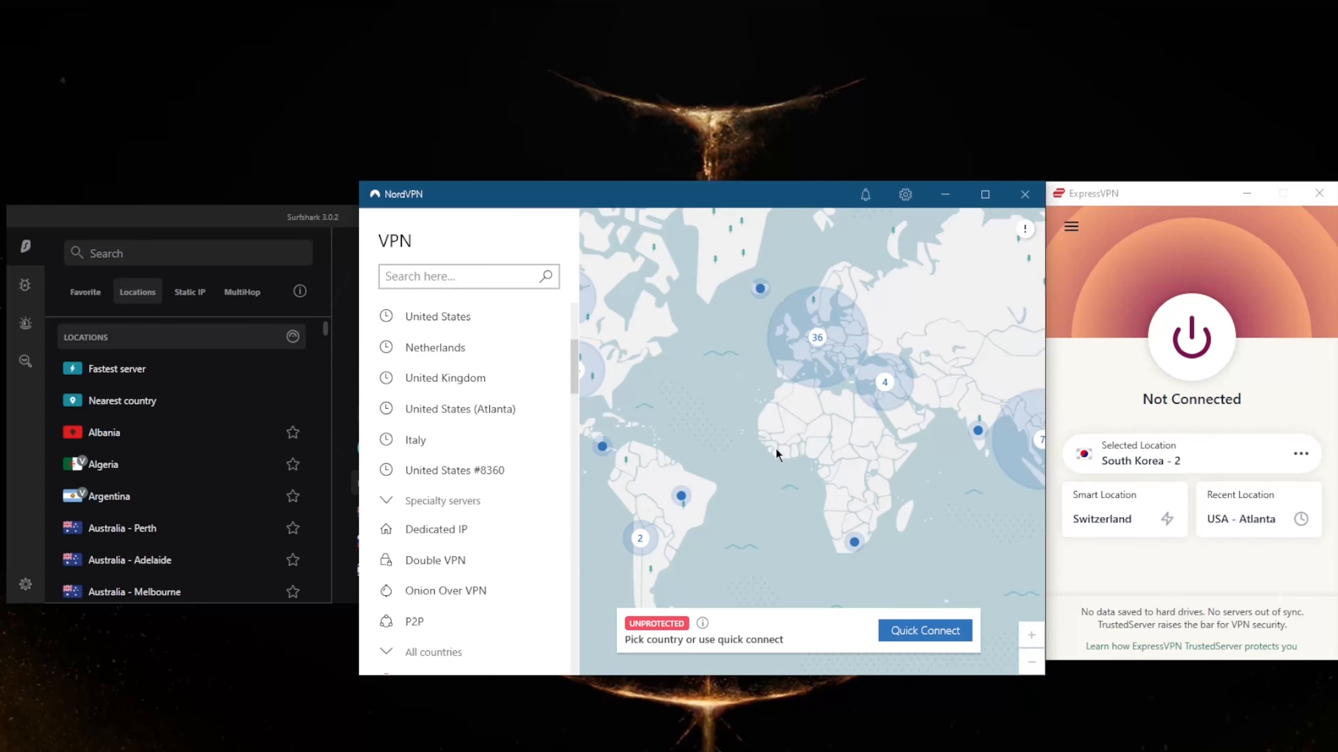
scroll("down", 3)
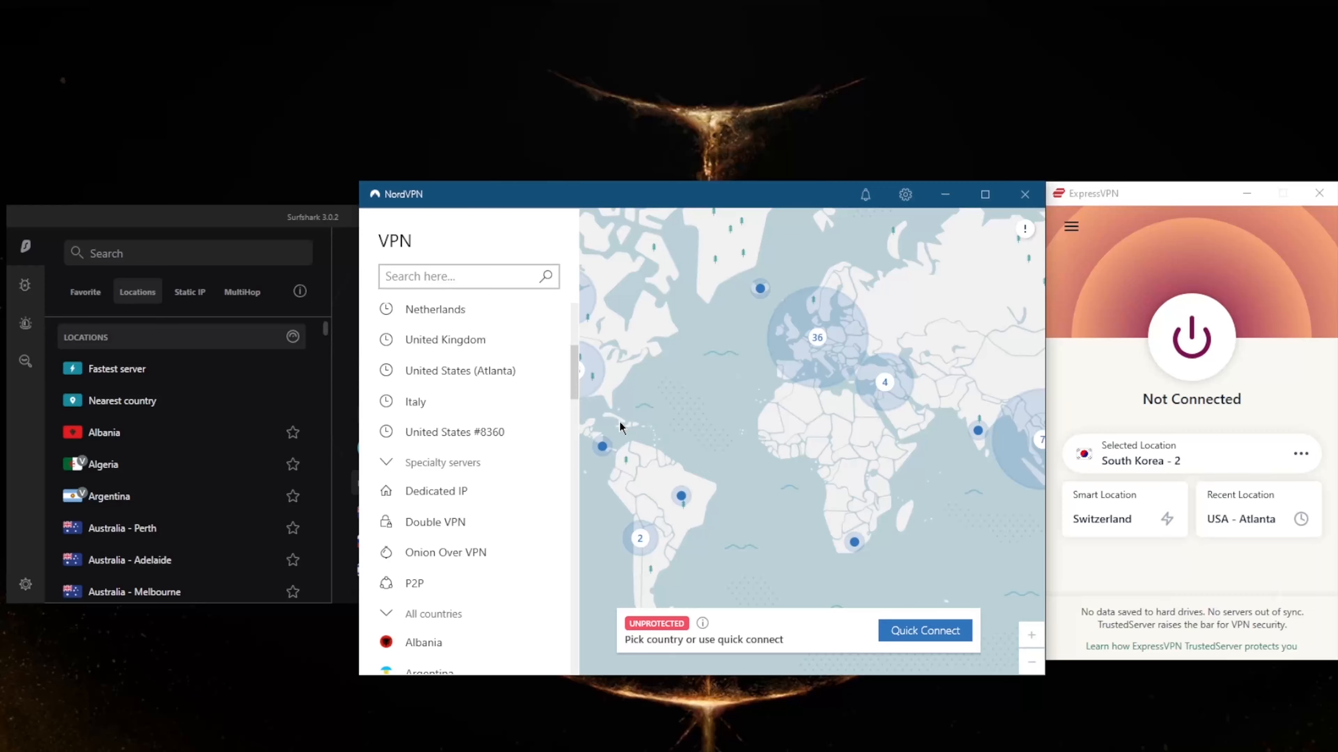
mouse_move(520, 490)
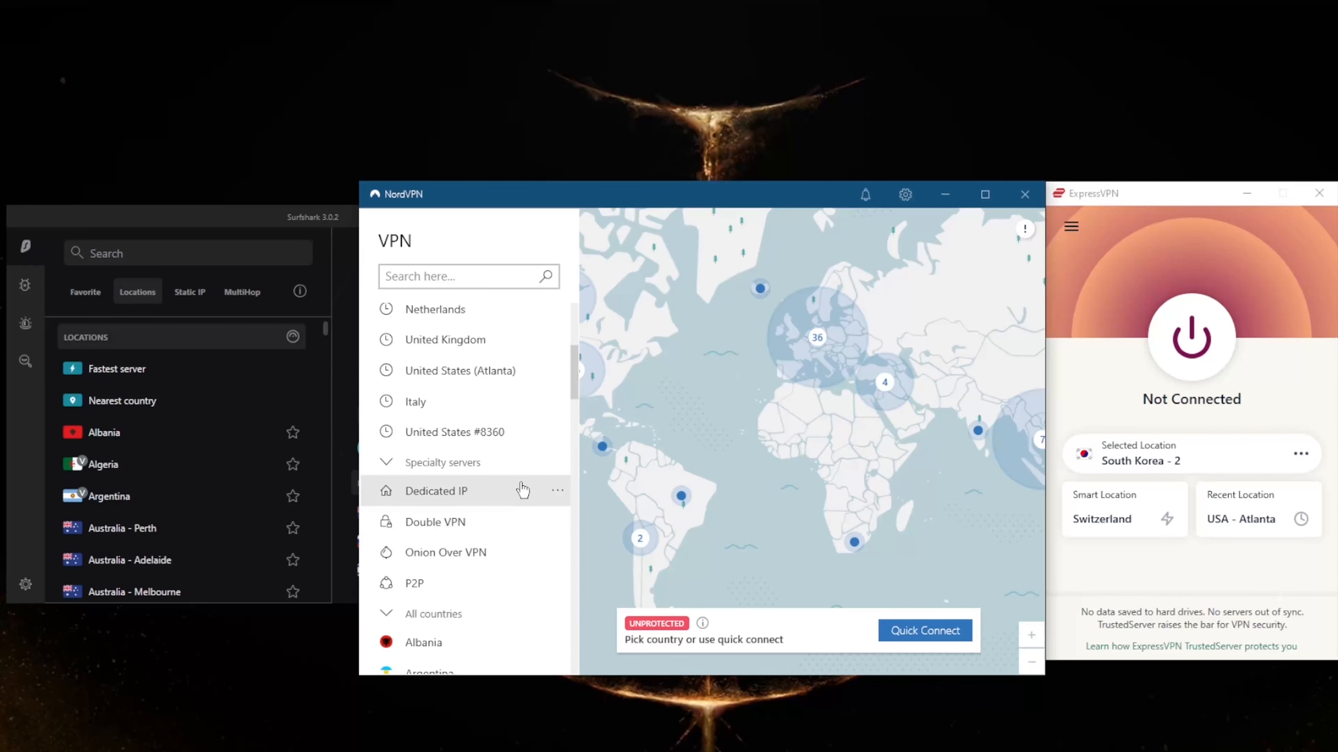
mouse_move(523, 521)
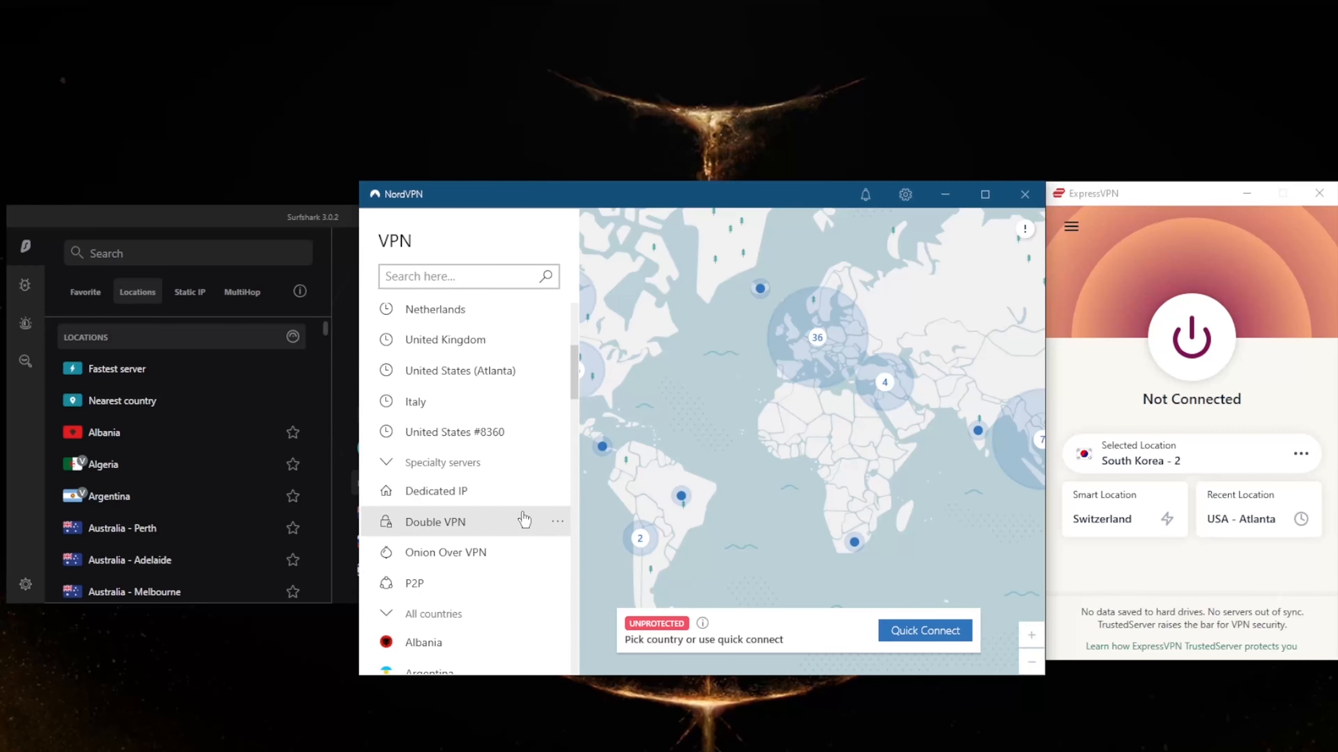
mouse_move(485, 573)
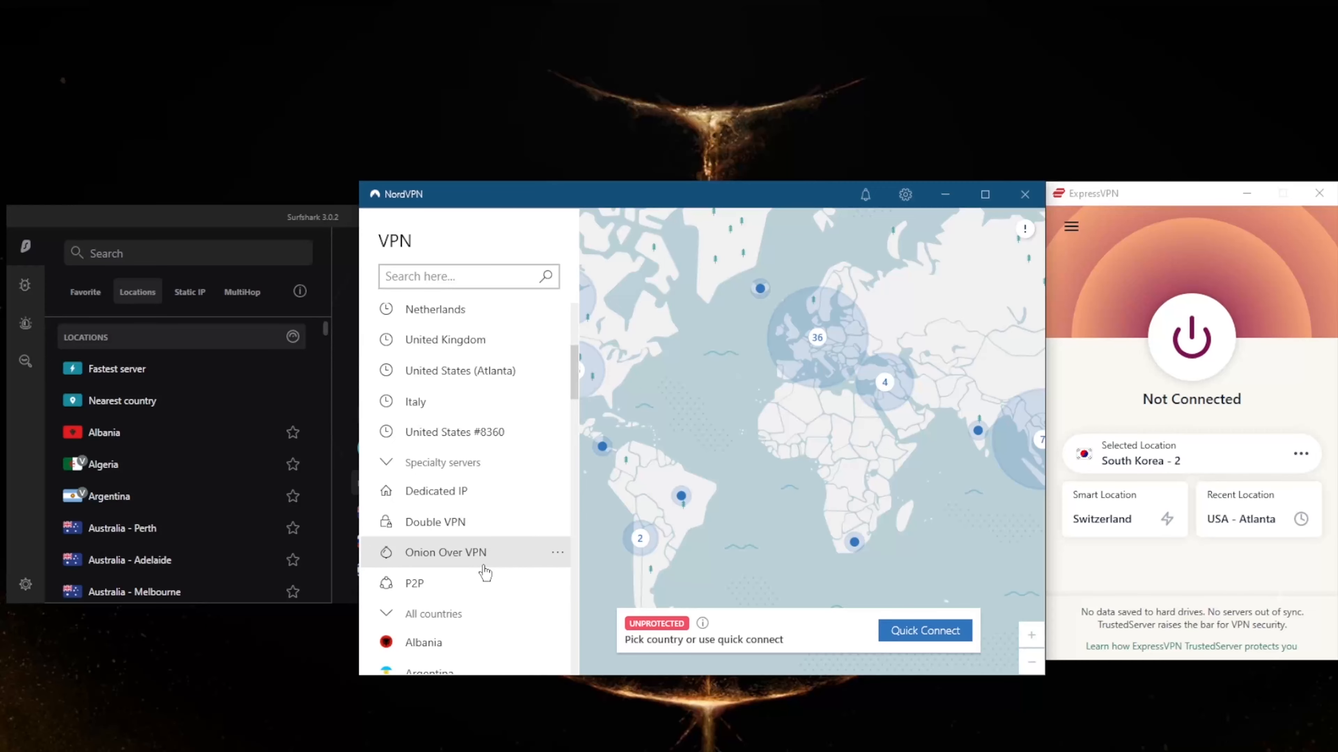
mouse_move(951, 228)
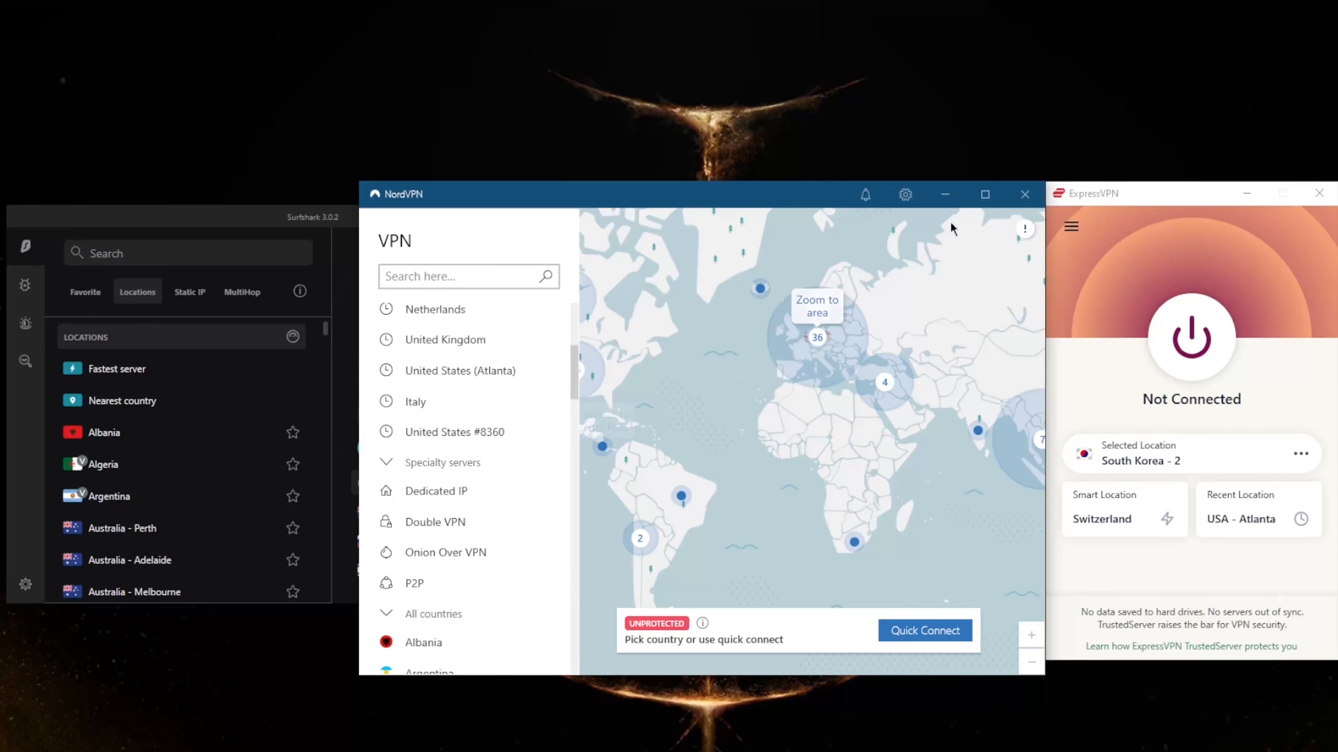
- In NordVPN Auto-connect settings, set the VPN protocol to NordLynx
left_click(904, 194)
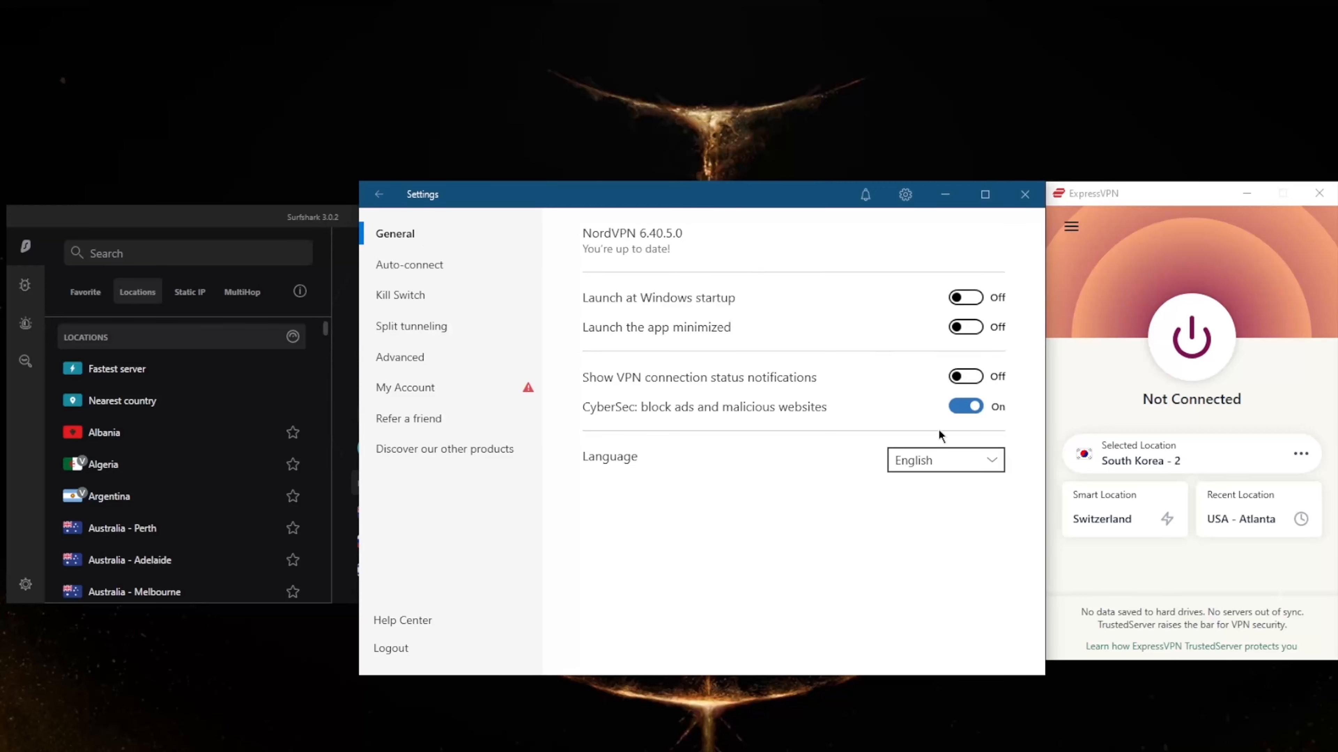
left_click(409, 265)
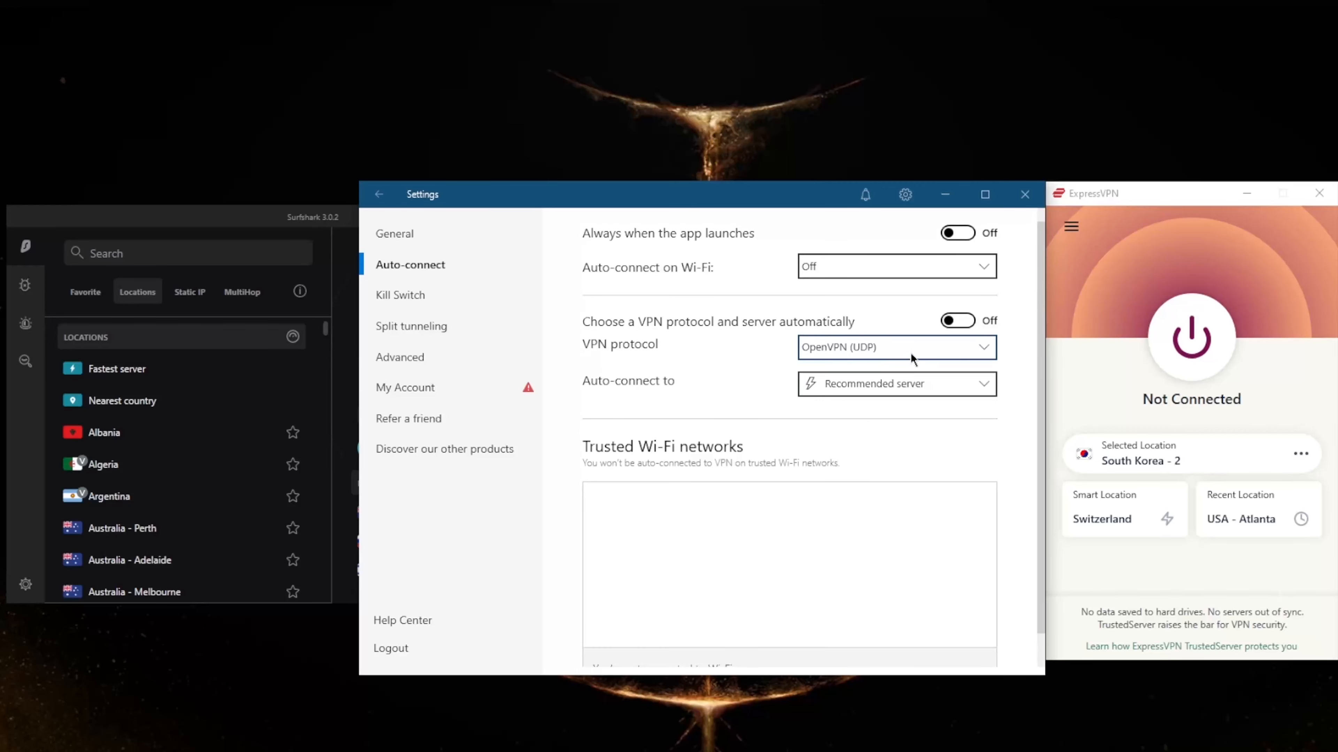
left_click(896, 347)
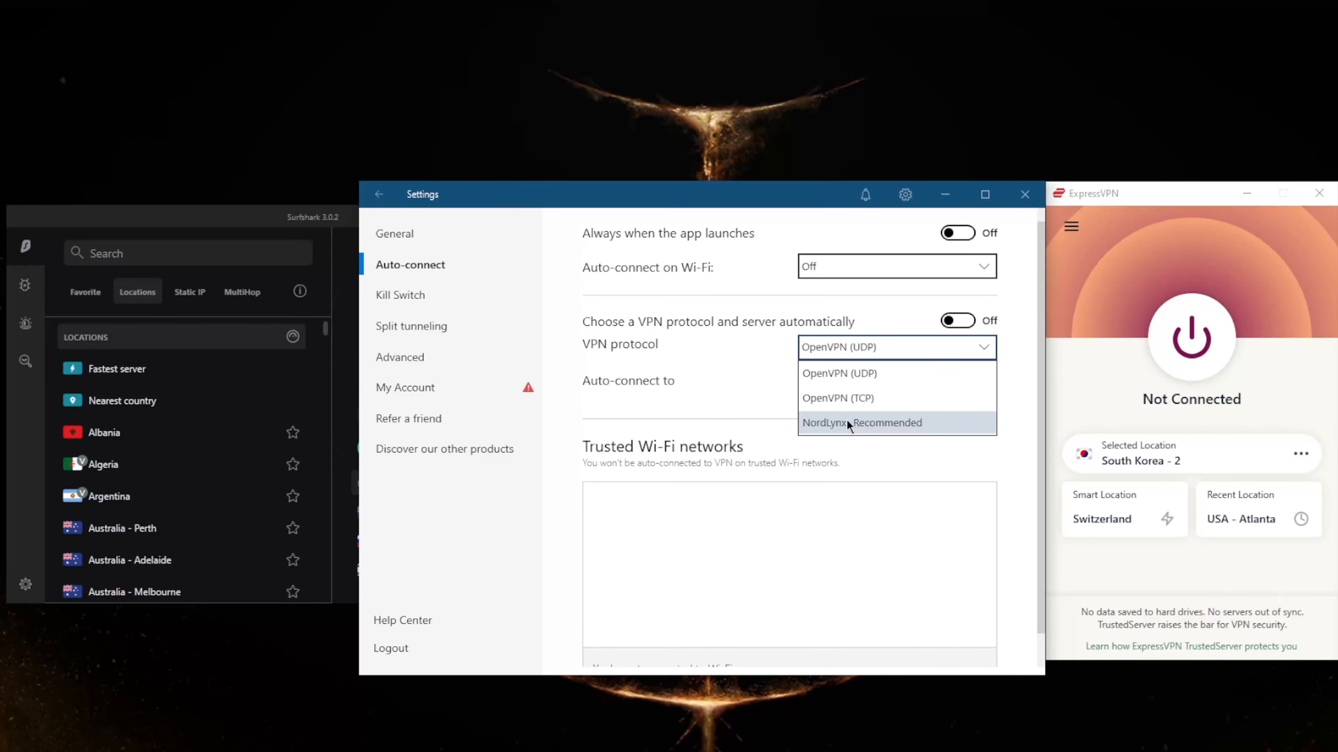
left_click(862, 422)
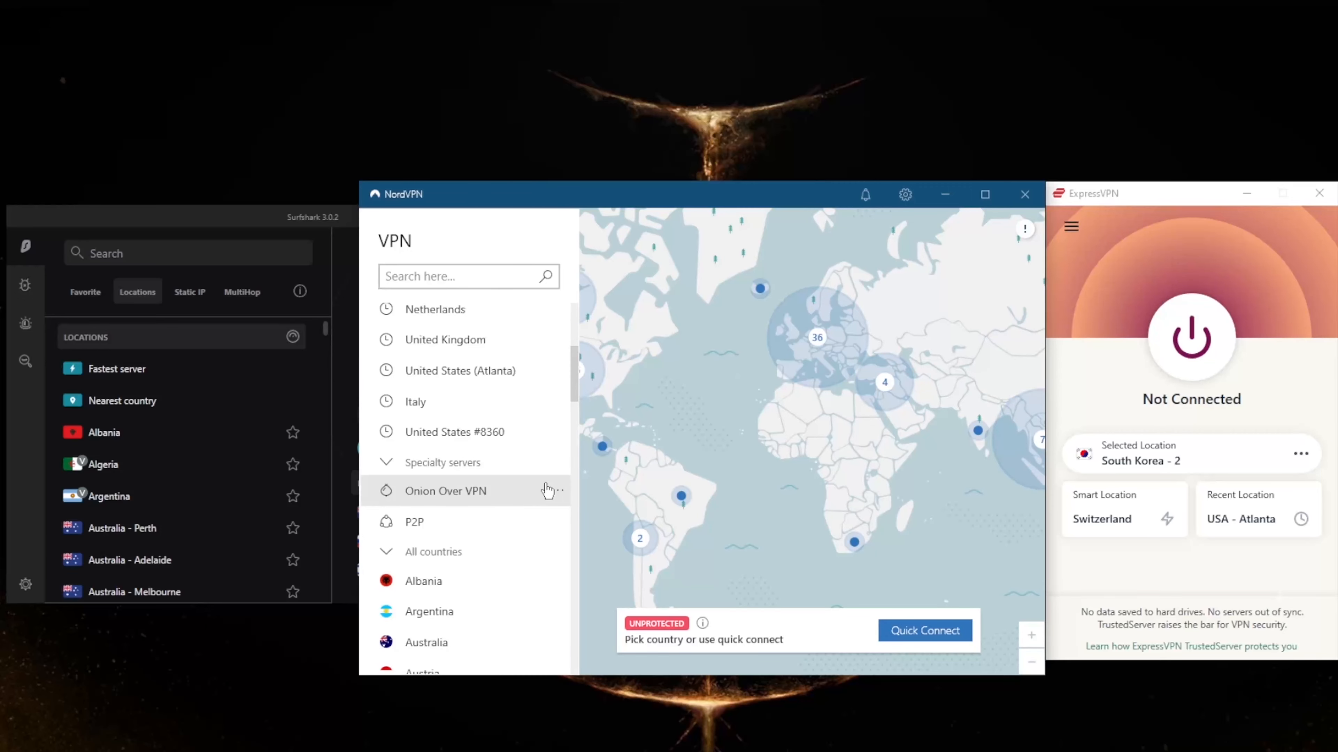
mouse_move(516, 502)
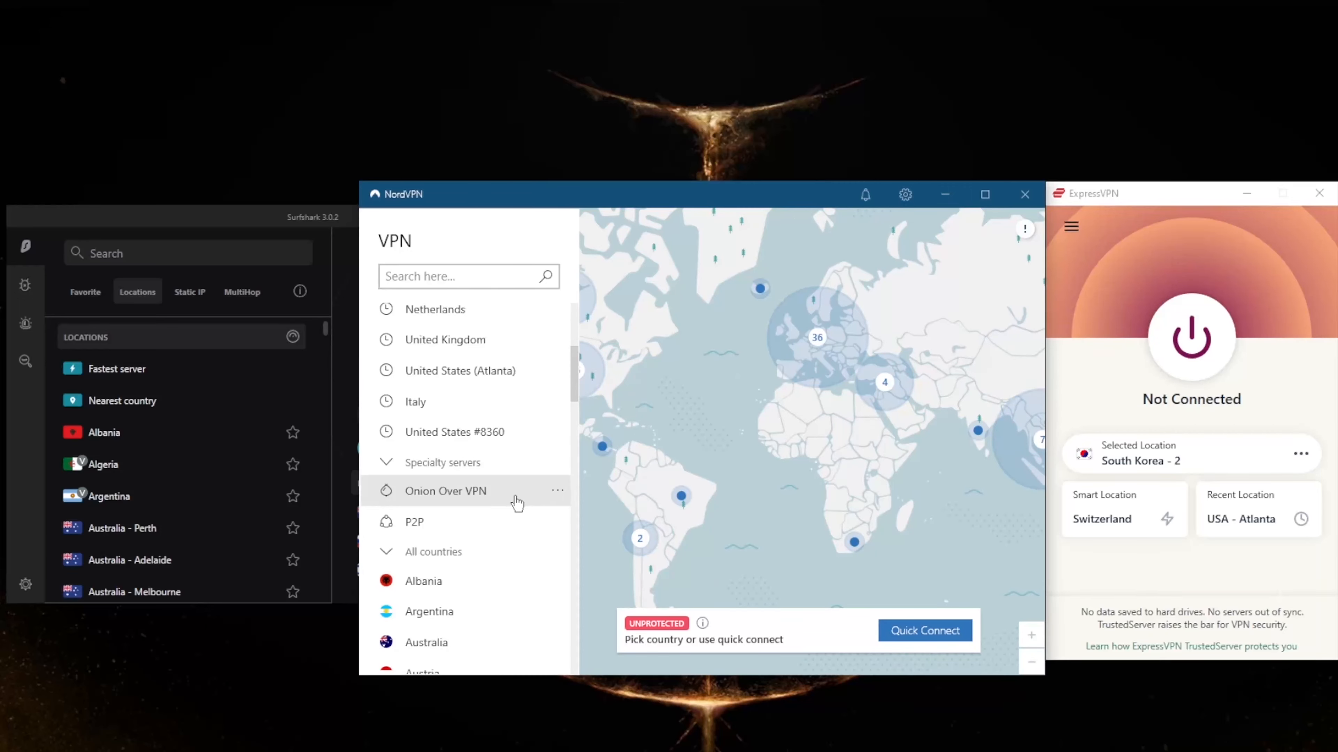
mouse_move(905, 194)
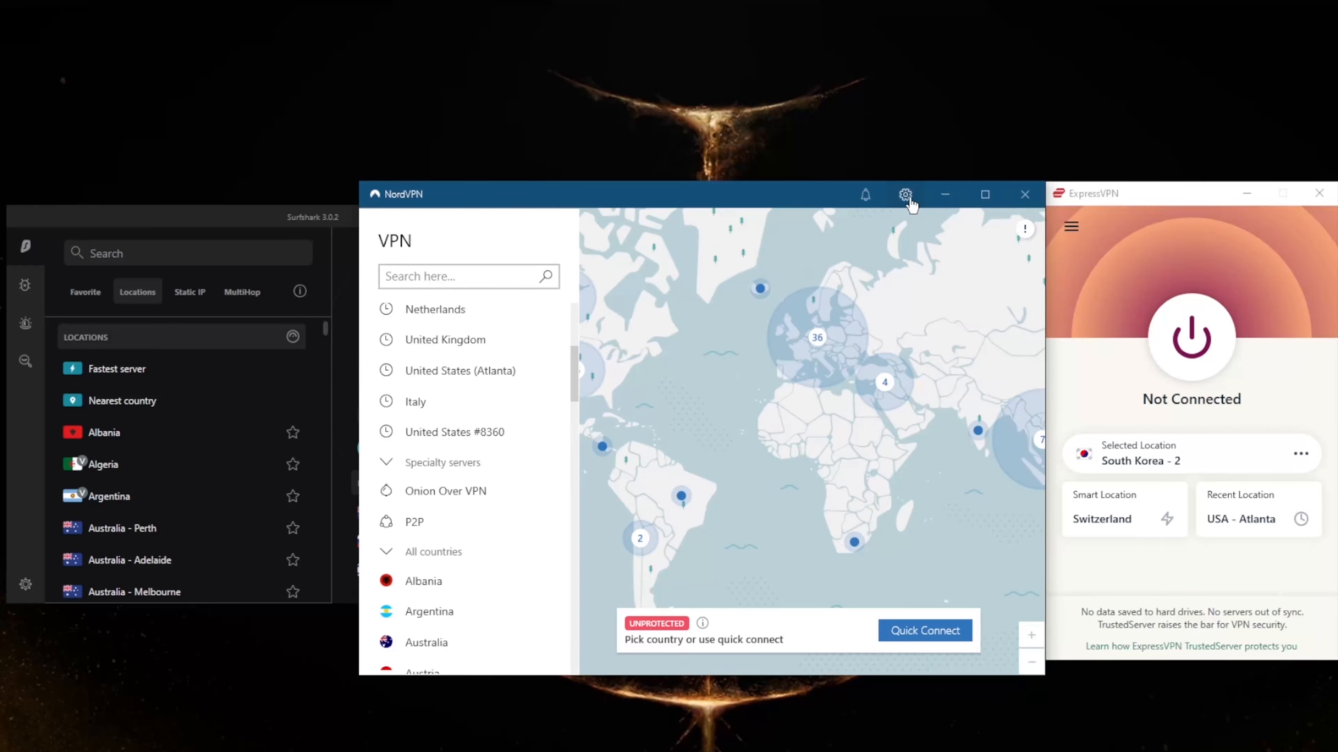
left_click(905, 195)
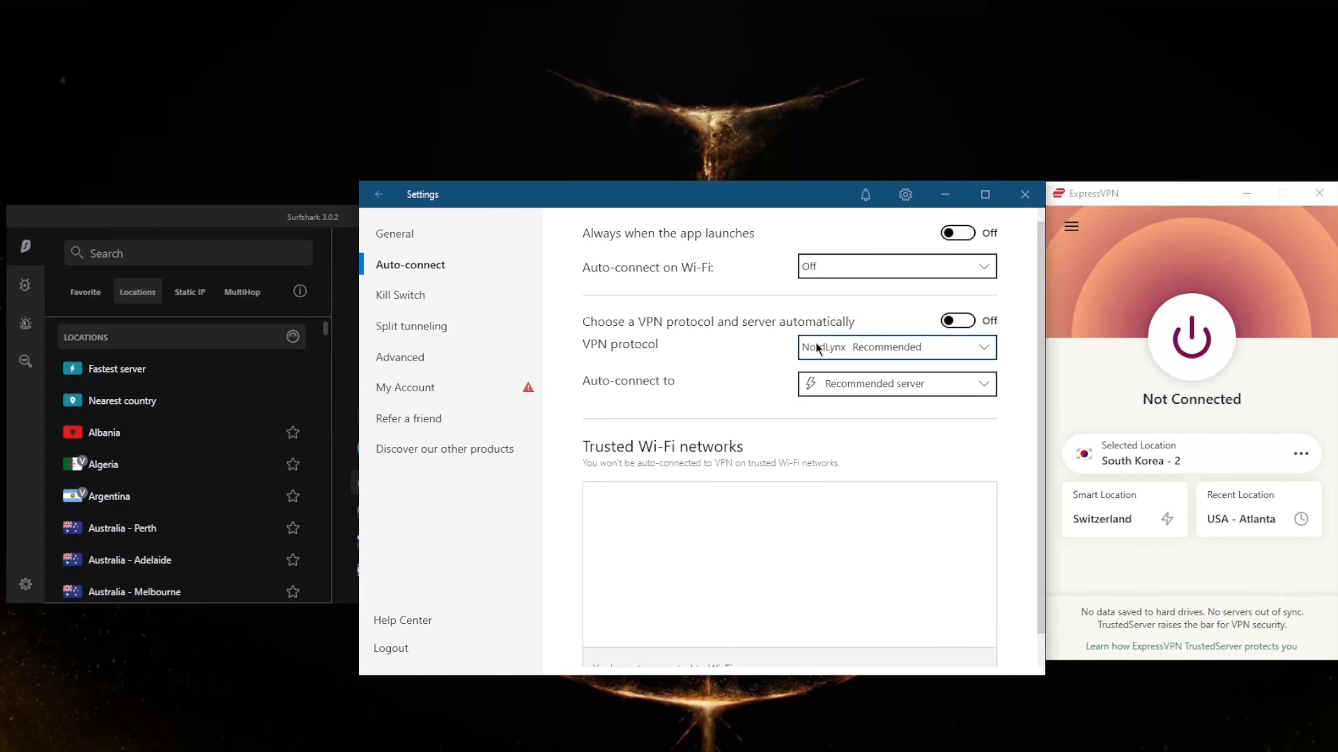
mouse_move(805, 377)
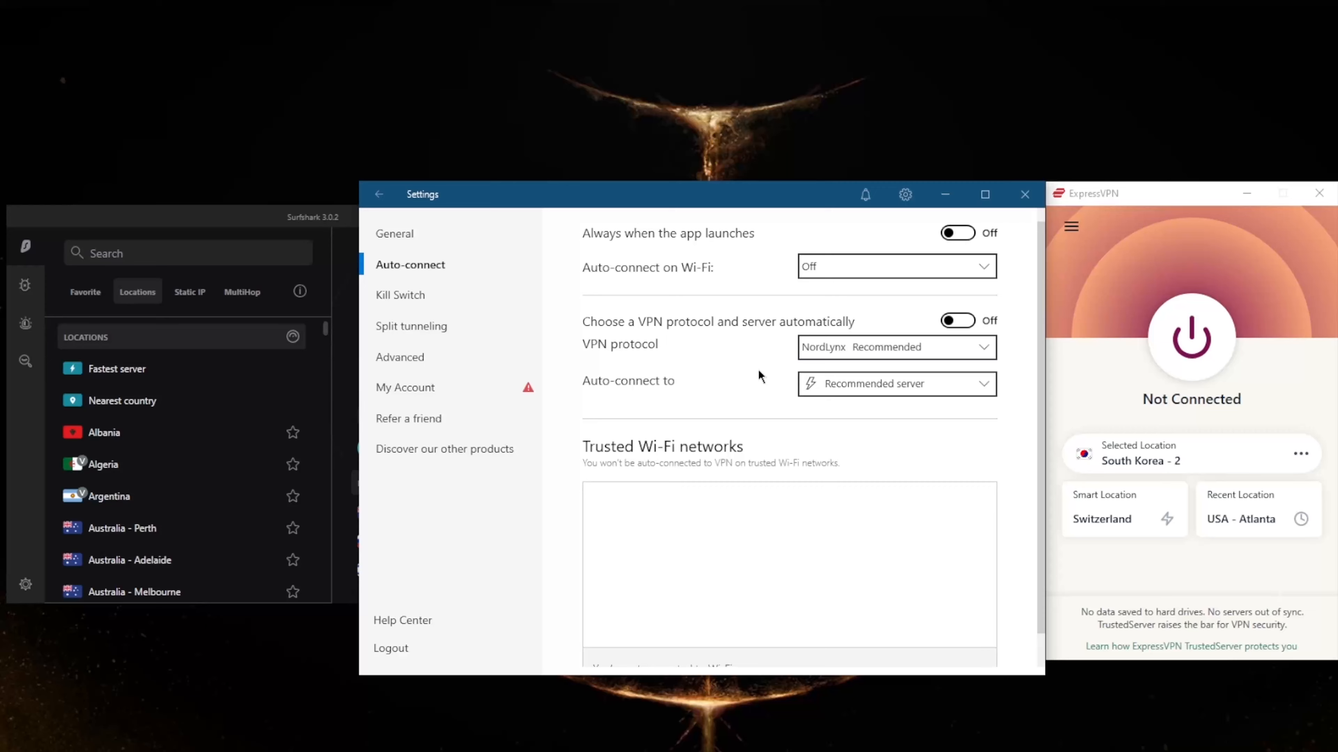
mouse_move(653, 353)
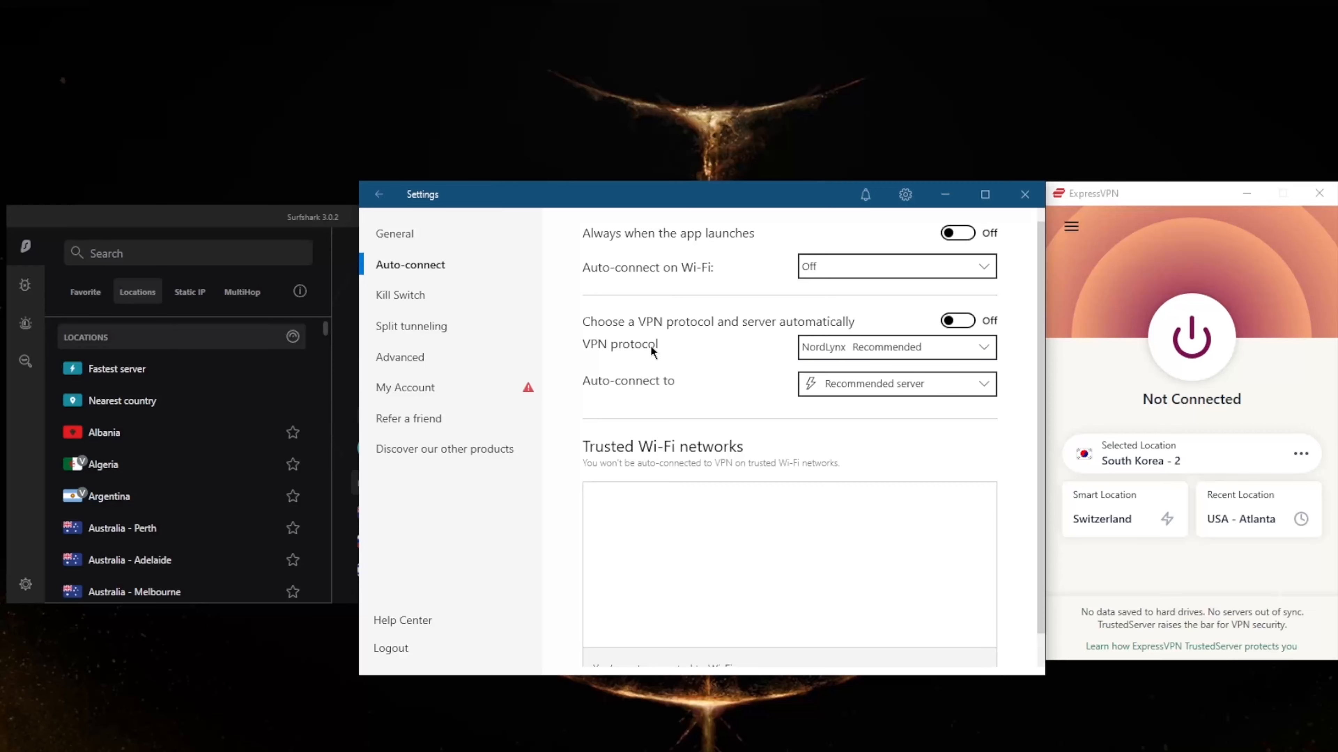
- Review the Kill Switch, Split tunneling and Advanced settings pages
left_click(400, 294)
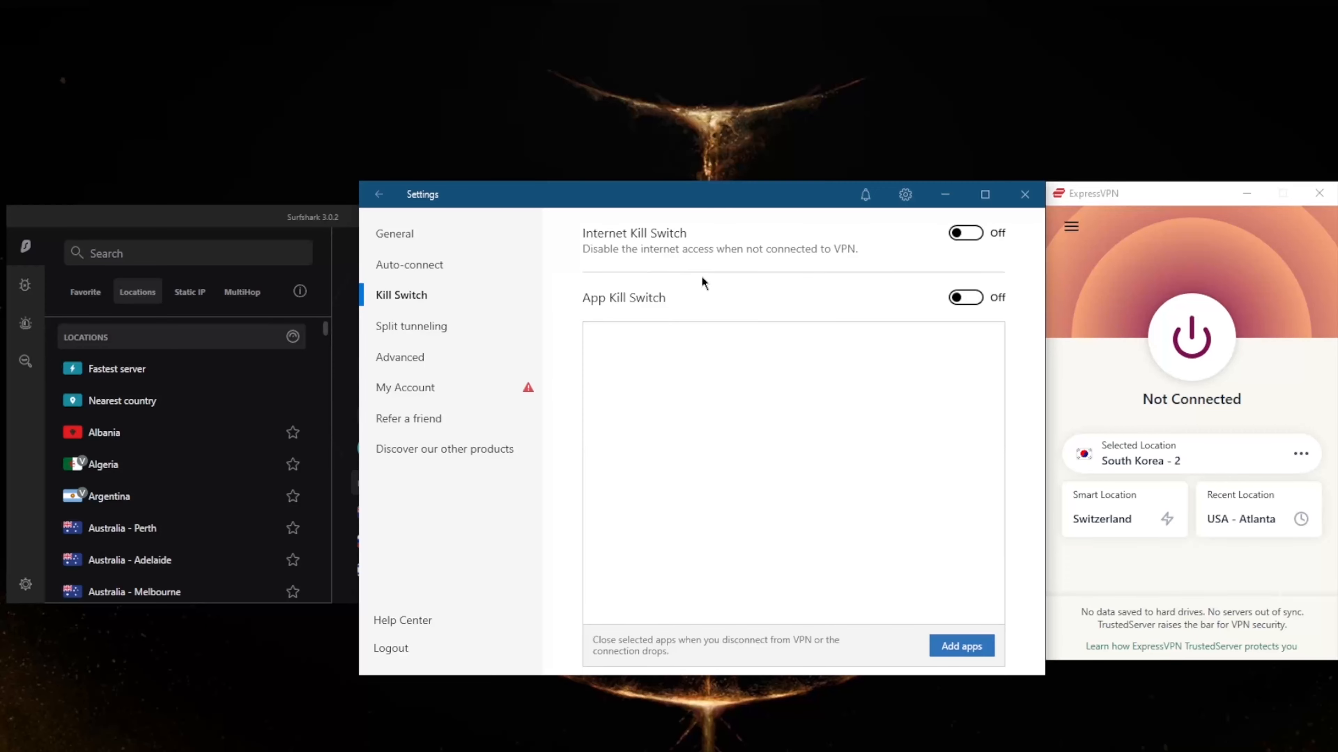
mouse_move(767, 417)
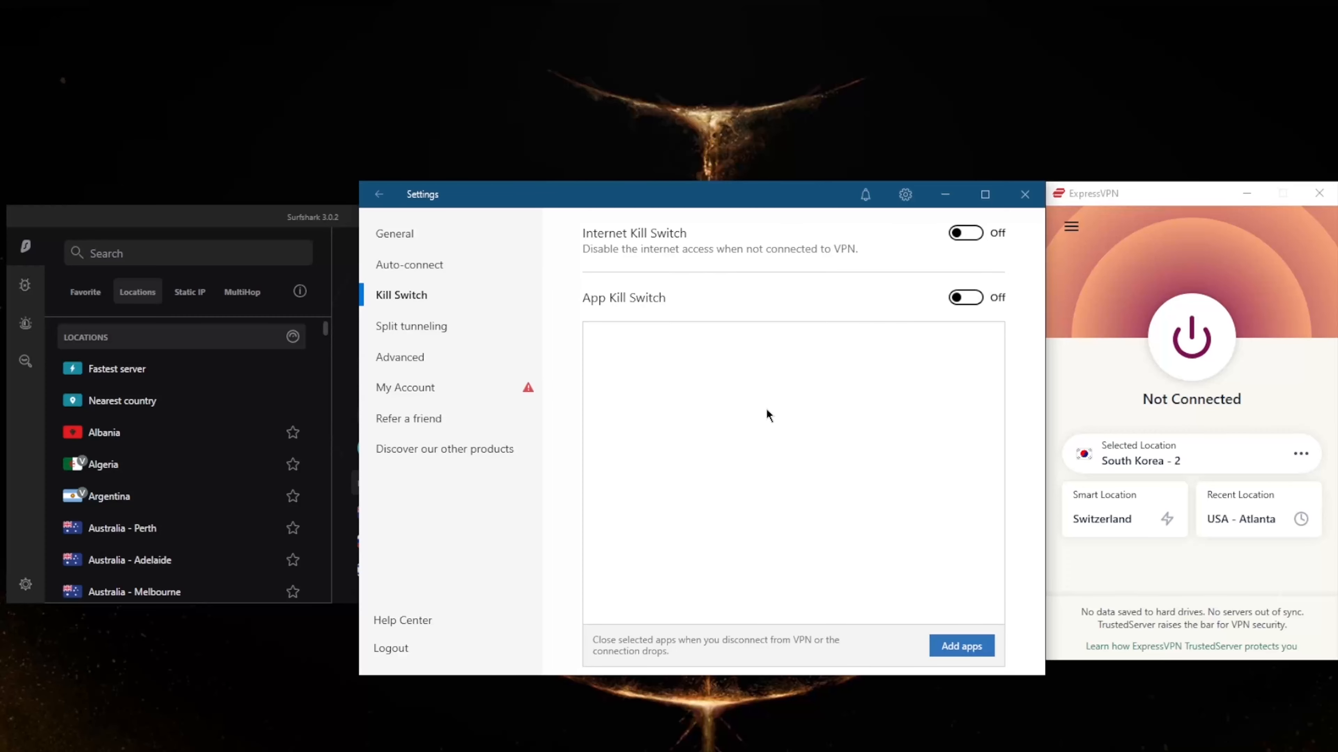
mouse_move(761, 417)
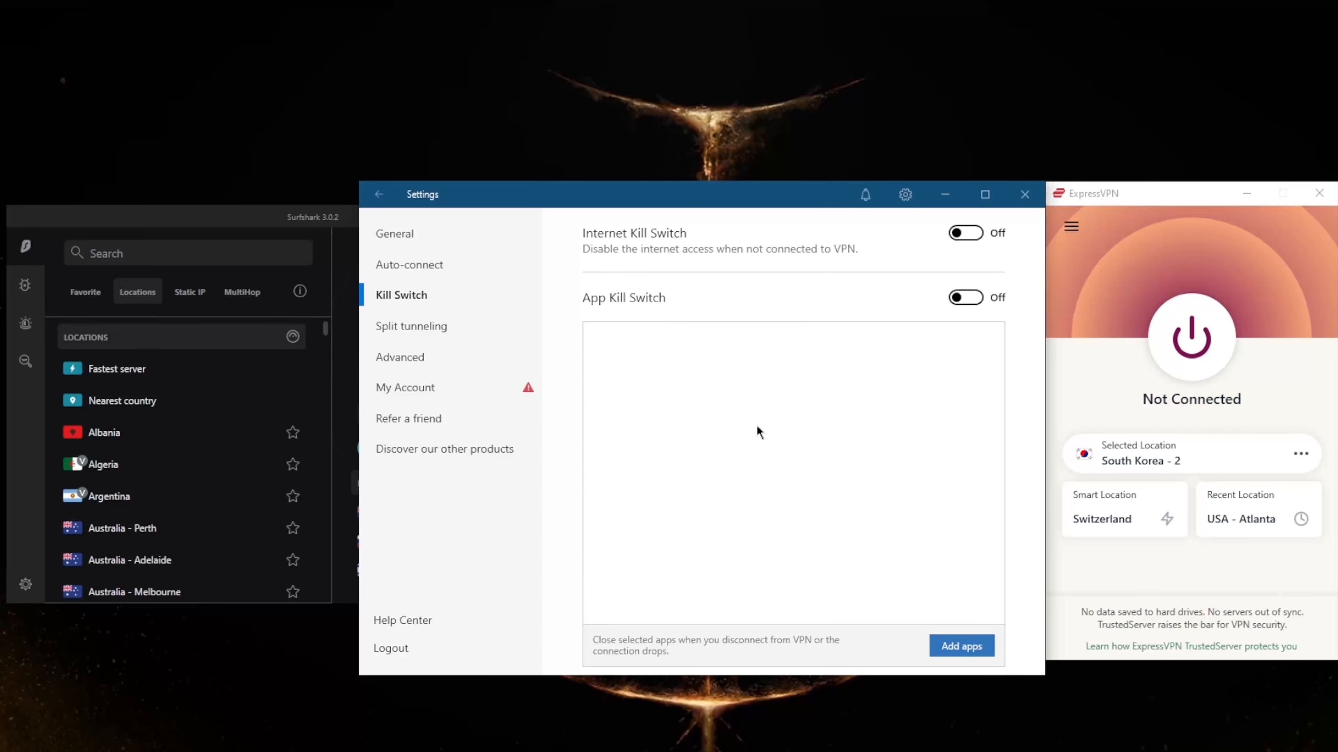
mouse_move(620, 264)
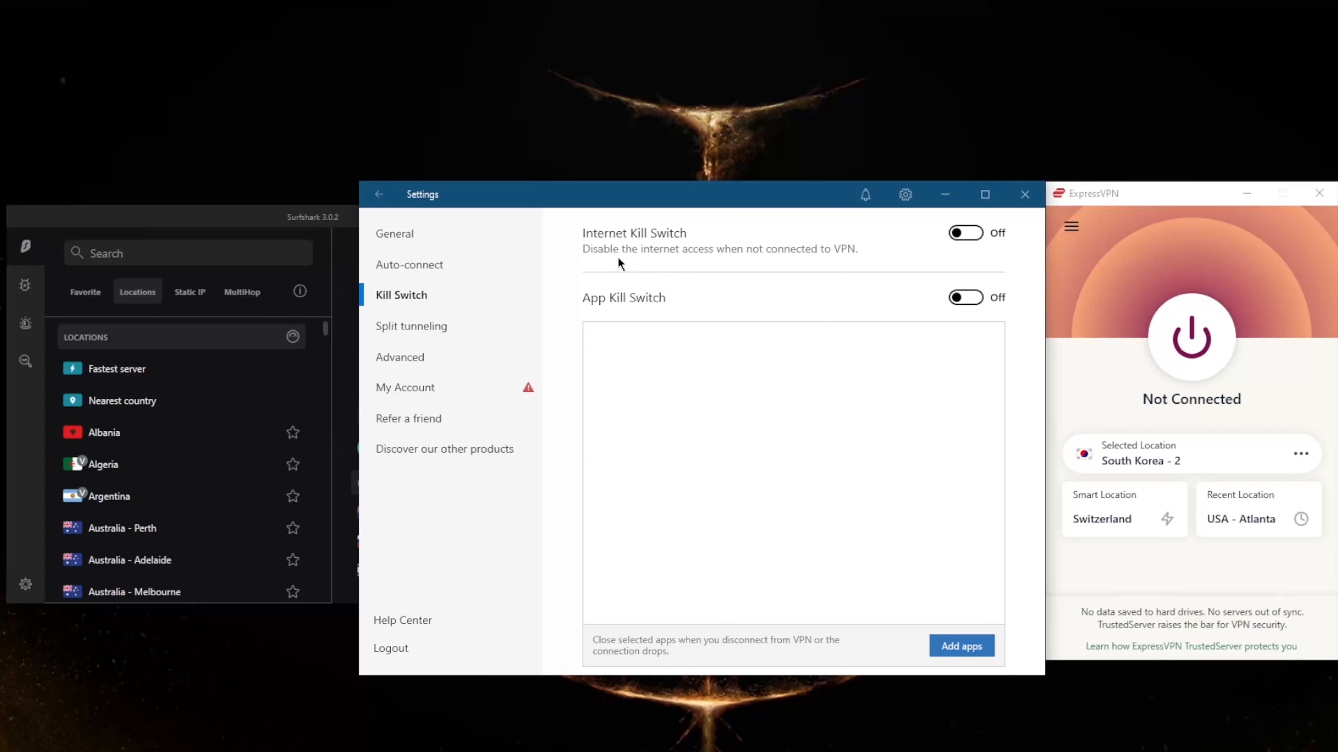
left_click(412, 326)
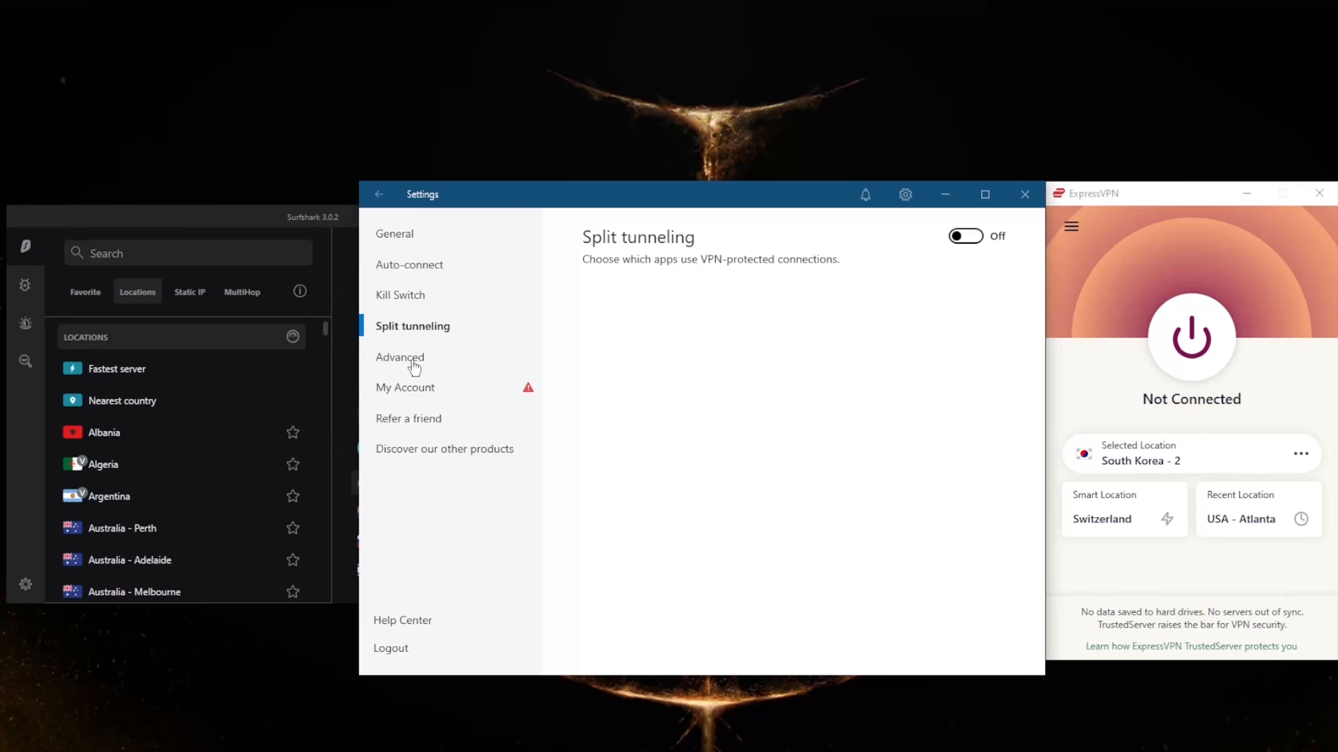
left_click(399, 357)
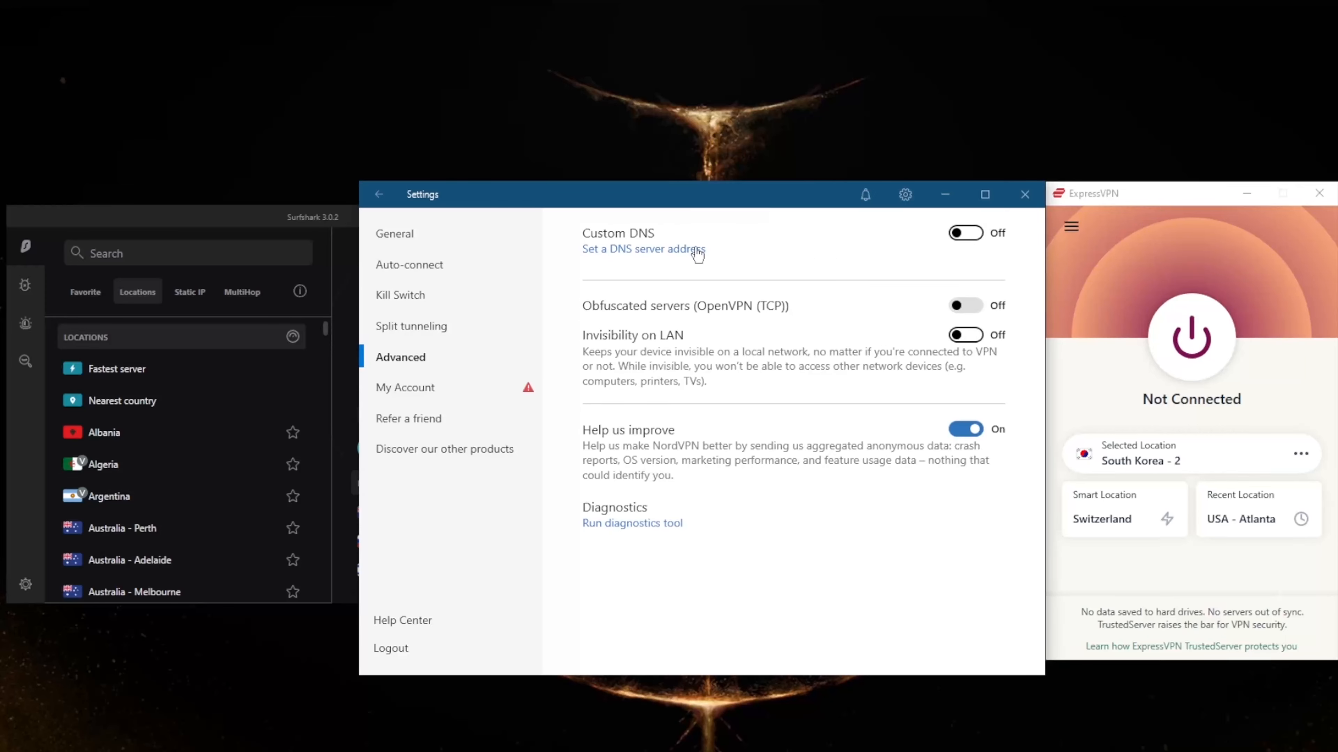
mouse_move(712, 329)
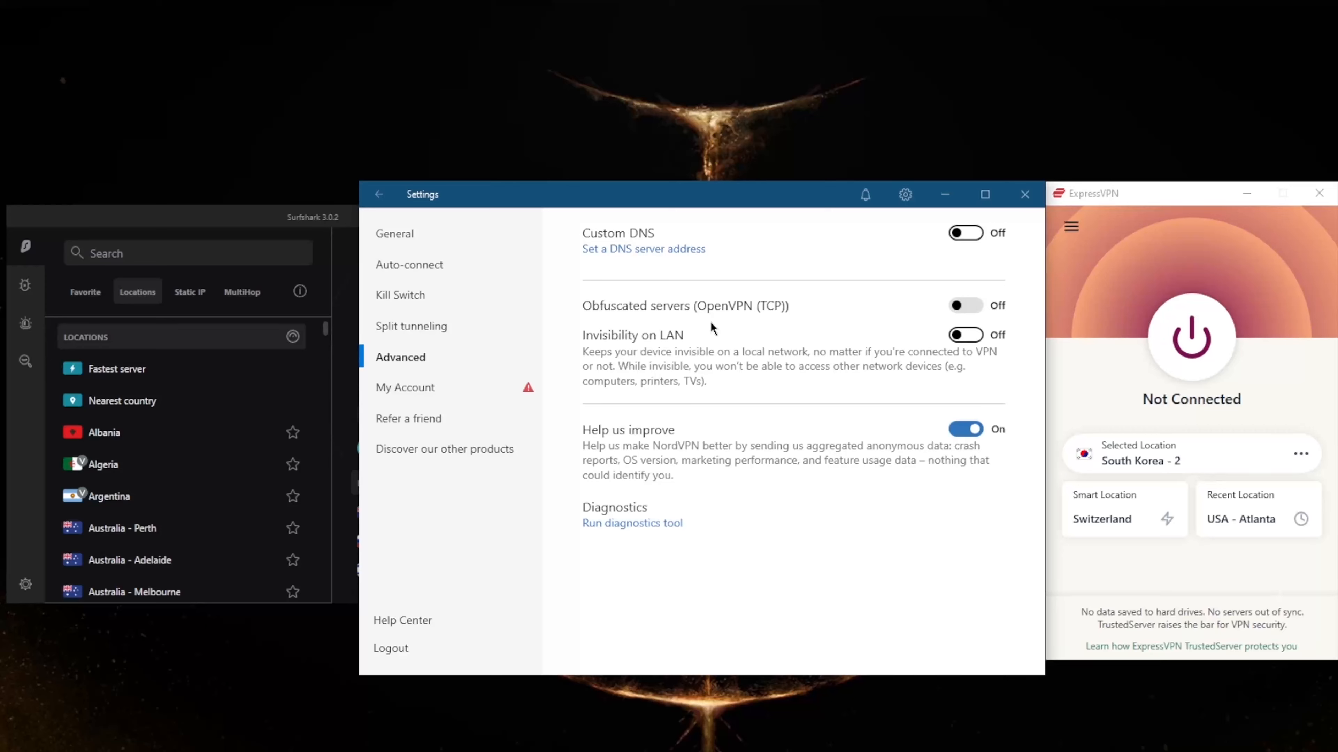
mouse_move(785, 313)
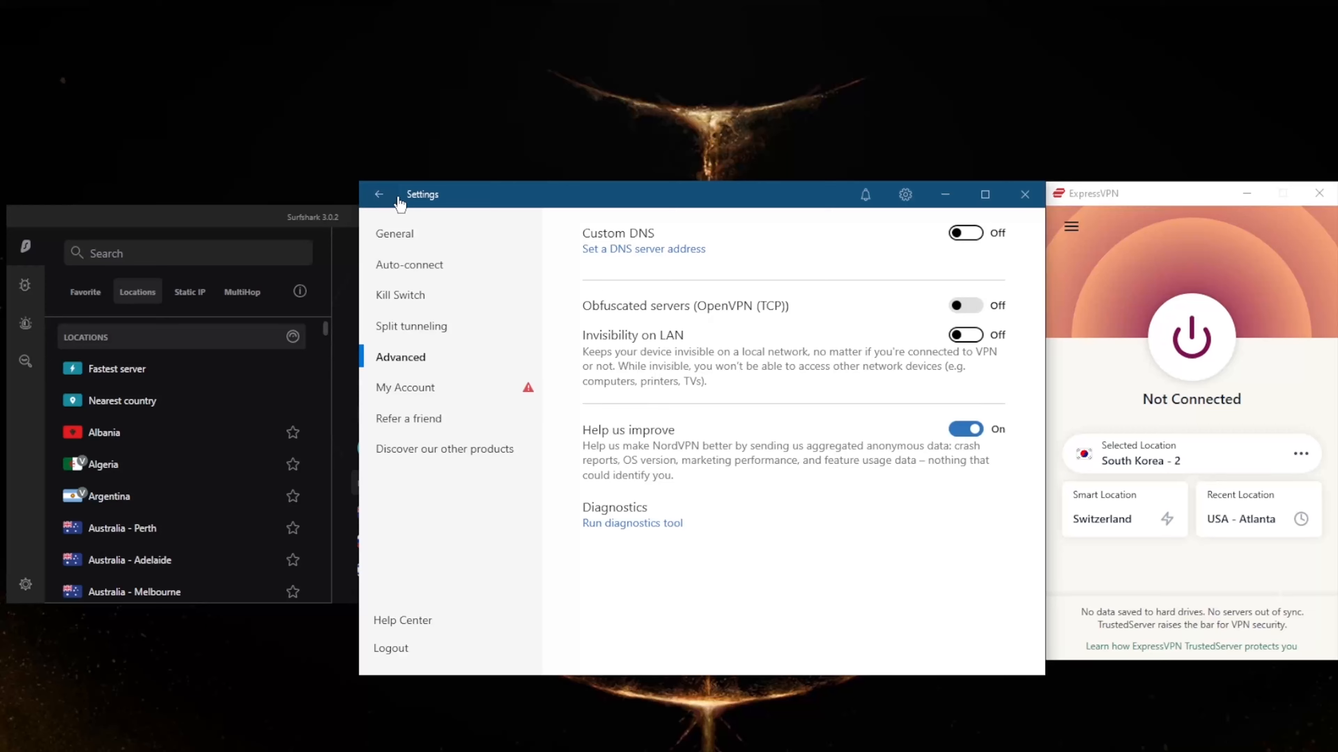
- Leave NordVPN settings for the map while Surfshark shows its Not Connected panel and recent locations
left_click(377, 194)
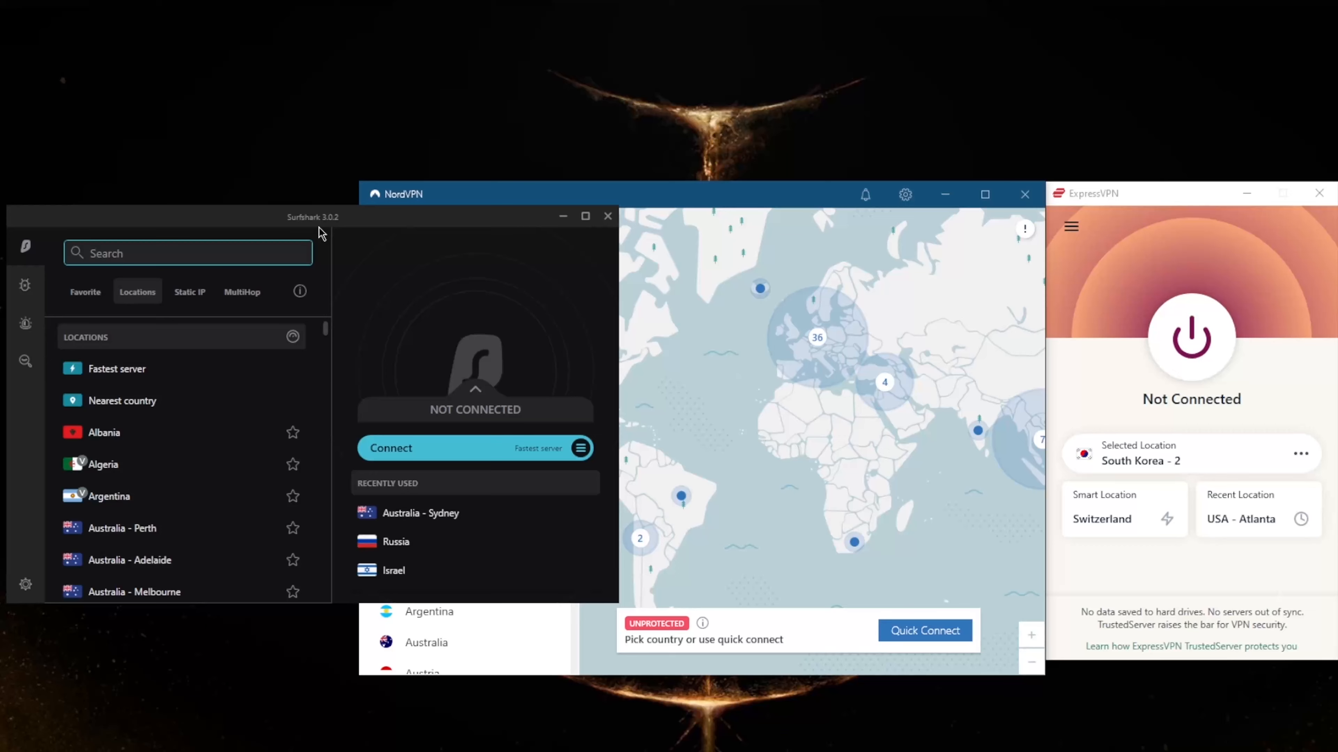
mouse_move(331, 309)
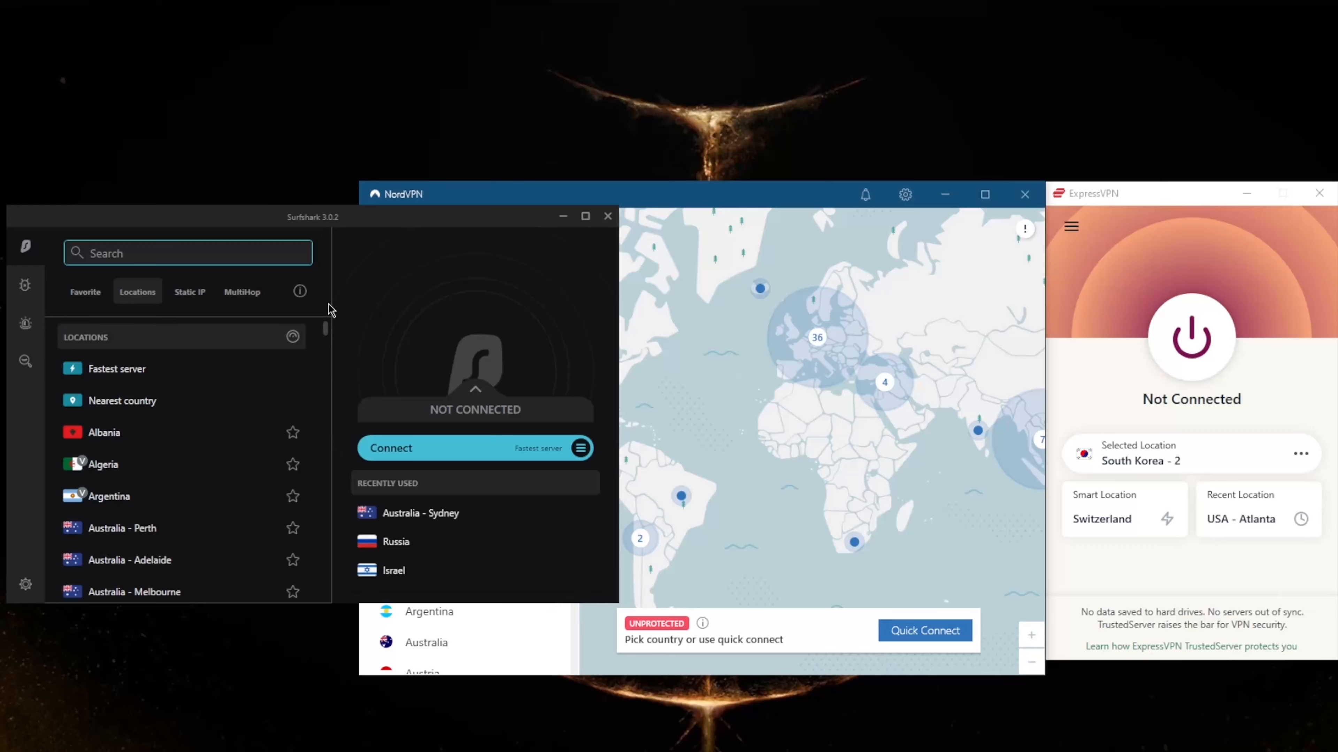
mouse_move(472, 357)
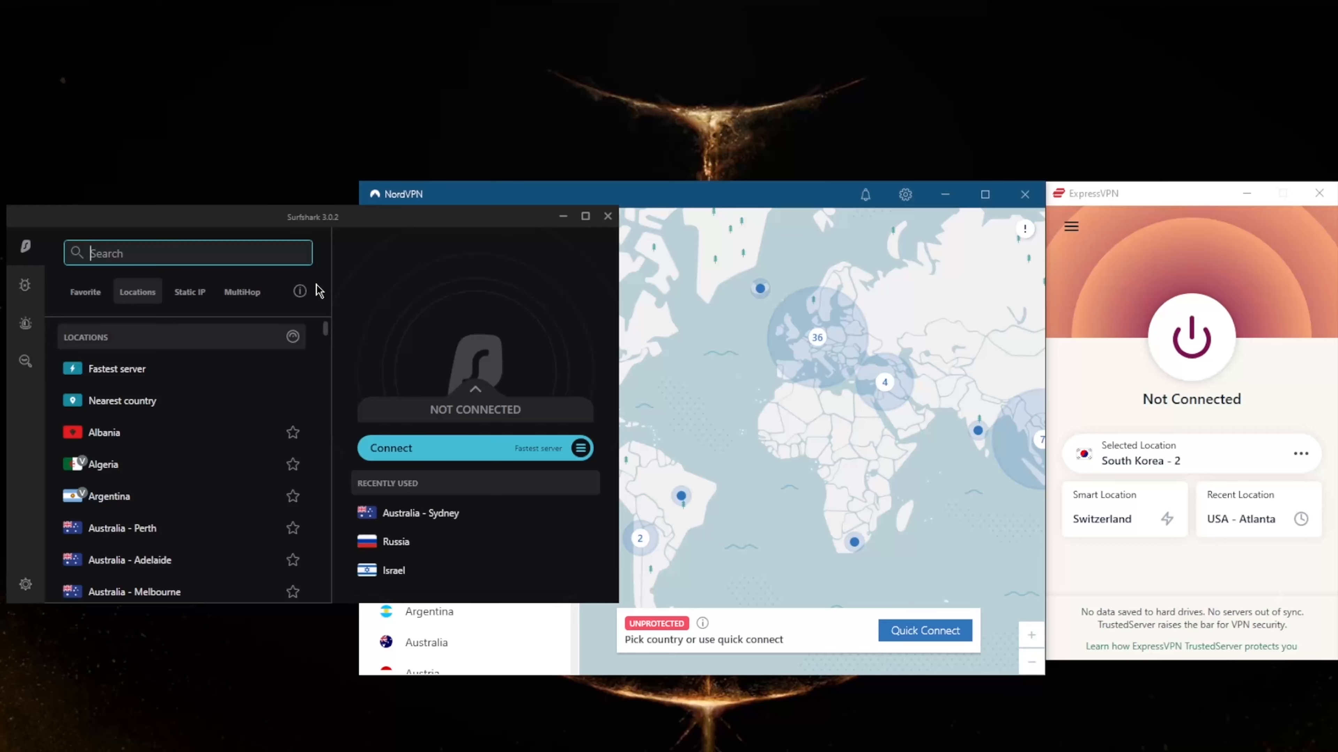
mouse_move(419, 350)
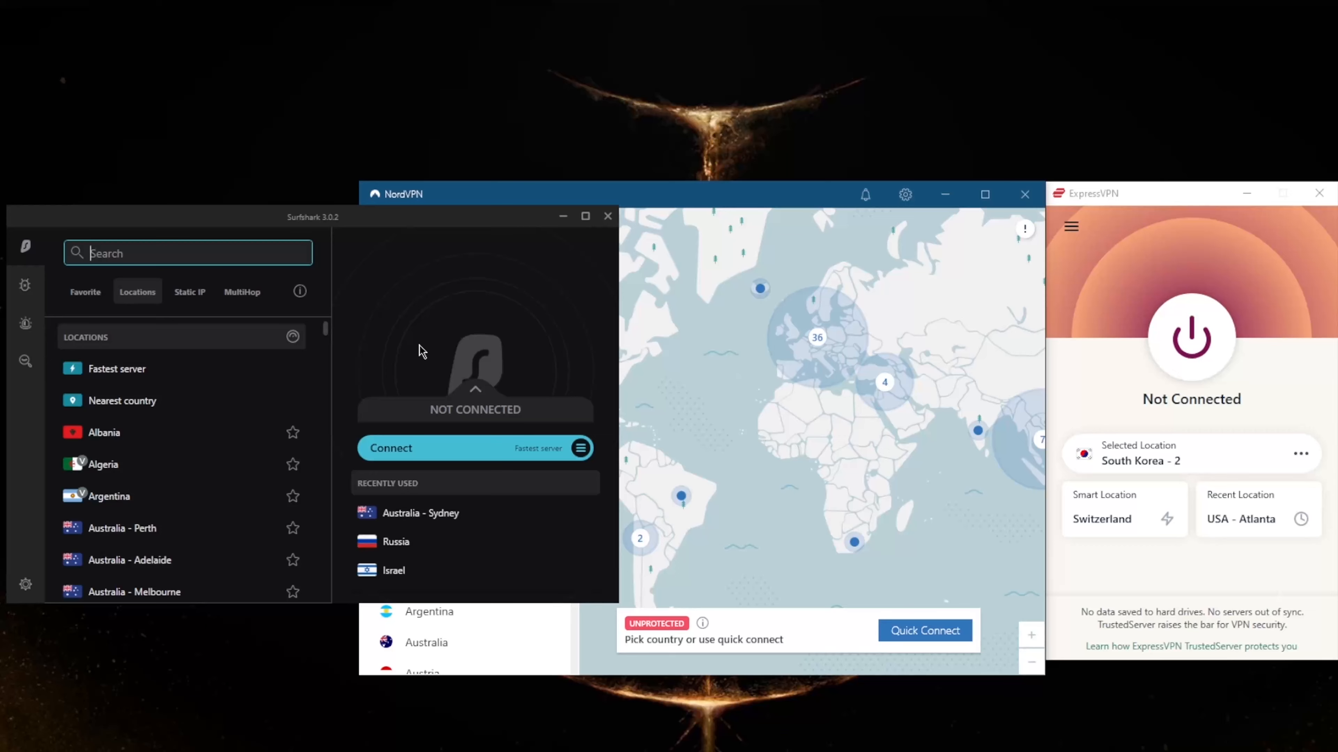
- View Surfshark's Static IP servers, then browse the MultiHop double-hop routes list
left_click(242, 292)
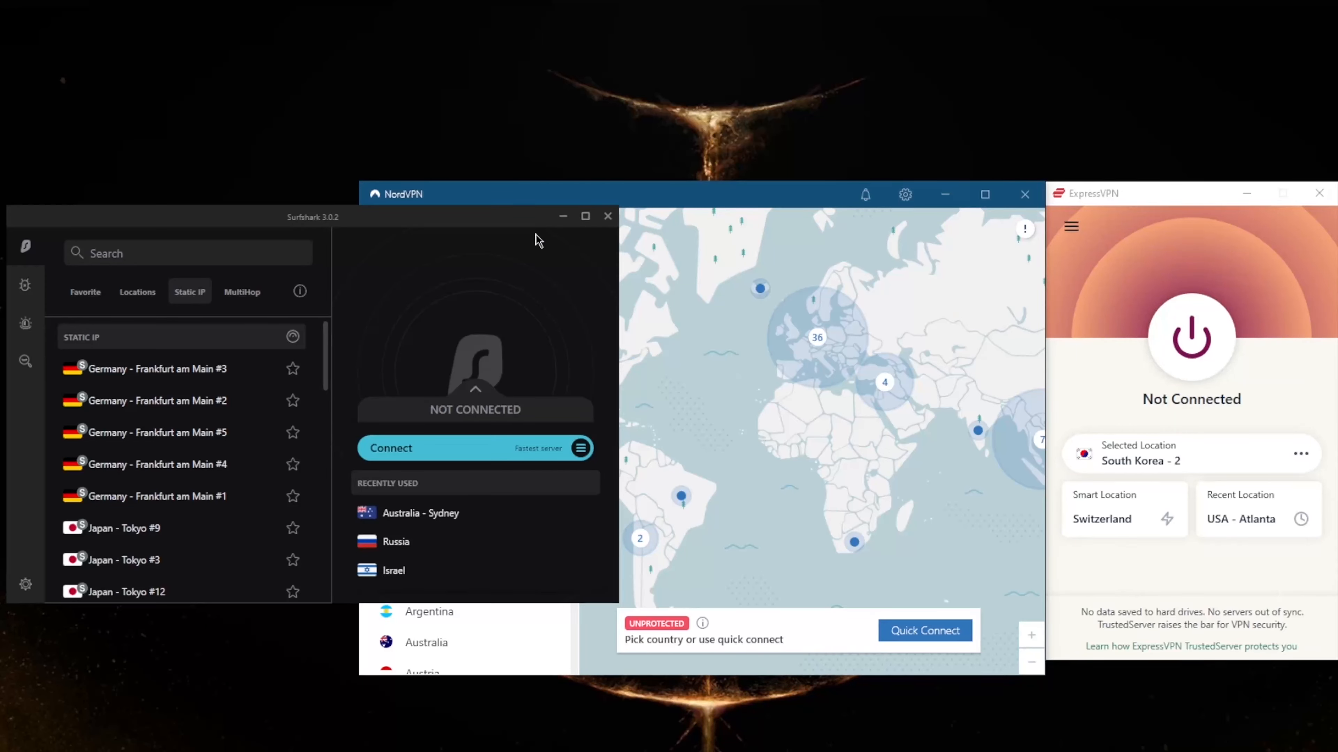
mouse_move(242, 299)
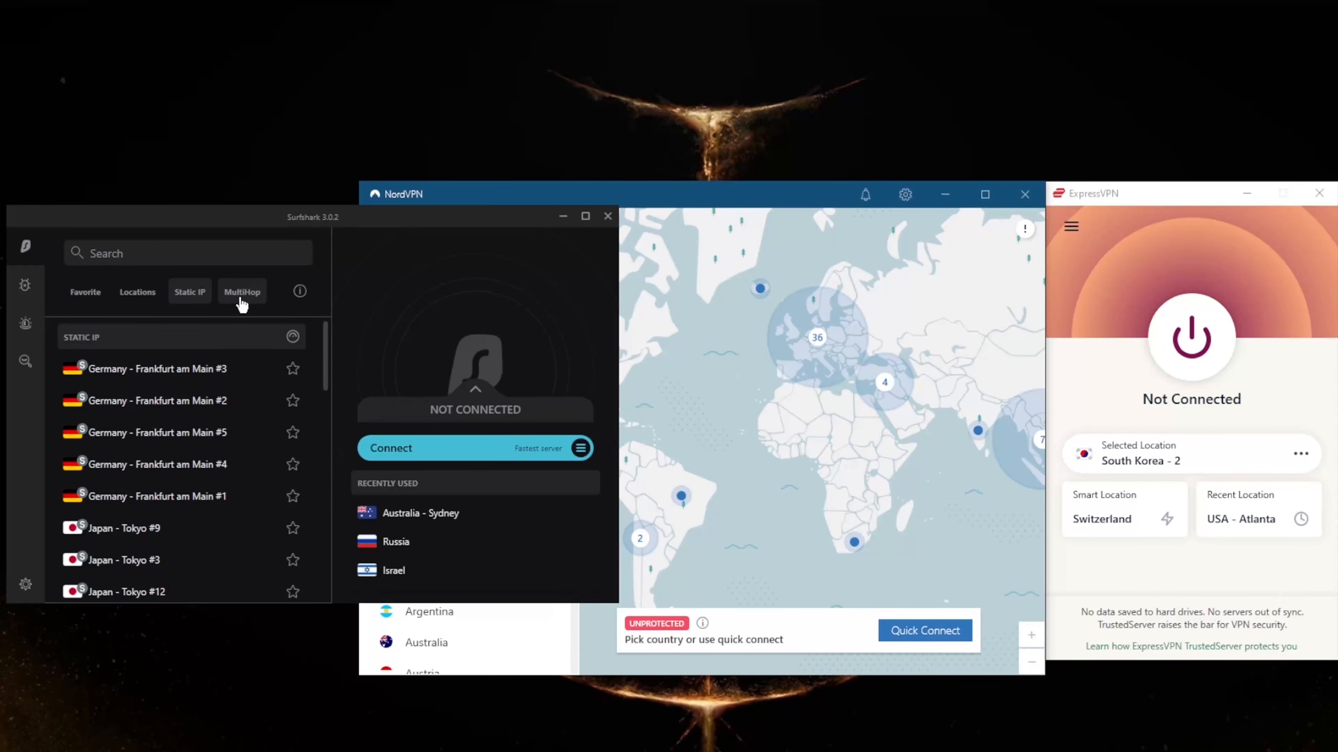
mouse_move(185, 400)
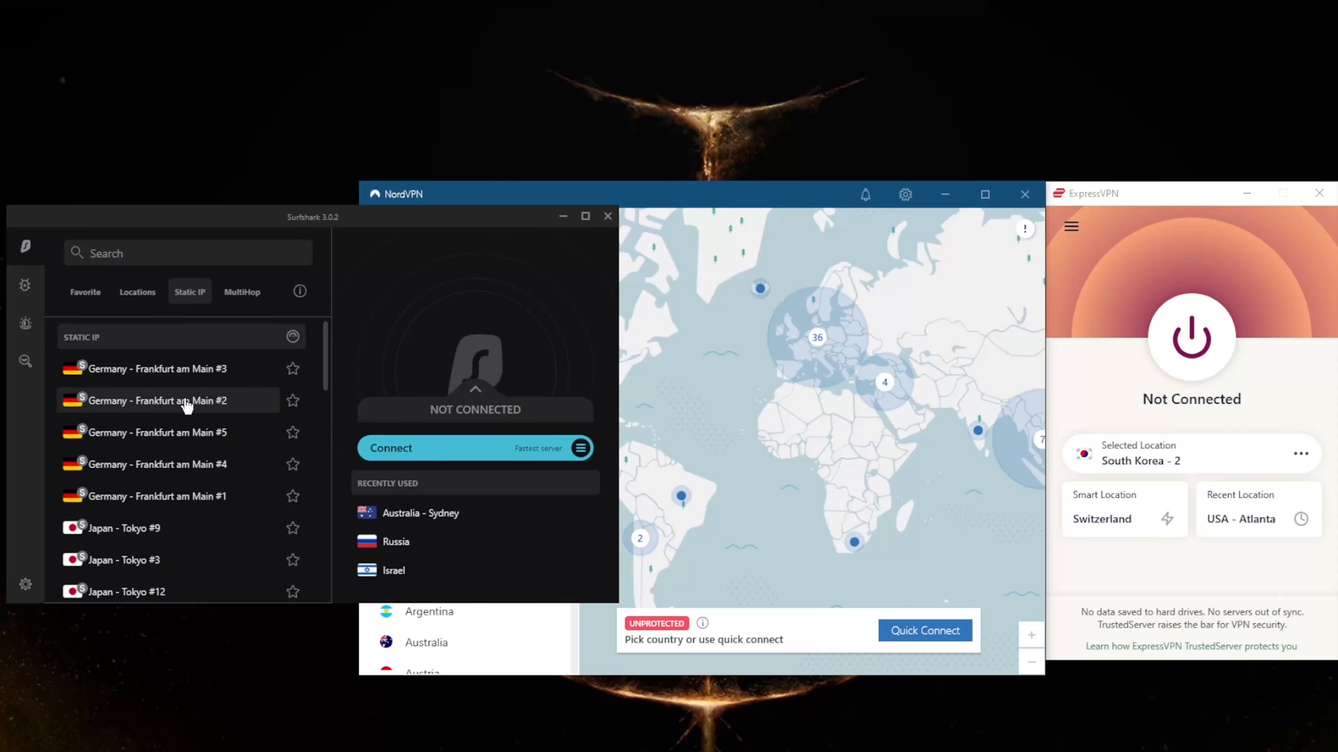
mouse_move(149, 528)
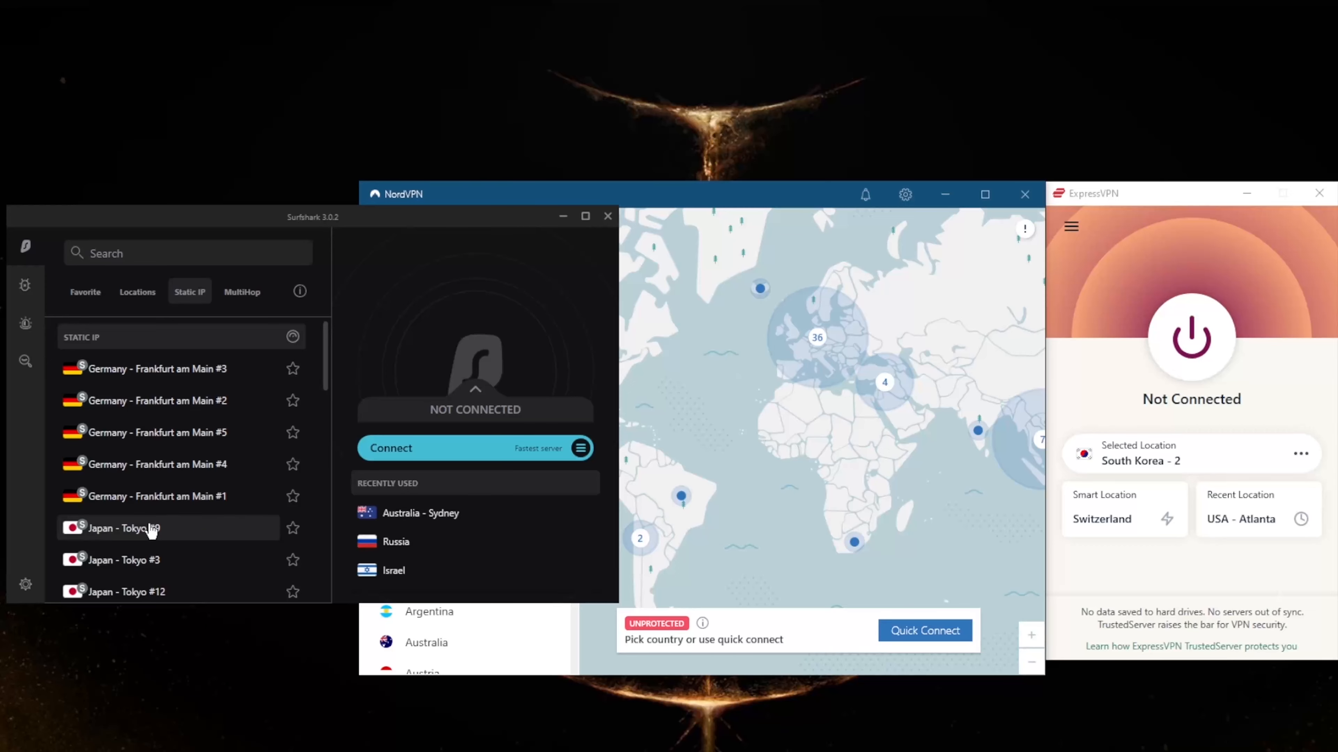
mouse_move(178, 503)
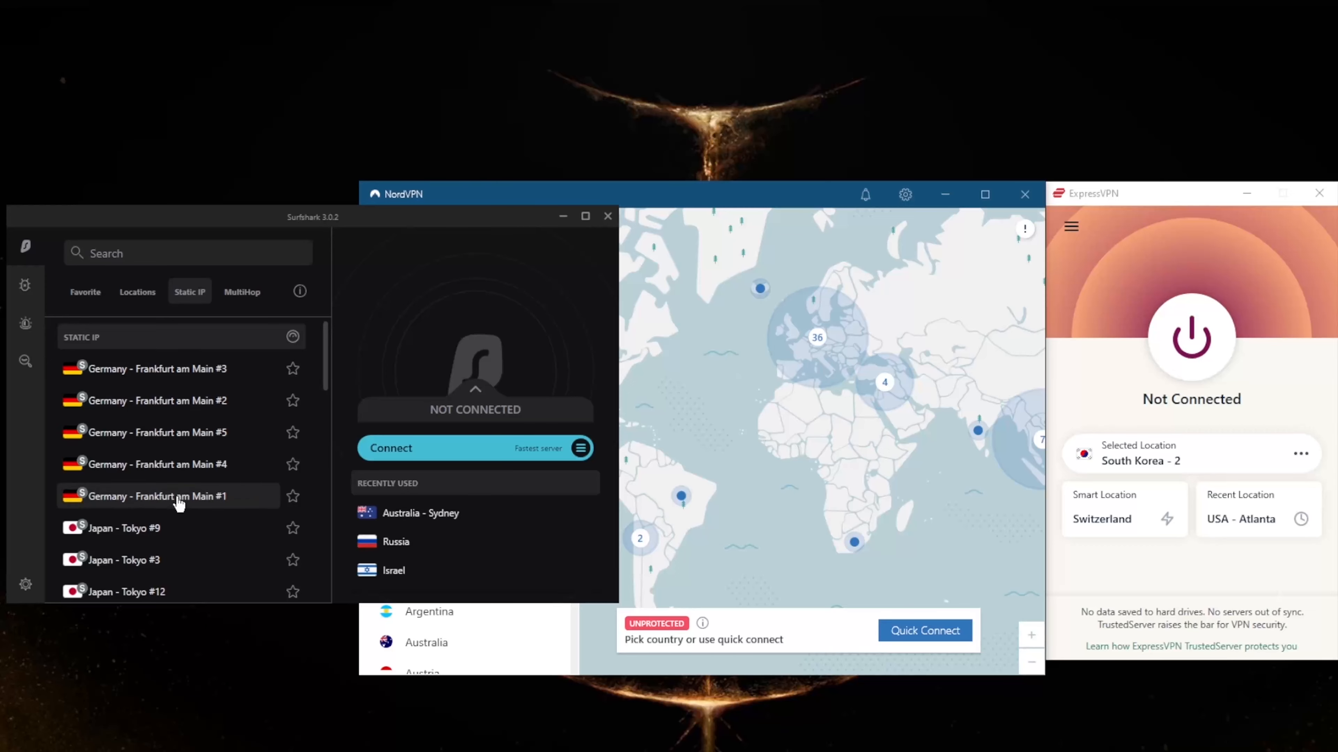
left_click(241, 292)
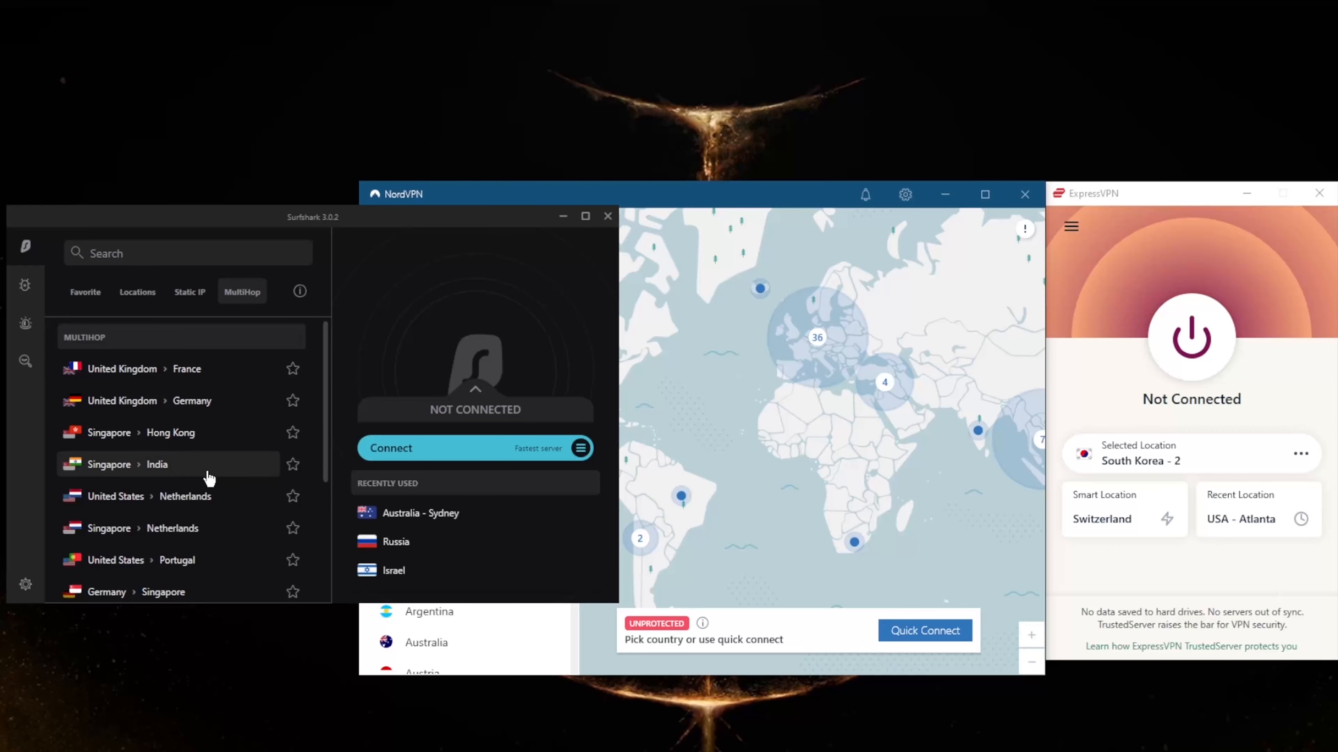
scroll("down", 3)
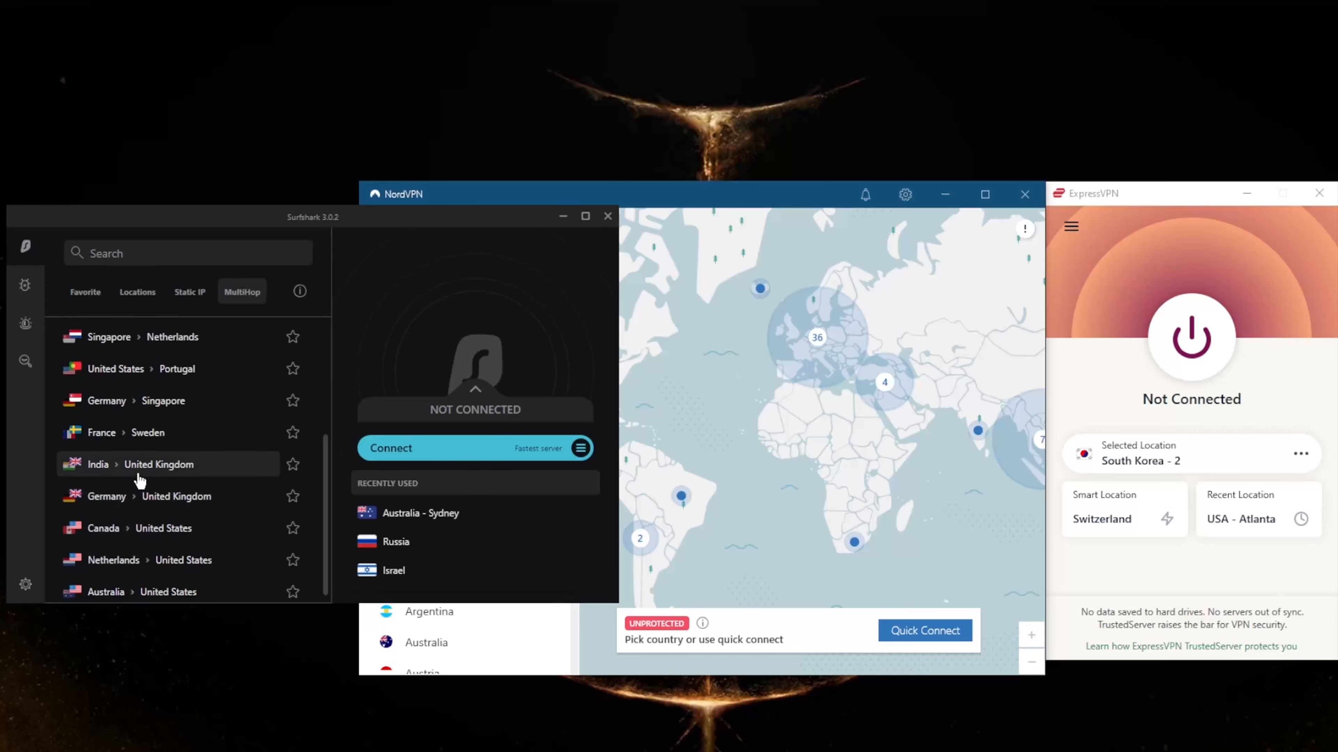
scroll("up", 3)
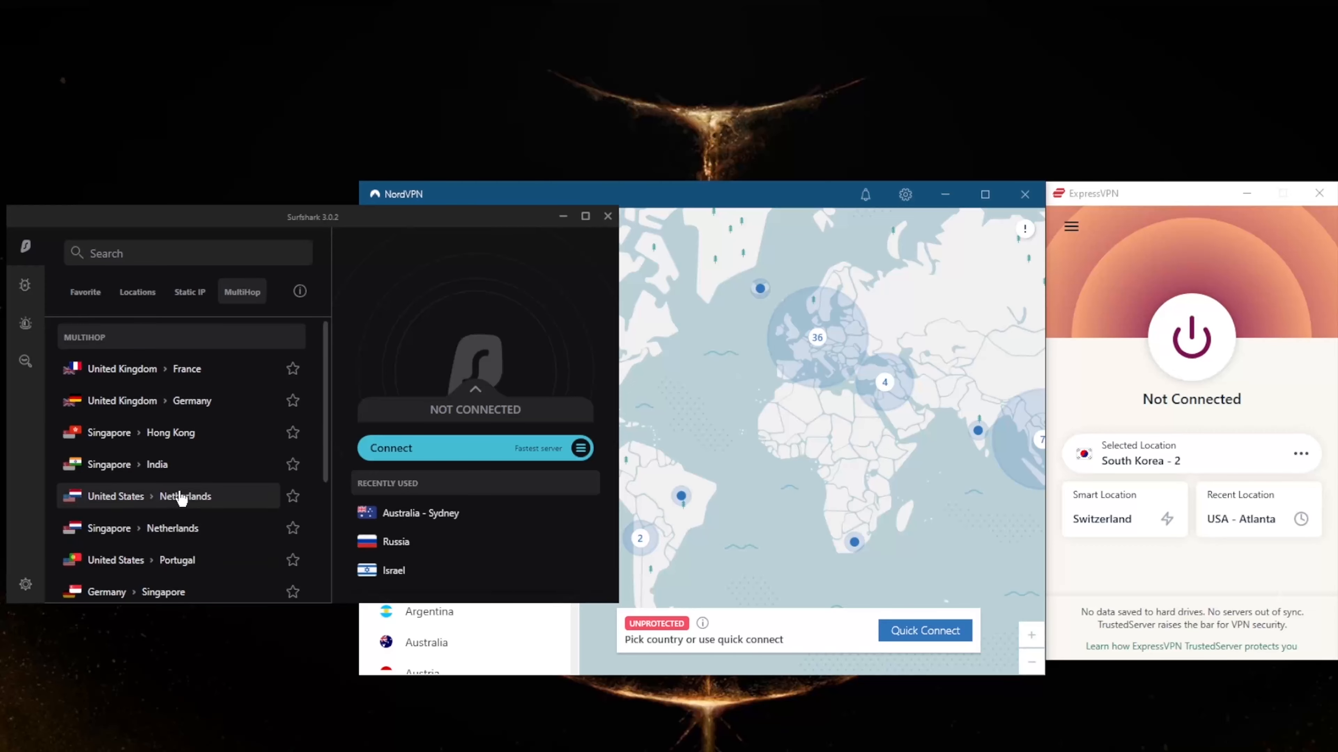
mouse_move(135, 586)
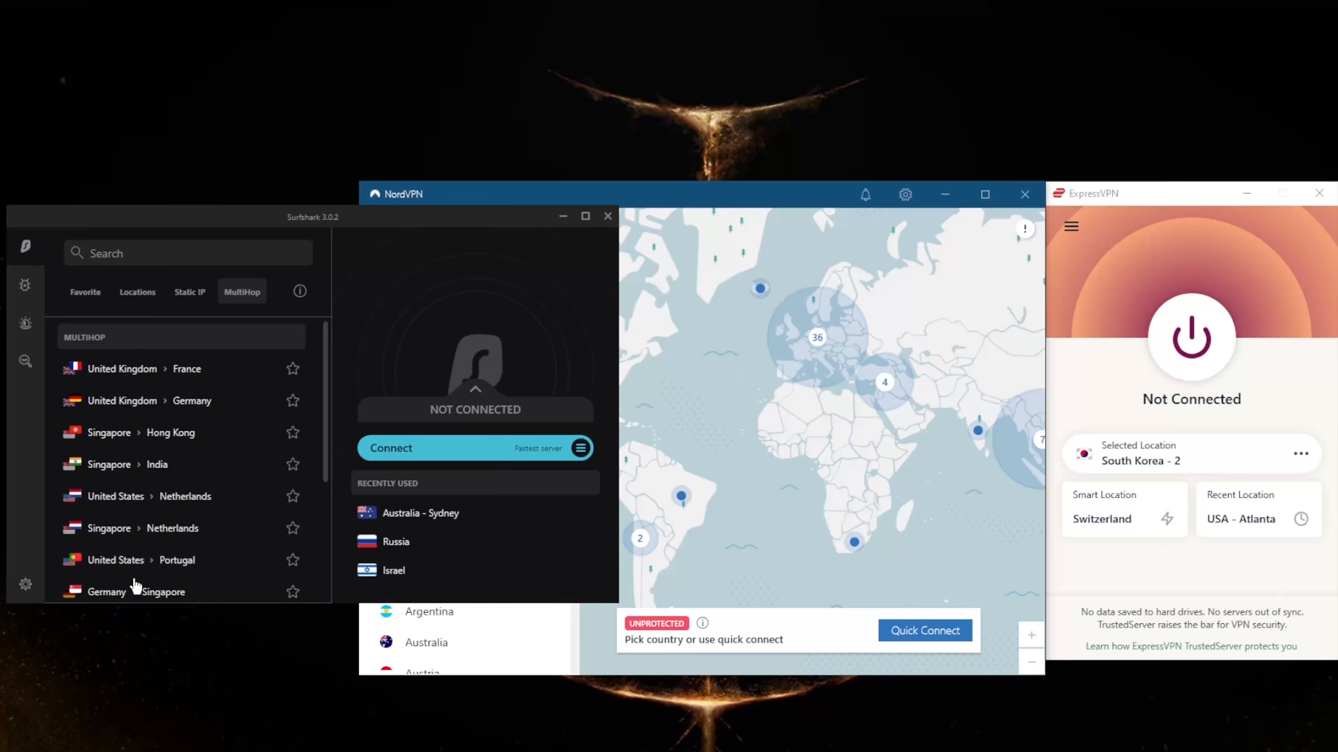
- Visit Surfshark's Connectivity and Whitelister settings, then return to the main settings page
left_click(25, 585)
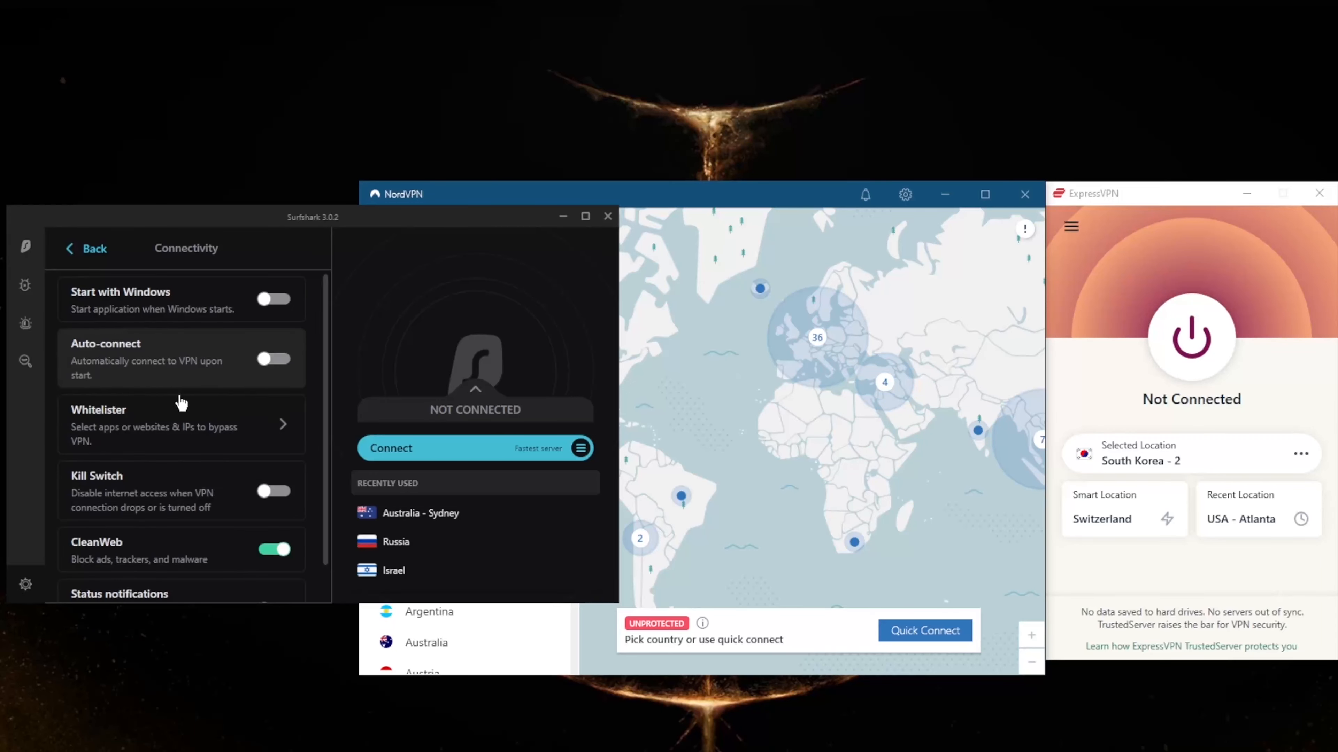
left_click(153, 425)
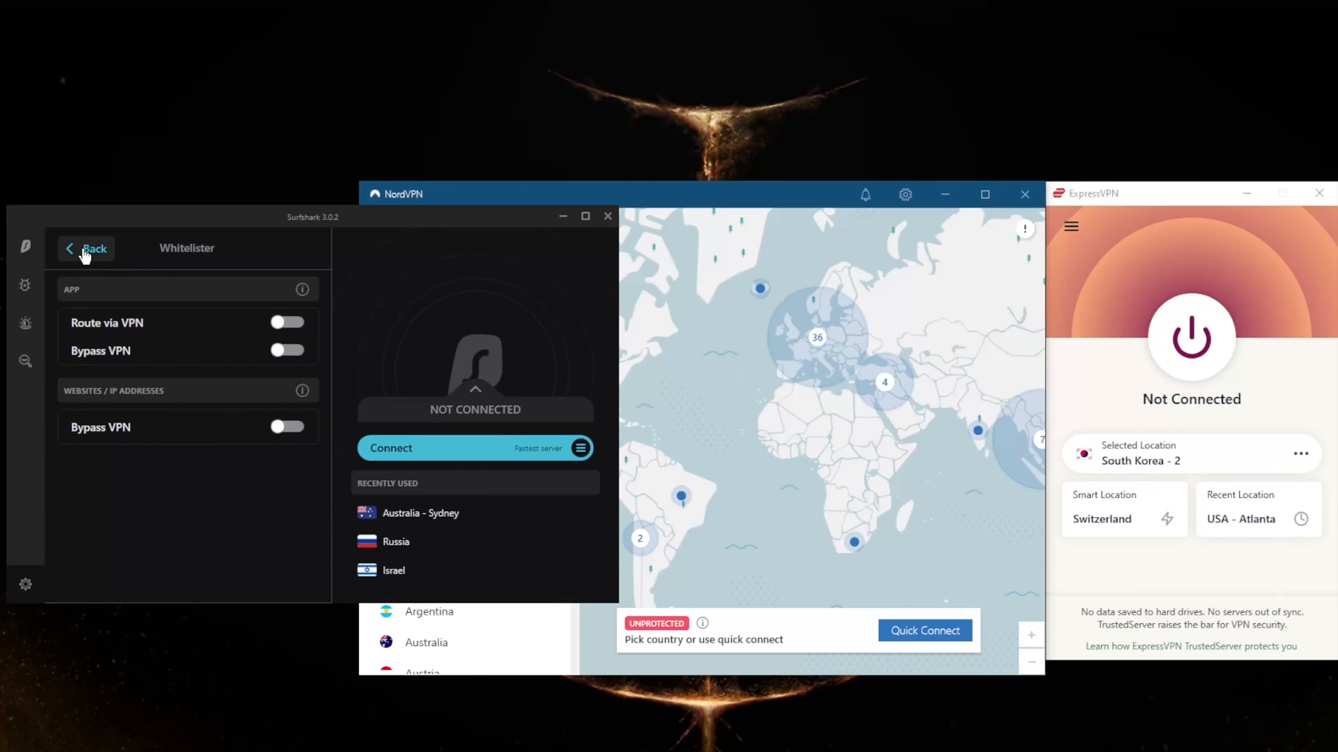
left_click(84, 248)
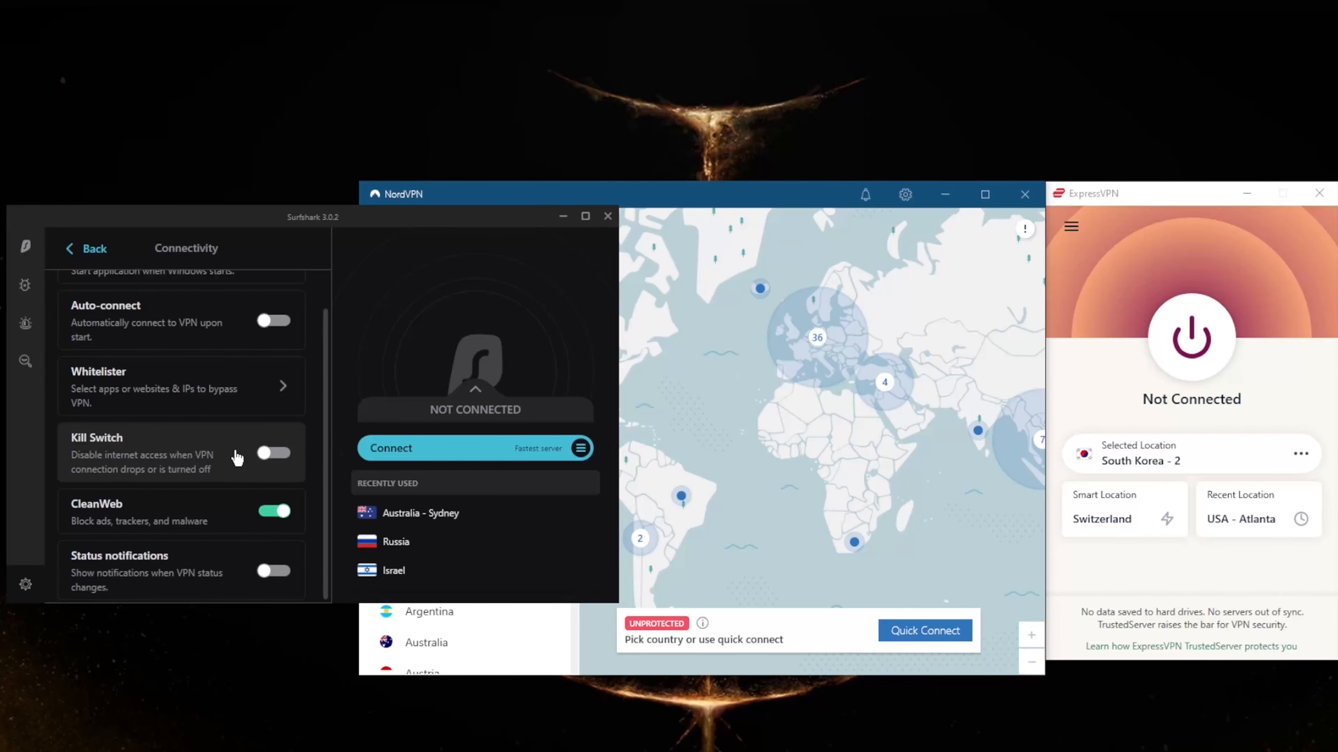
left_click(84, 248)
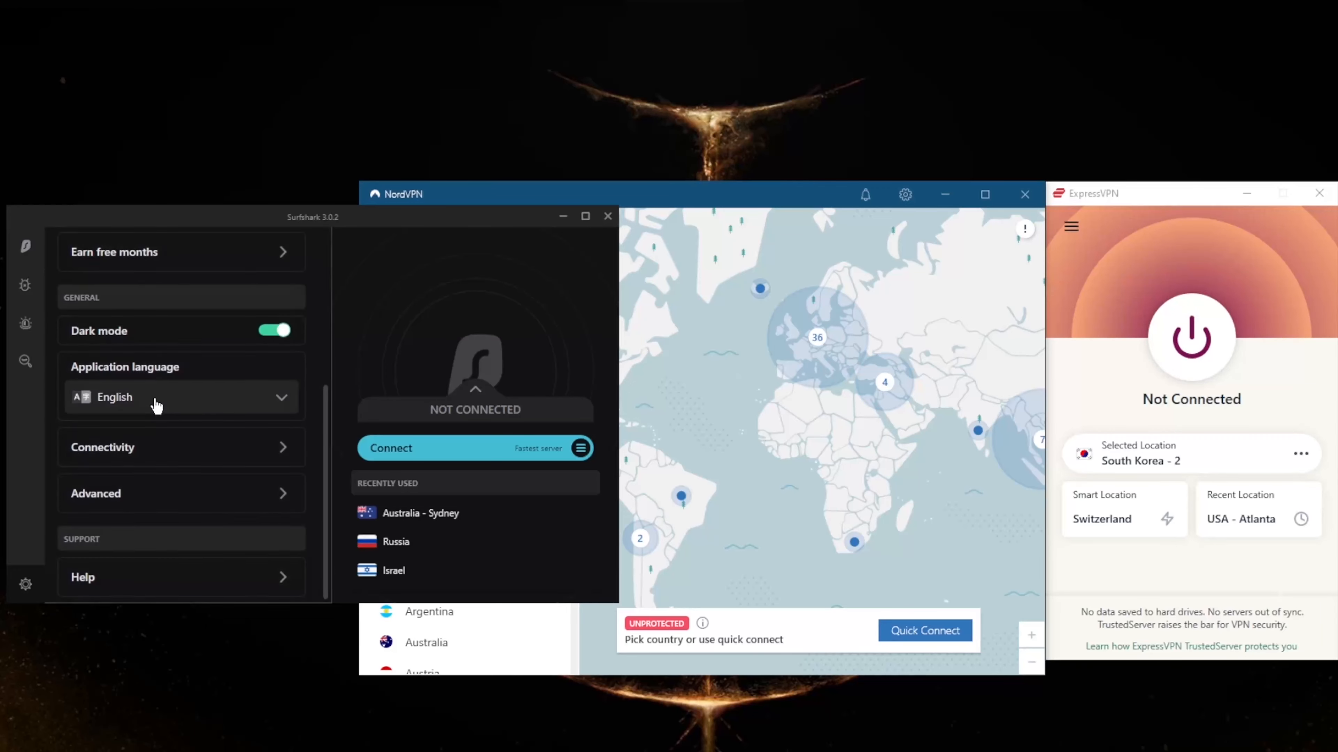
- In Surfshark Advanced settings, attempt switching the protocol from WireGuard to Shadowsocks
left_click(95, 493)
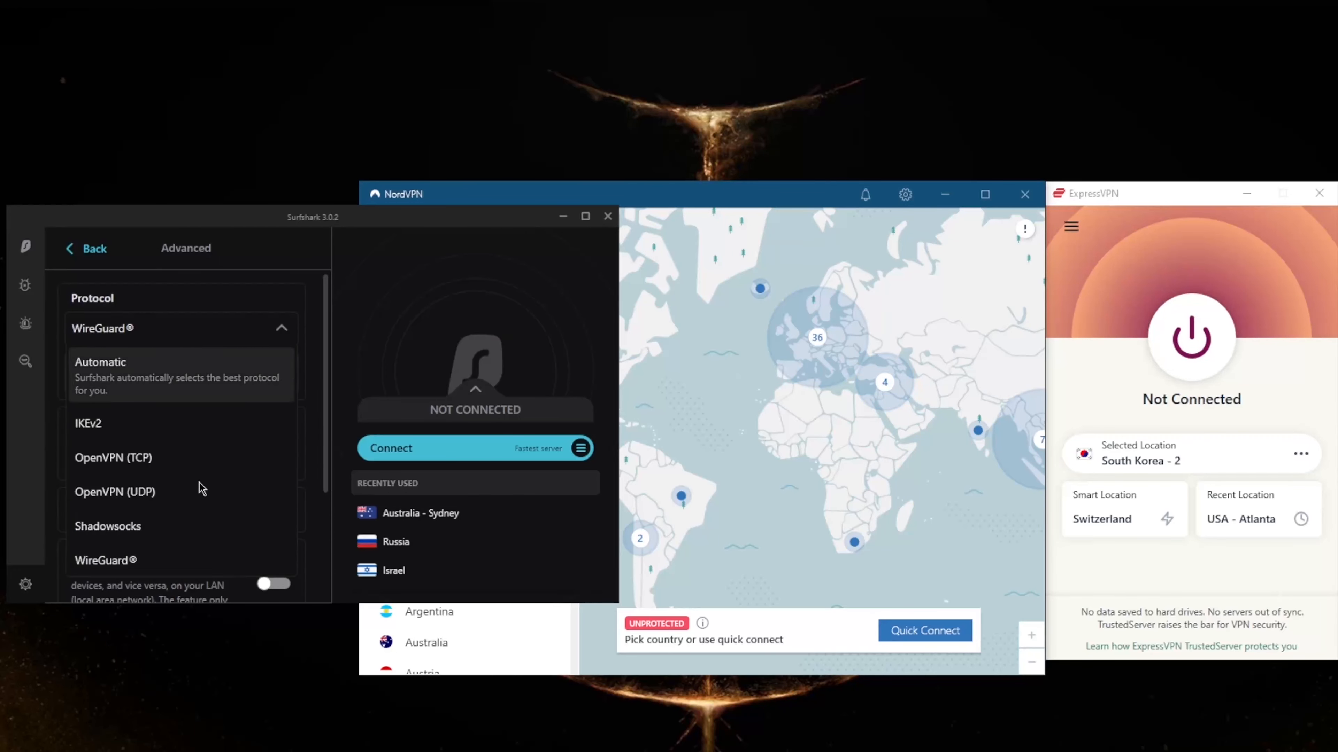
mouse_move(170, 465)
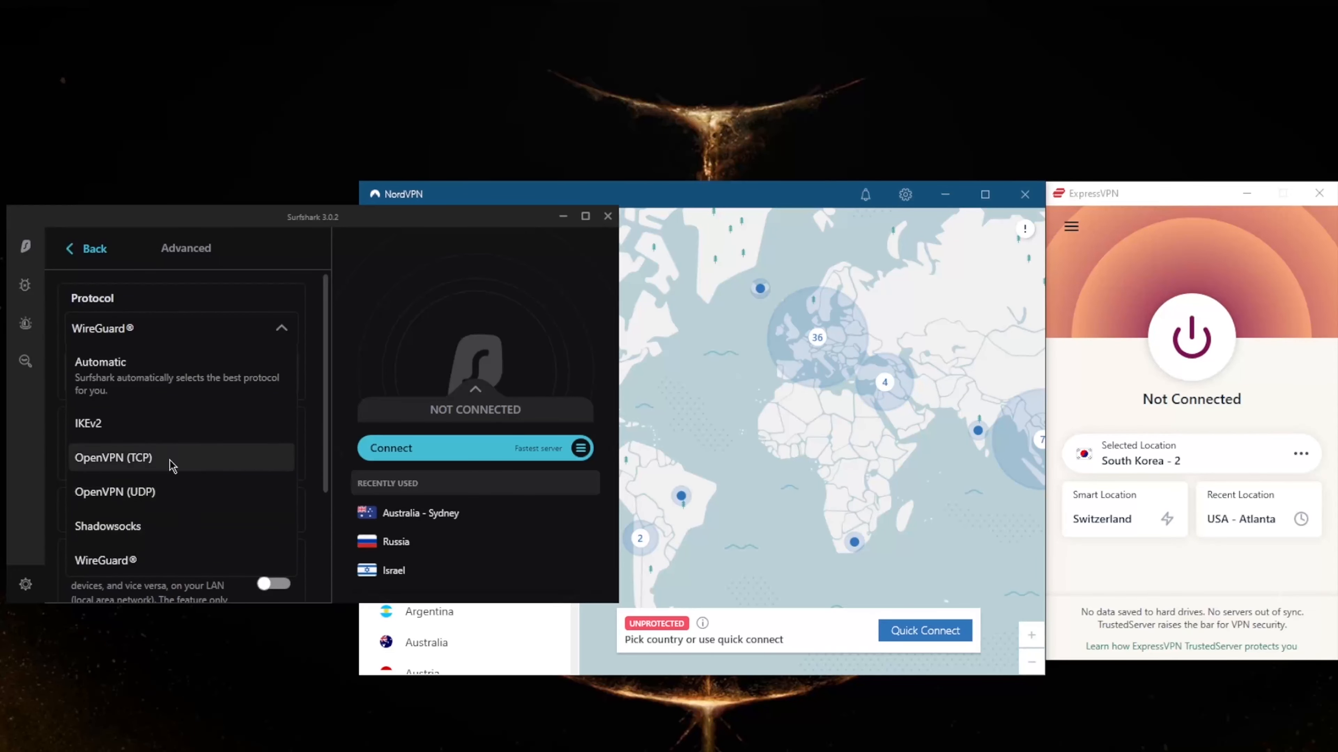
mouse_move(153, 560)
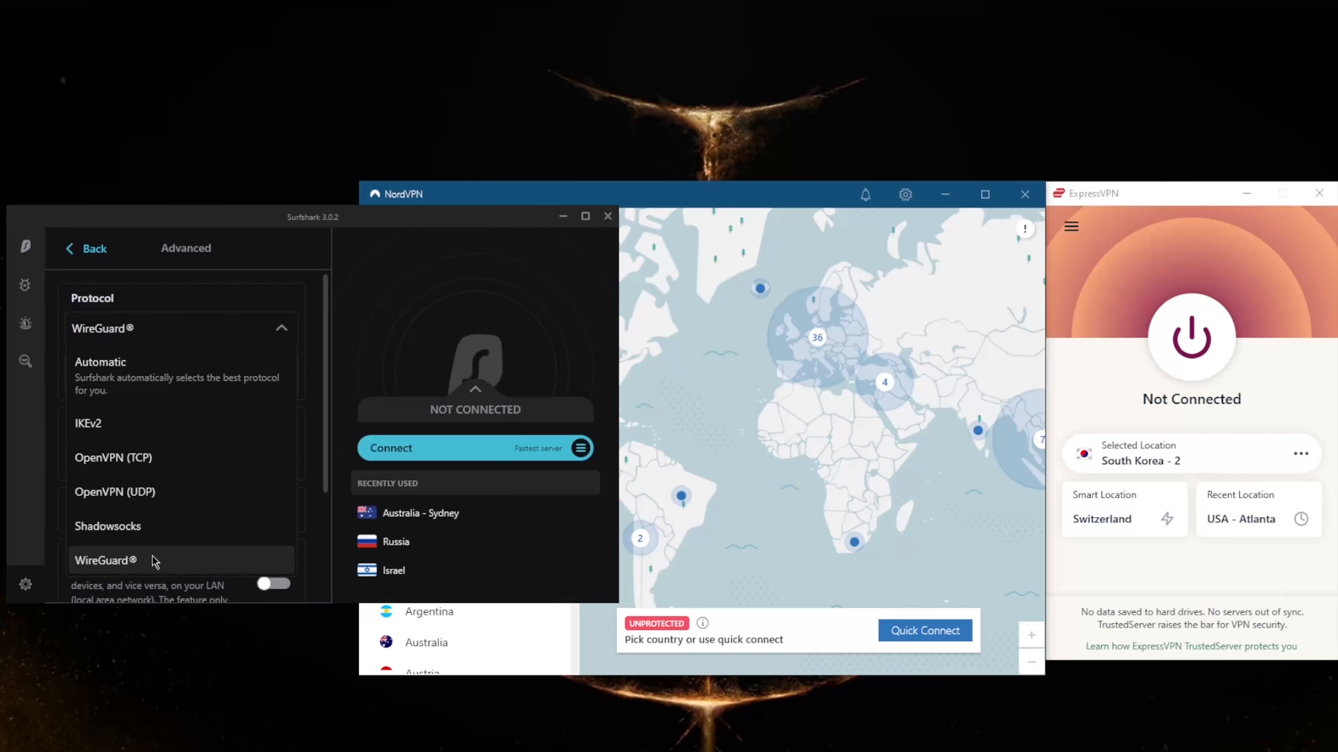
mouse_move(111, 491)
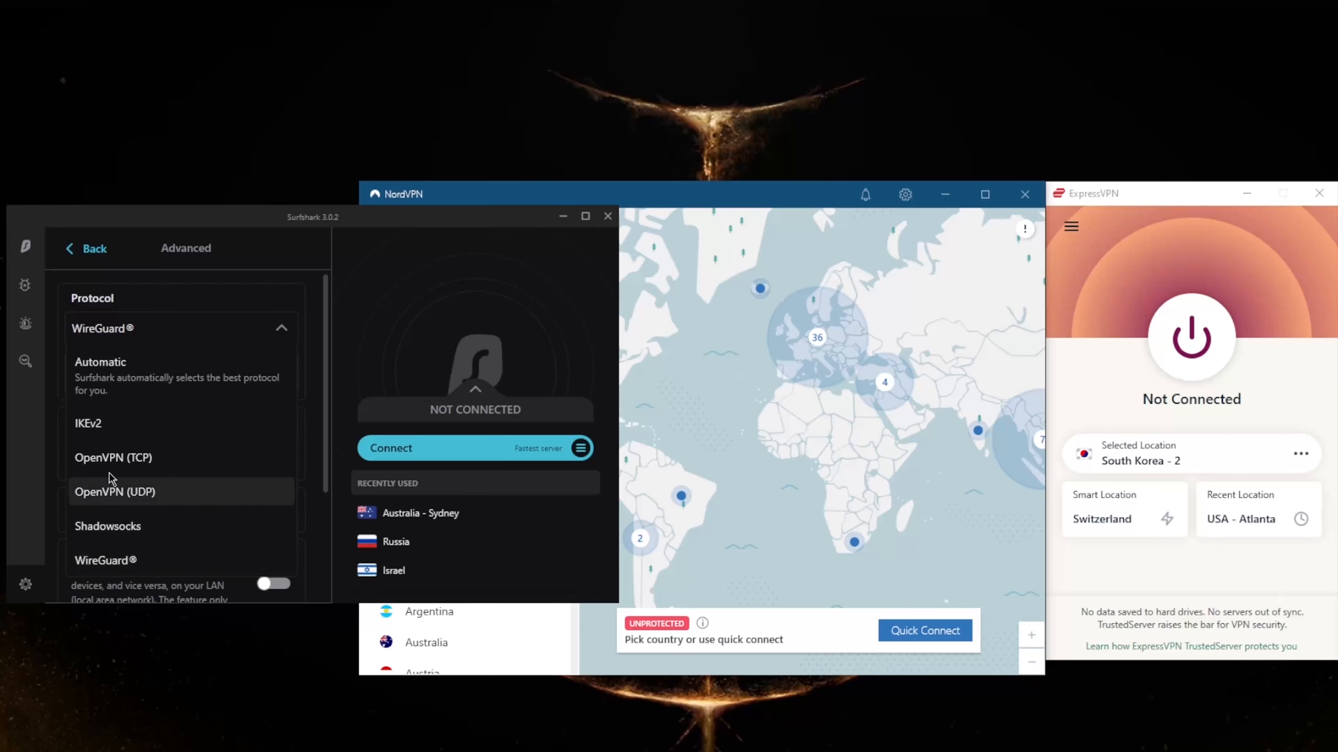
mouse_move(140, 448)
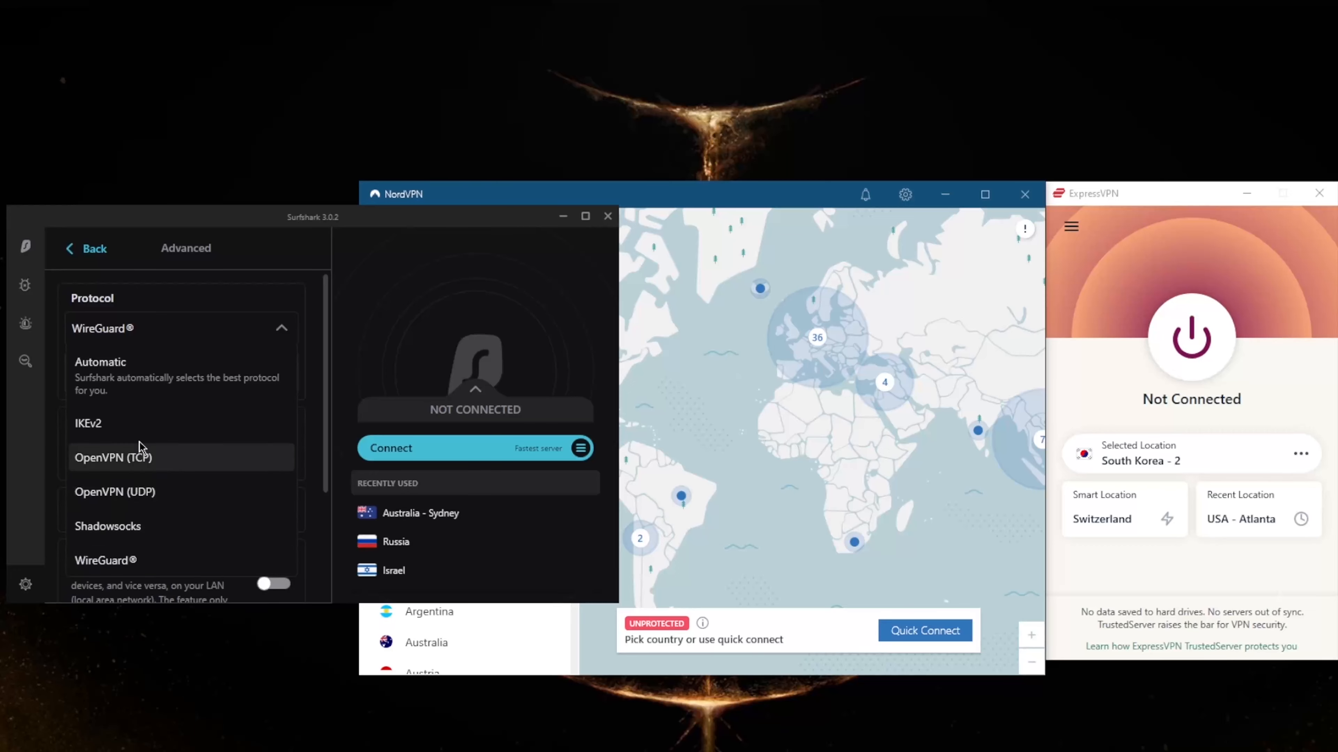
mouse_move(167, 435)
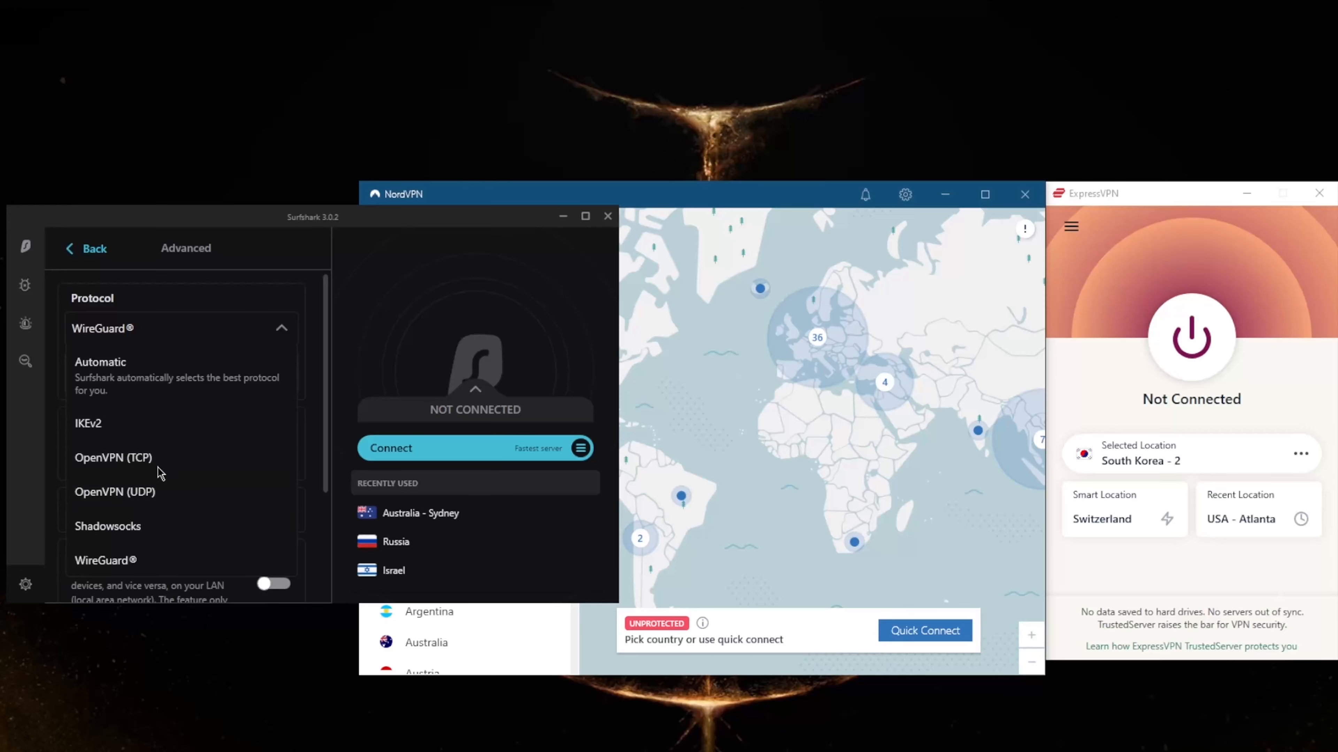
mouse_move(115, 491)
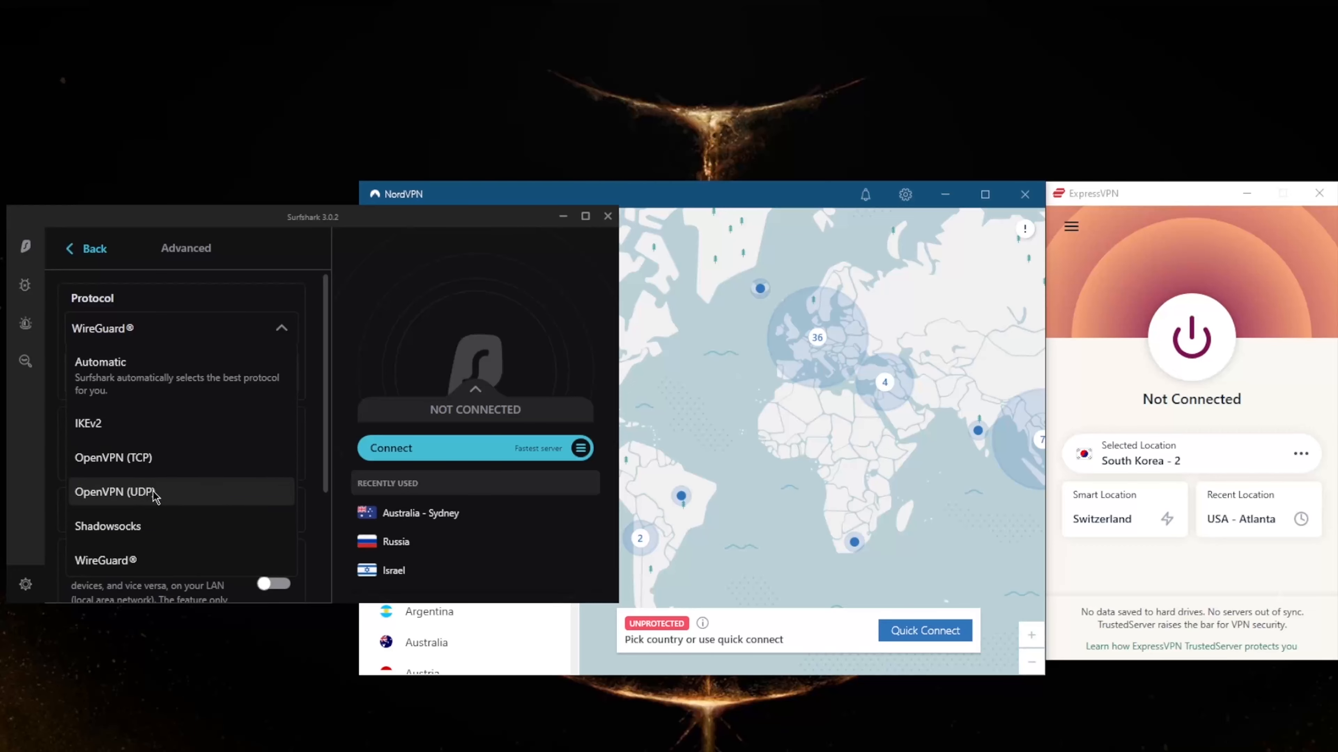
left_click(108, 527)
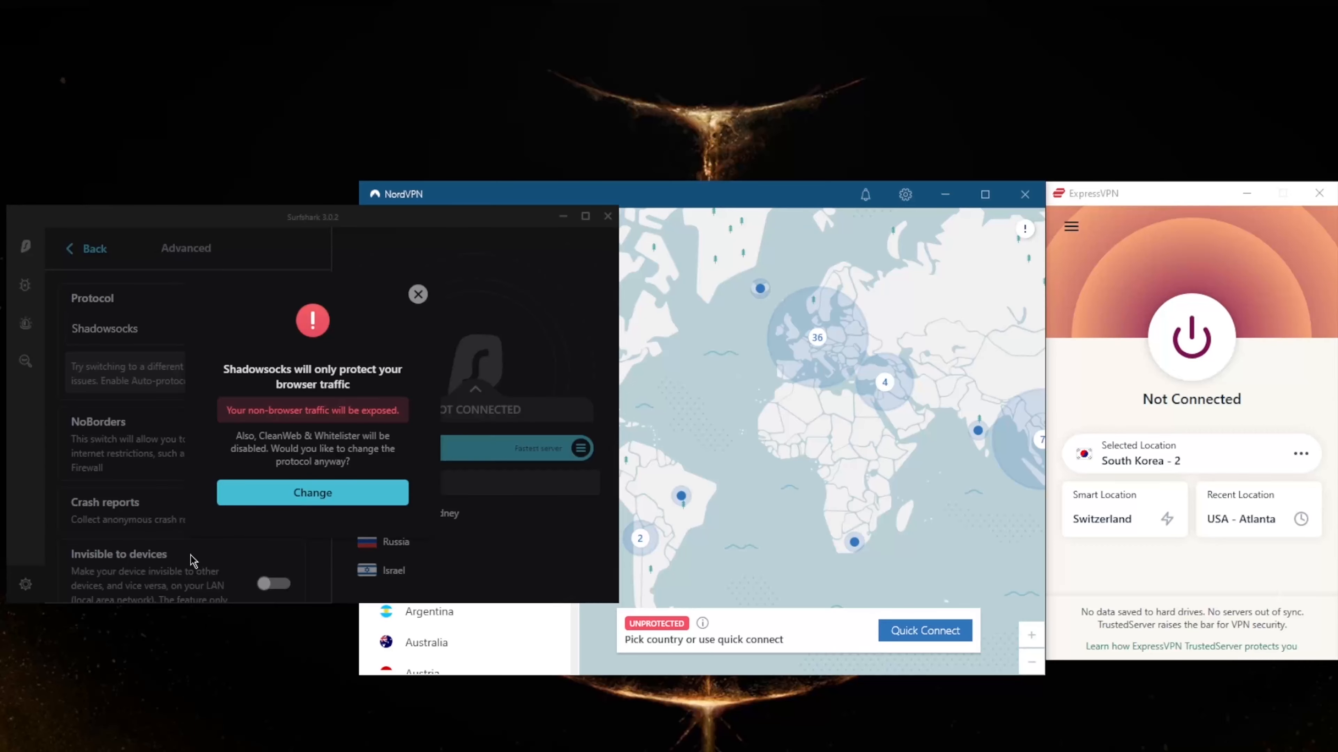
mouse_move(418, 294)
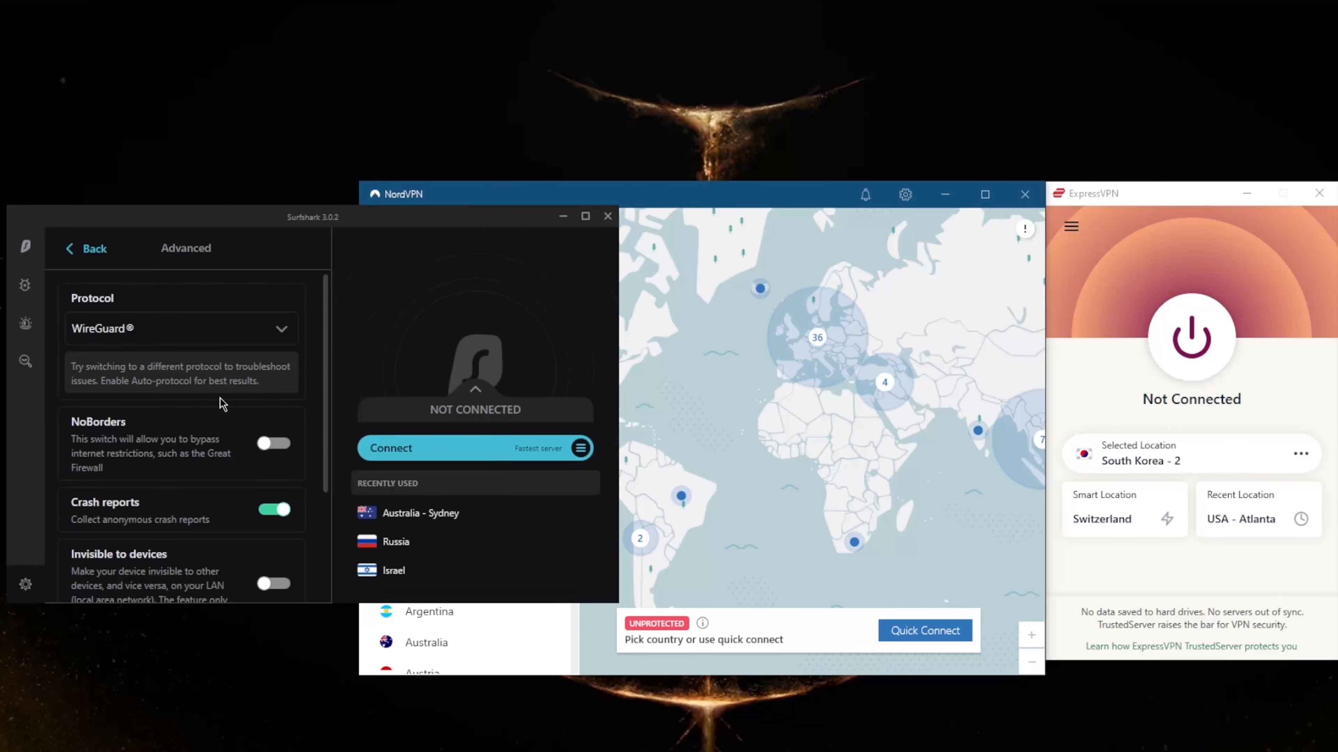
mouse_move(182, 441)
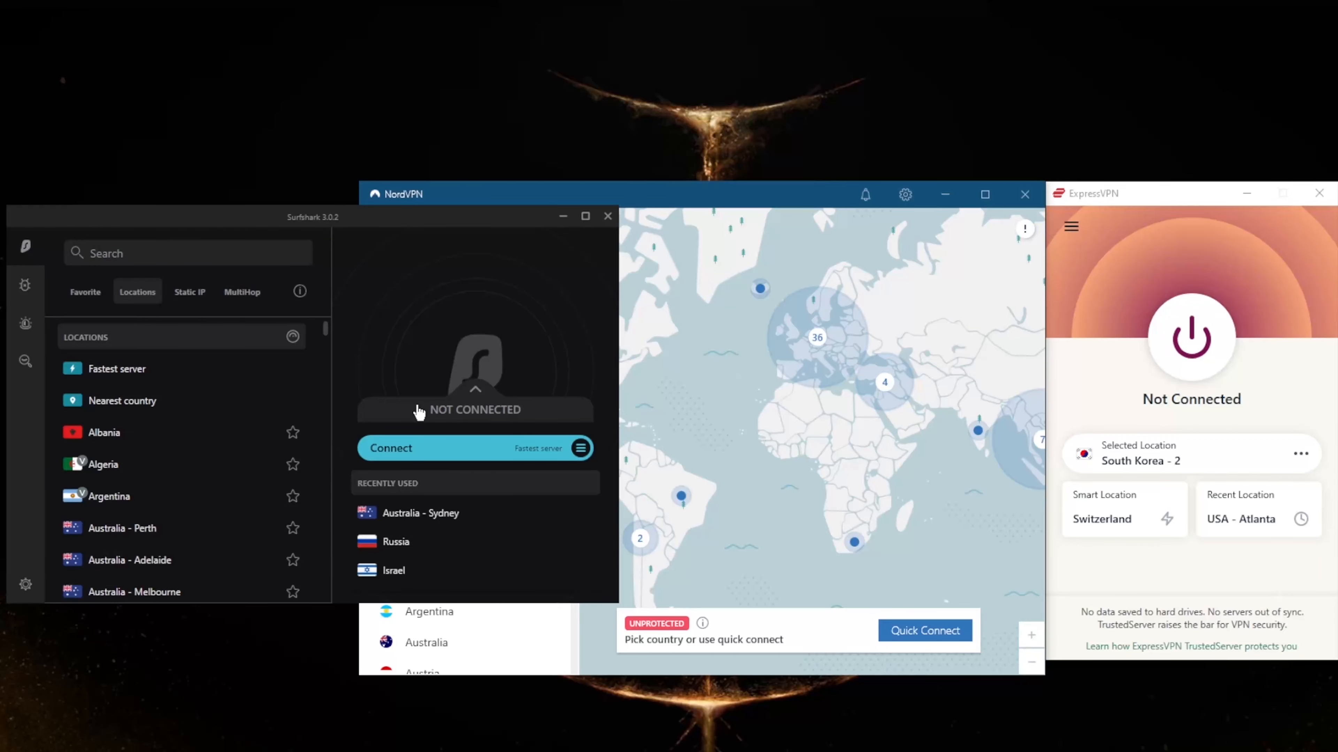
mouse_move(334, 393)
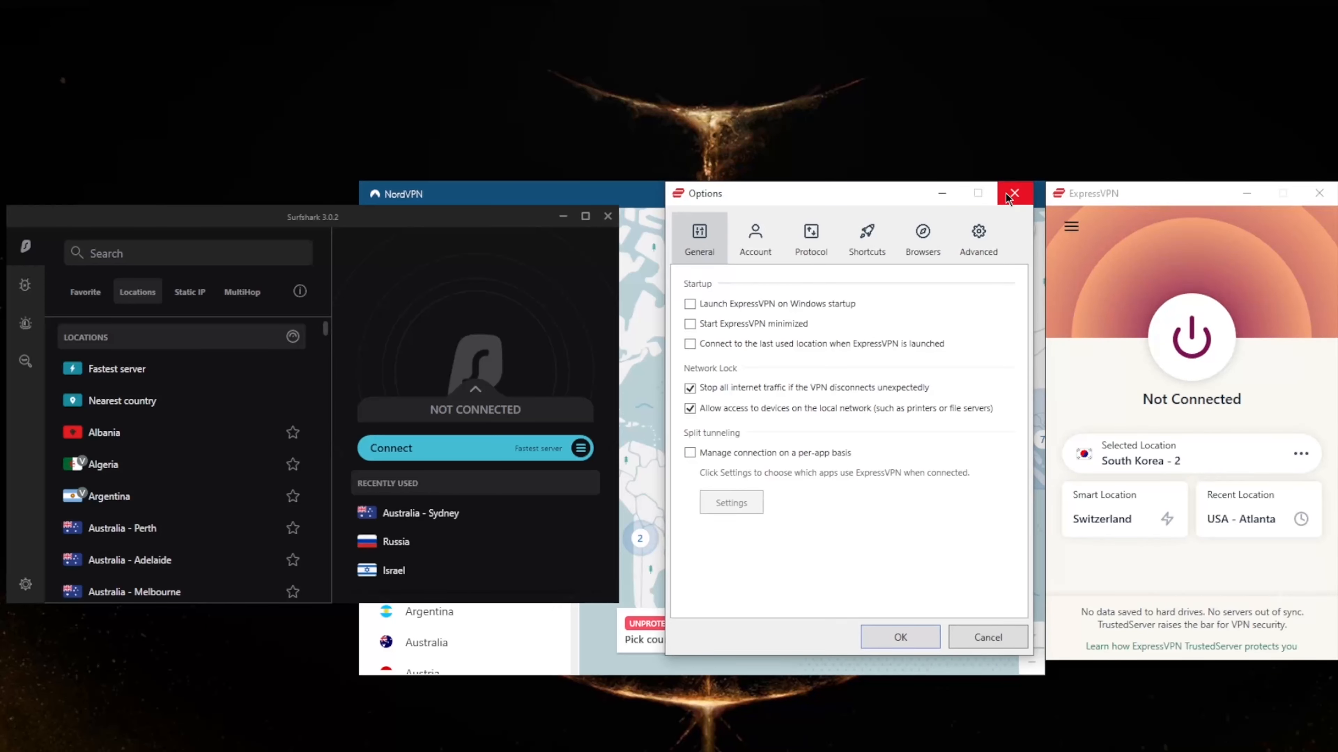
- Turn off blocking traffic on unexpected VPN disconnects and save the ExpressVPN options
left_click(690, 387)
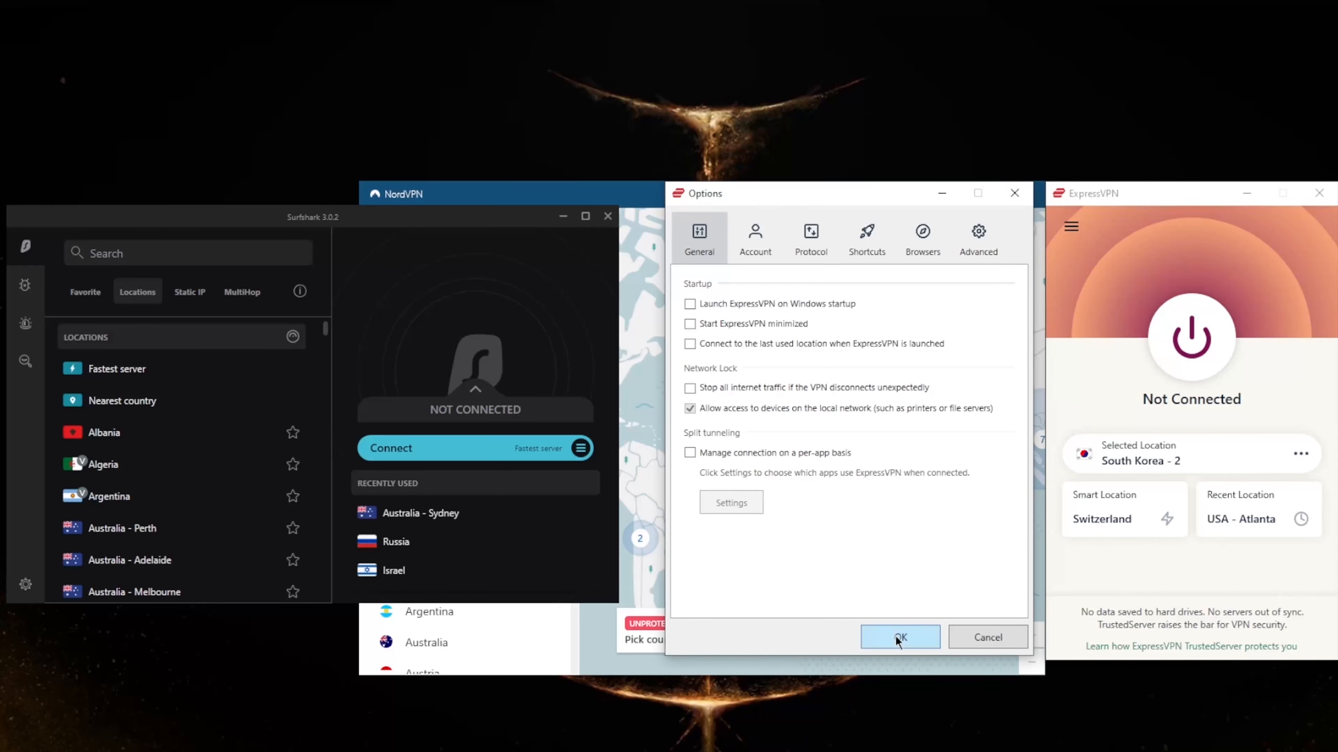
left_click(899, 637)
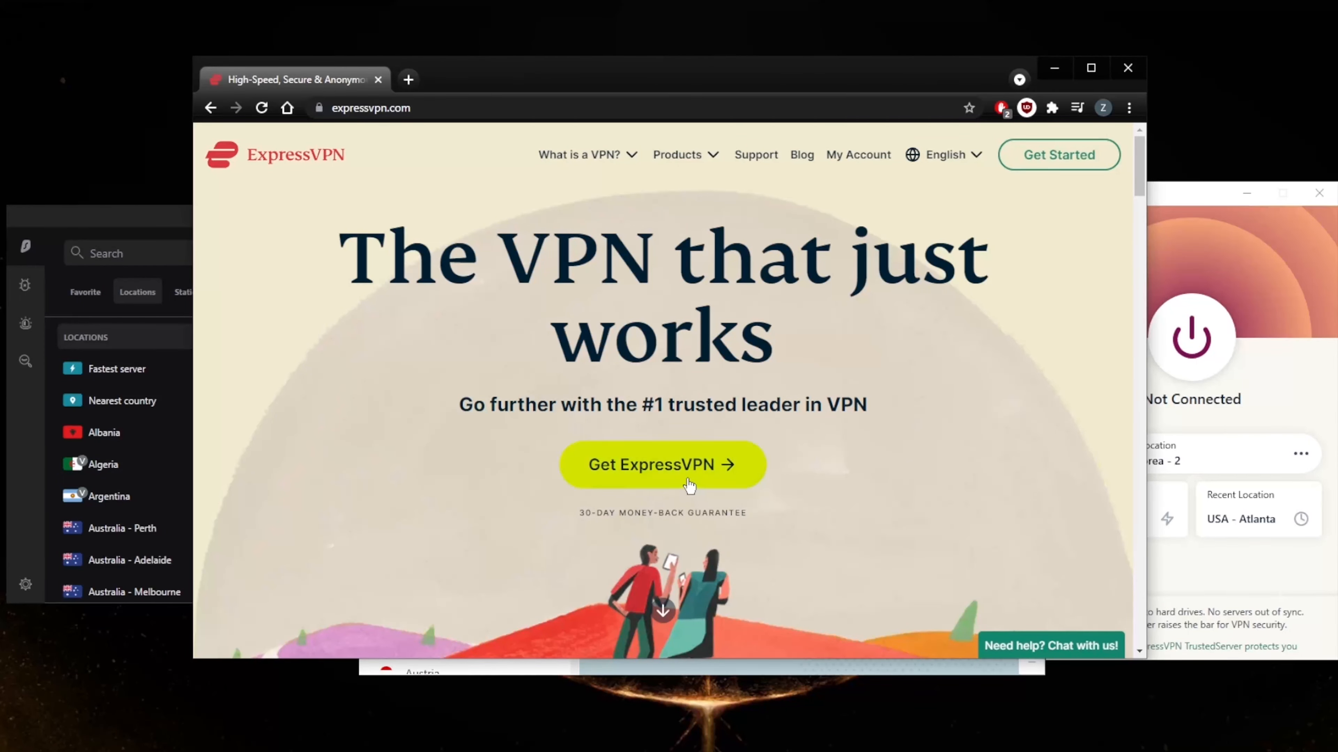
- Go to the order page via Get ExpressVPN, showing the 1-month, 15-month and 6-month plans
left_click(662, 465)
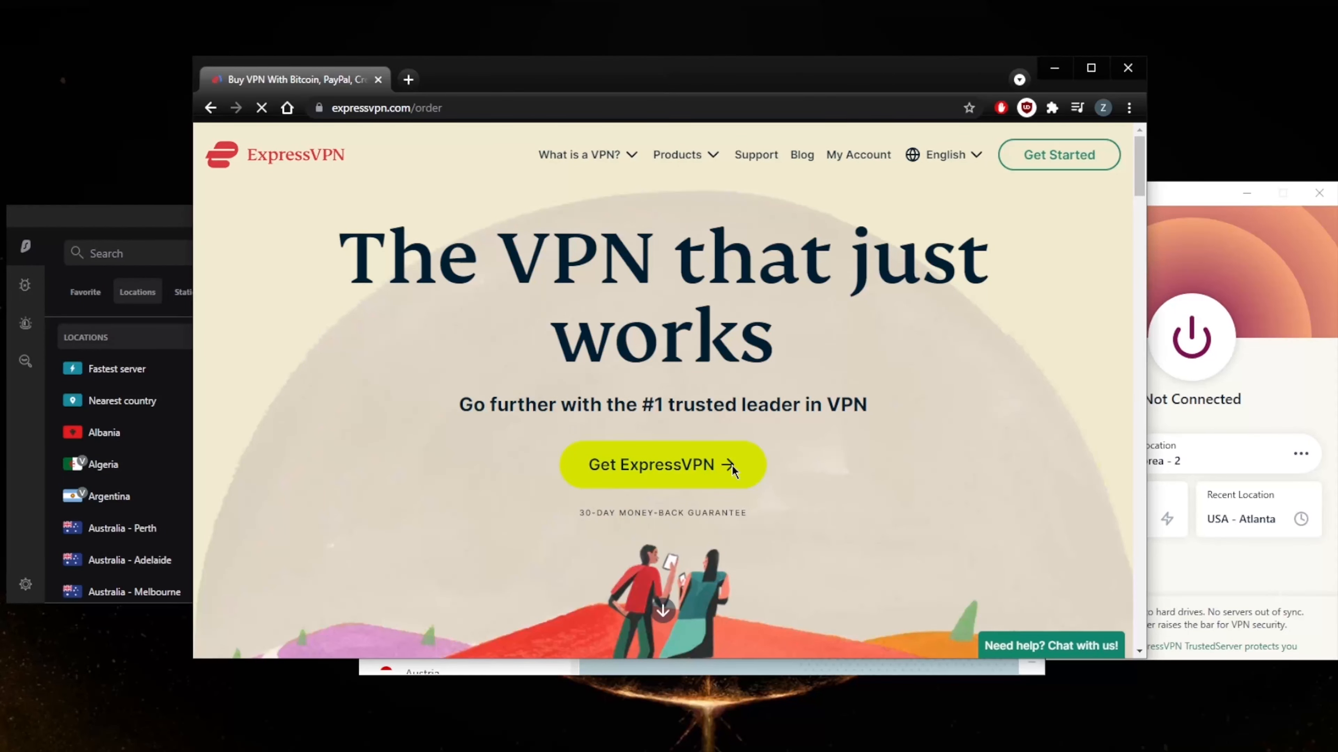
left_click(662, 464)
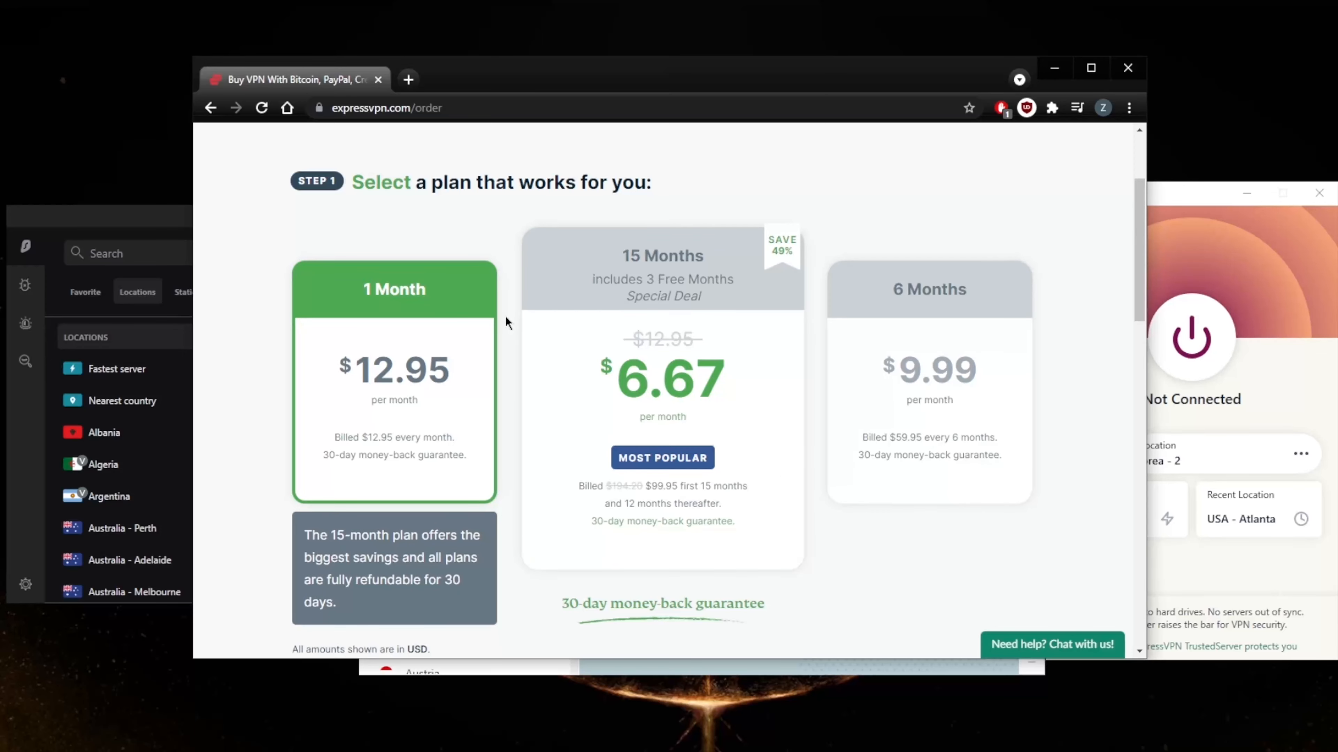
mouse_move(413, 486)
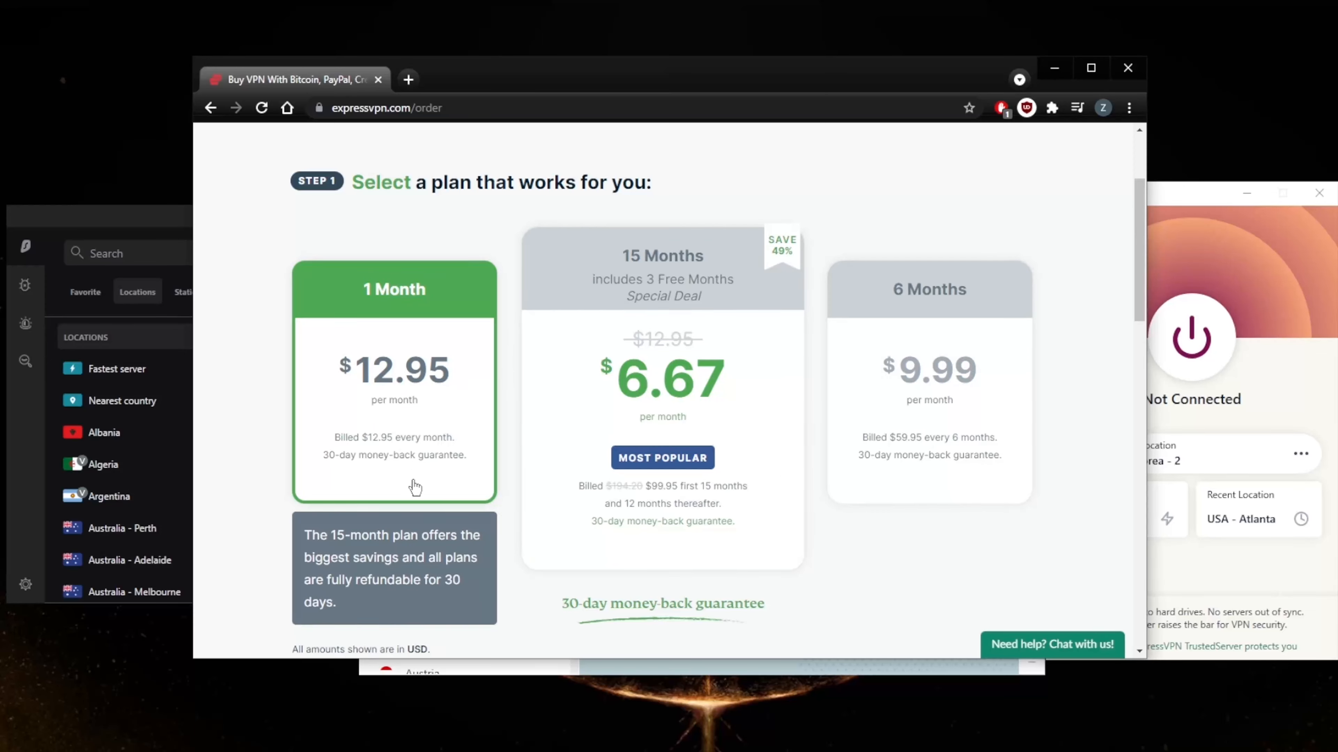
mouse_move(1068, 644)
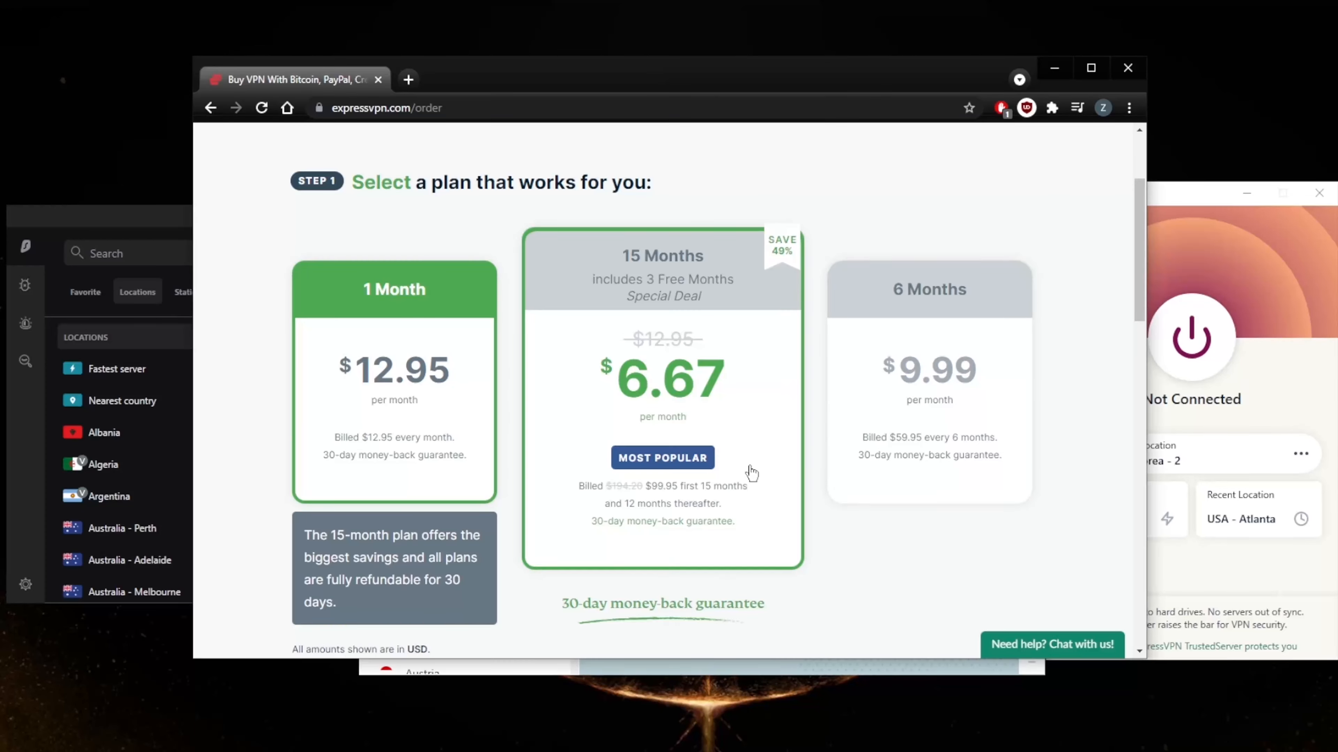
- Start a Live Chat with support from the 'Need help? Chat with us!' button
left_click(1051, 644)
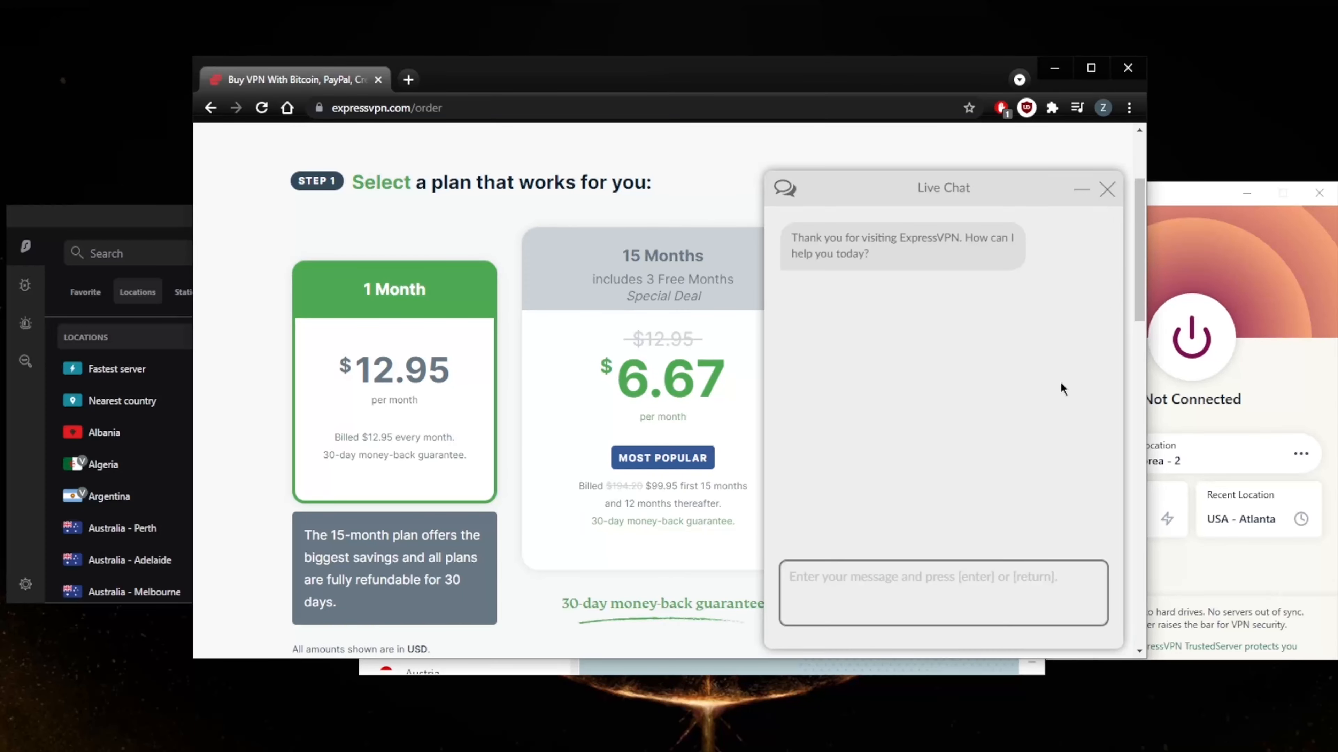
mouse_move(1022, 475)
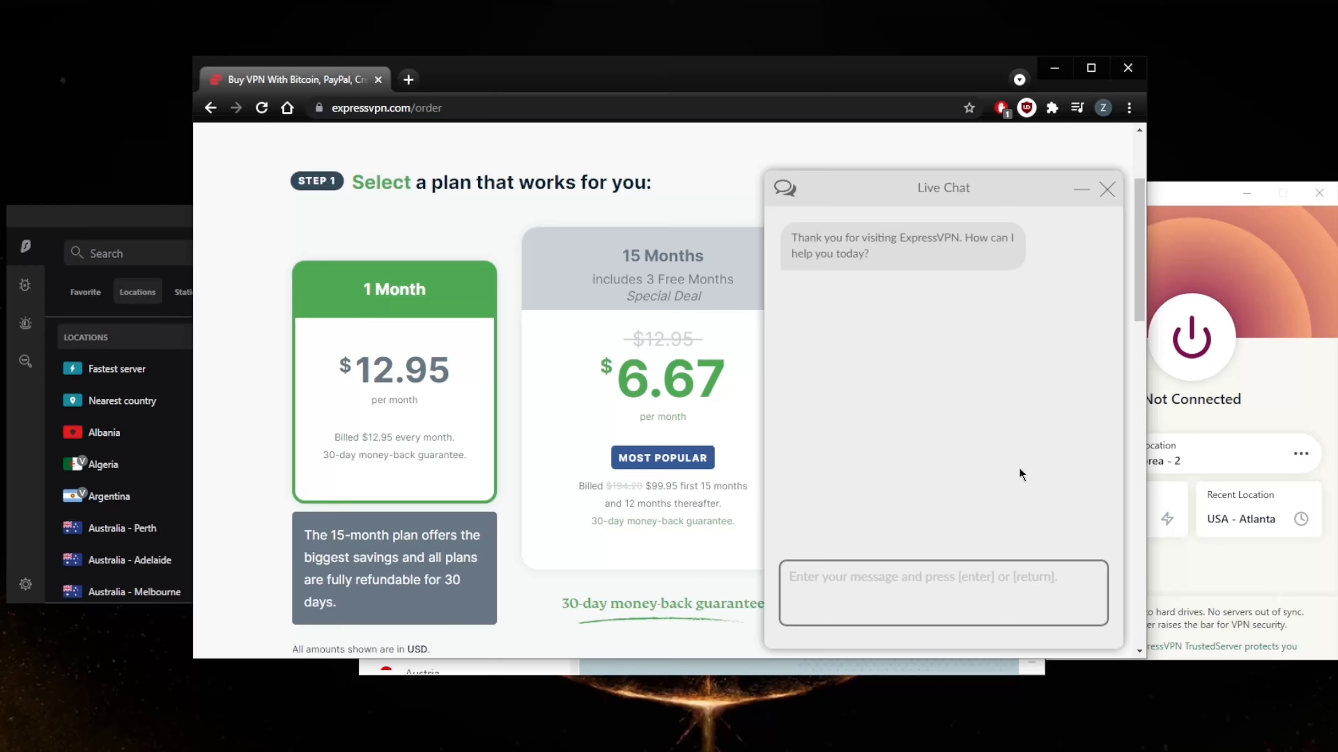
mouse_move(936, 563)
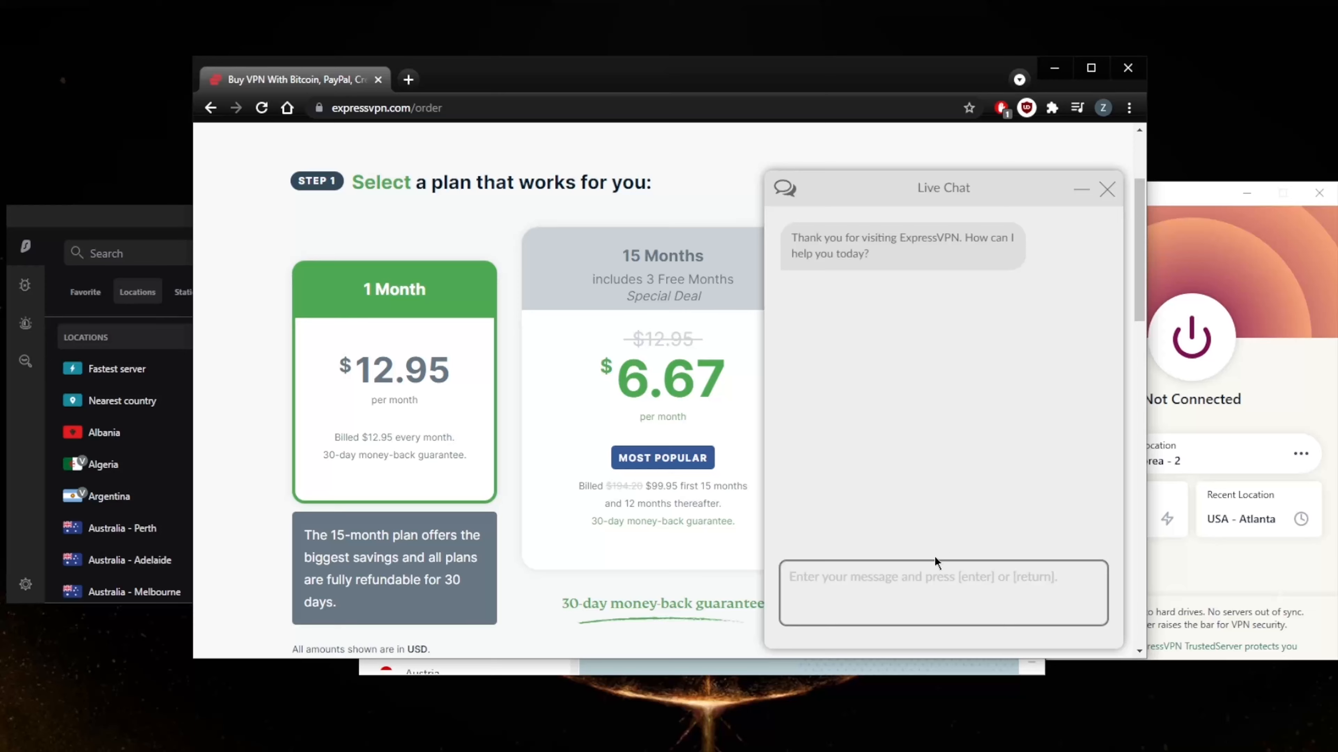